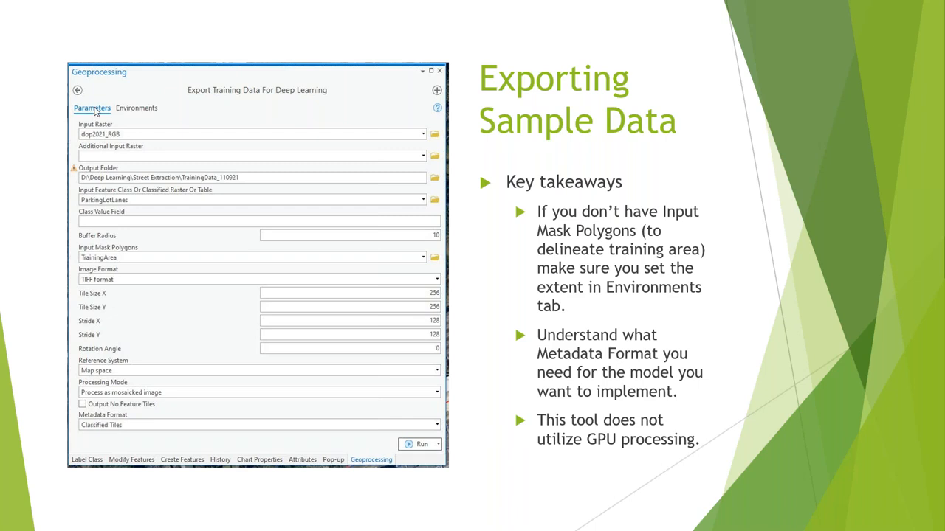
Step: Advance the slideshow through Running the Trained Model to the Simplify Model Output slide
key("right")
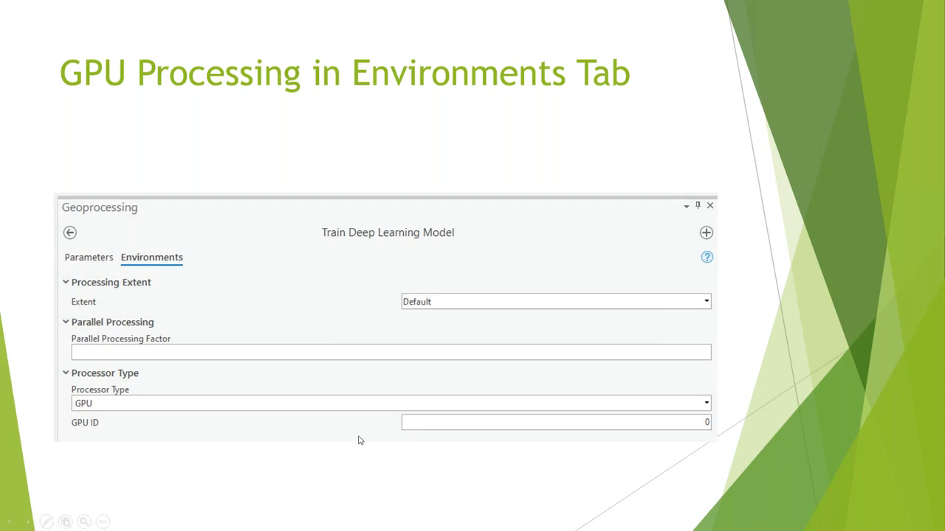
mouse_move(215, 406)
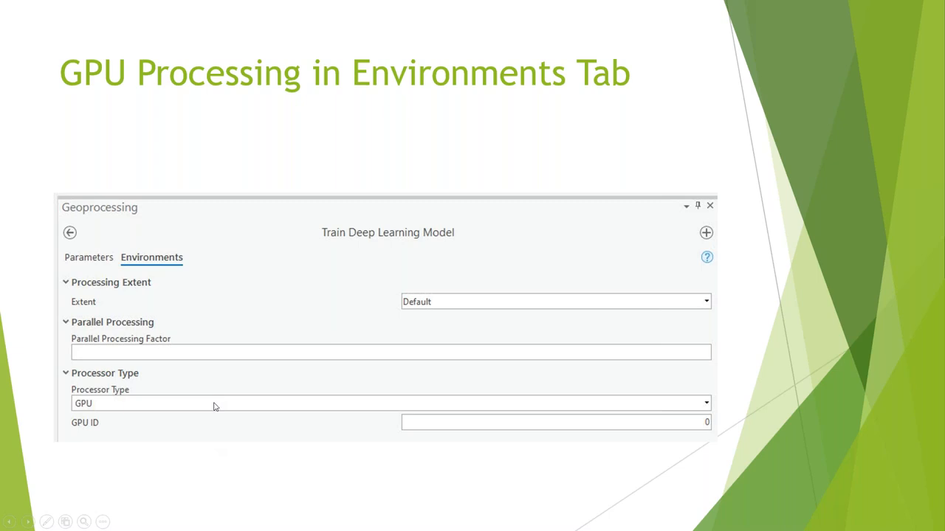
mouse_move(231, 467)
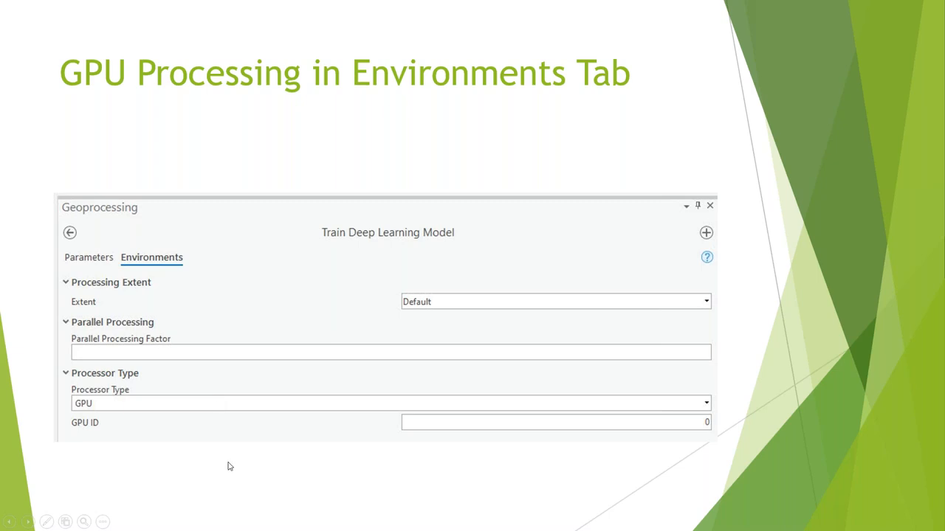
mouse_move(909, 455)
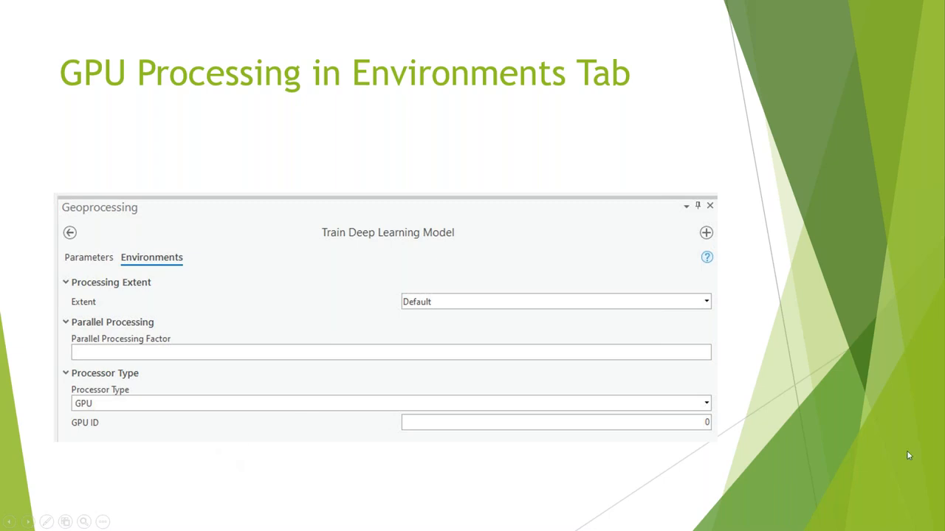
key("Right")
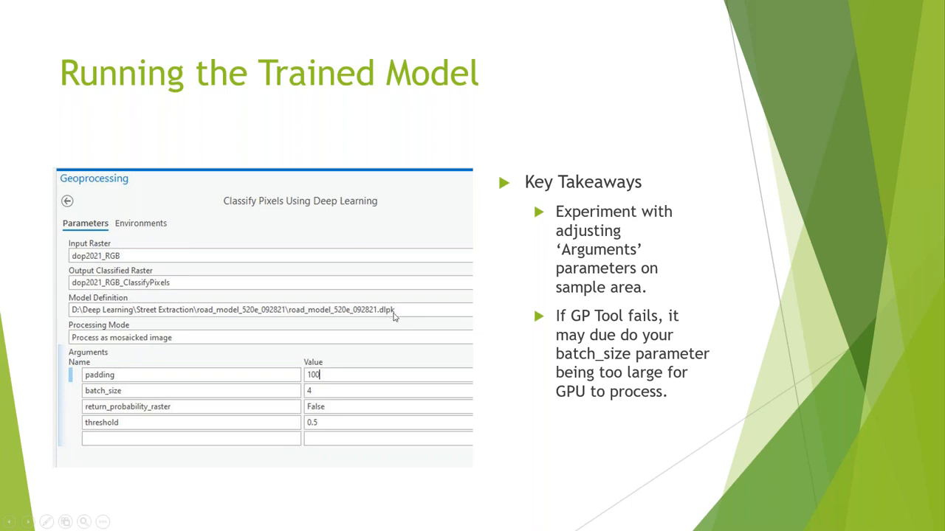
mouse_move(874, 352)
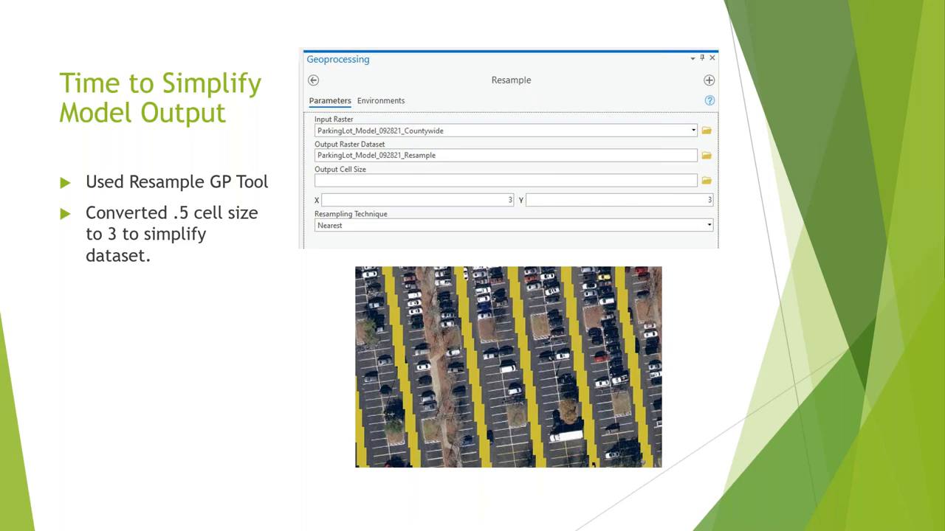
mouse_move(737, 349)
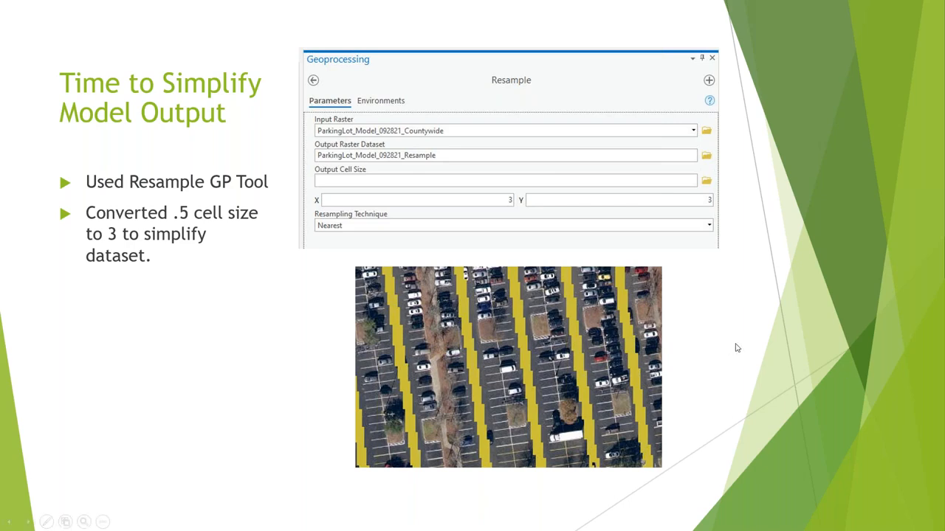
Step: Advance past Further Simplification to the Running Thin GP Tool results slide
key("right")
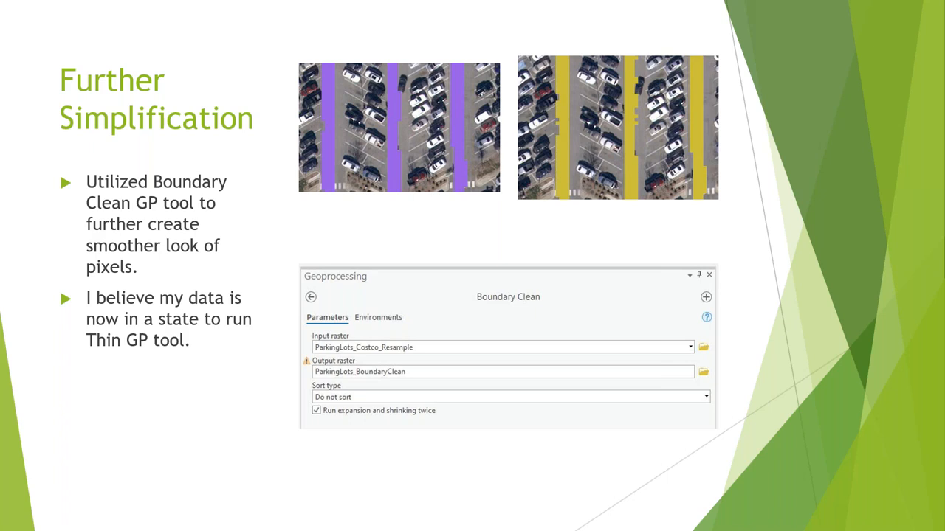
key("Right")
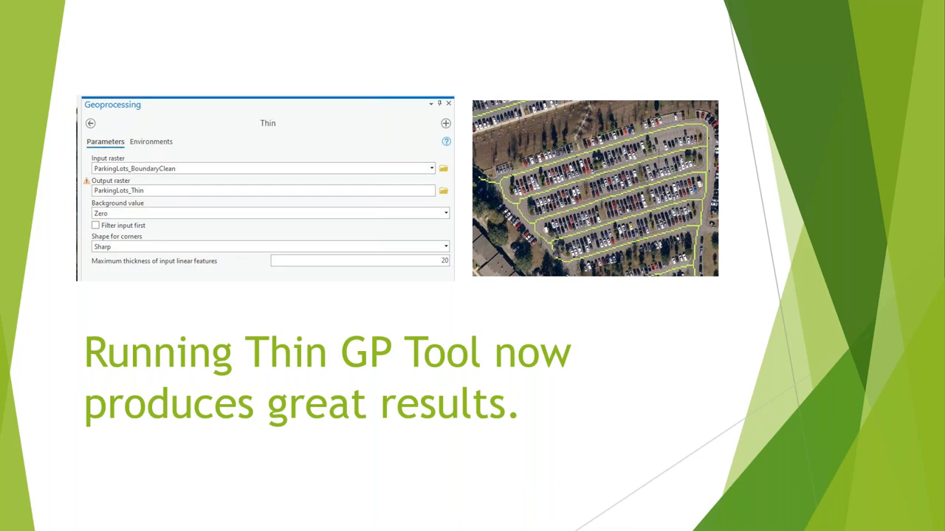
key("right")
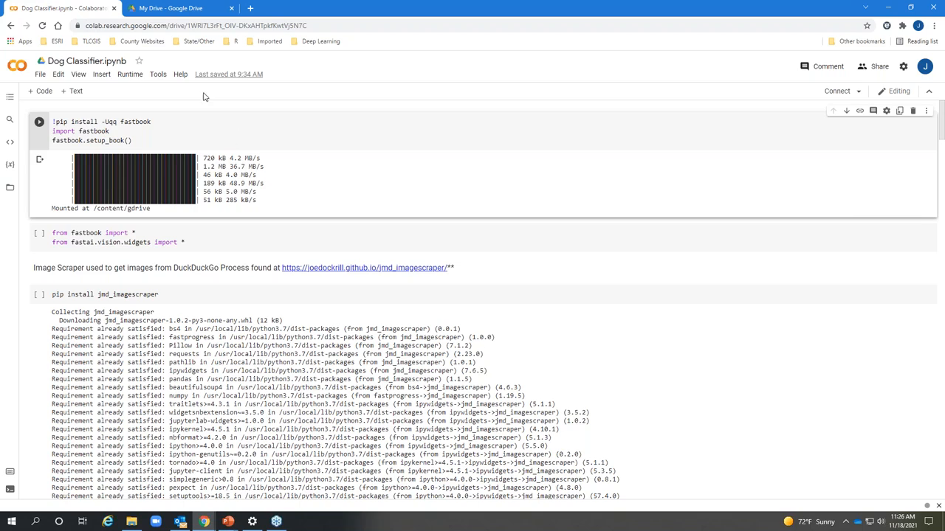
left_click(130, 74)
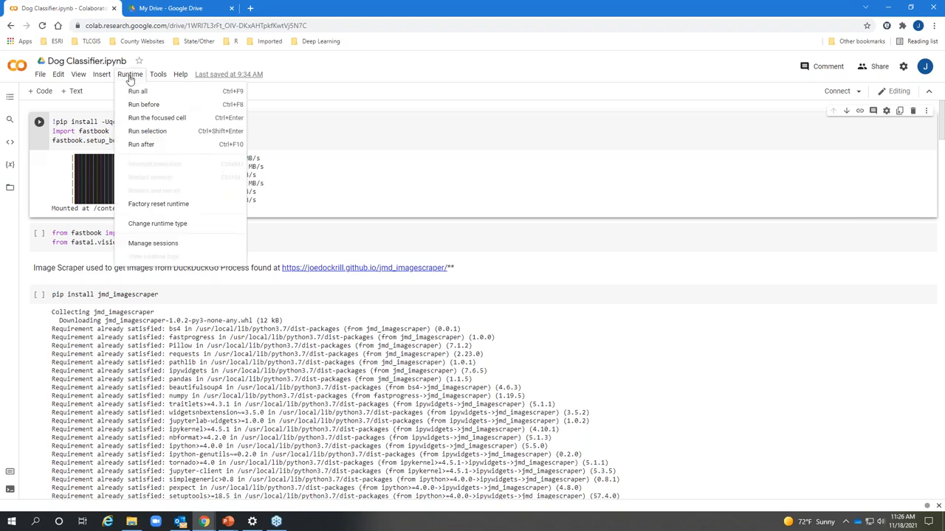
mouse_move(156, 224)
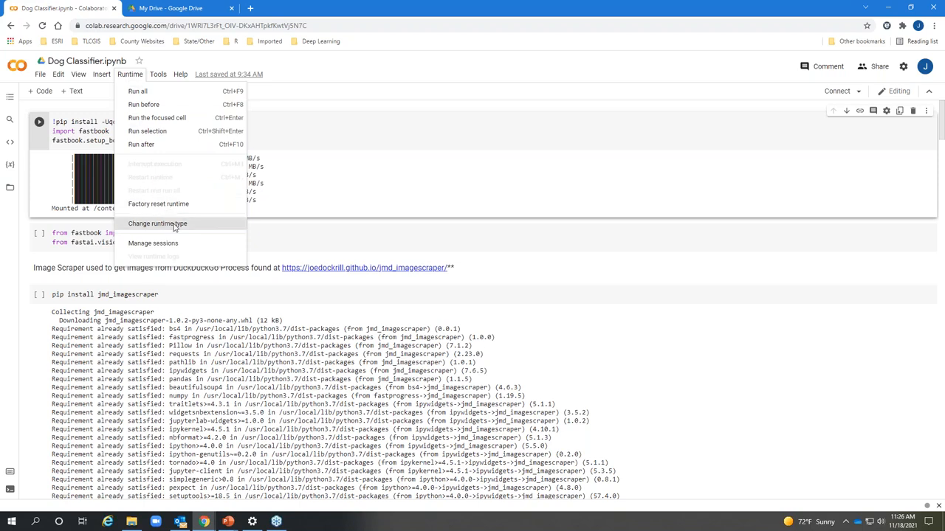
left_click(157, 223)
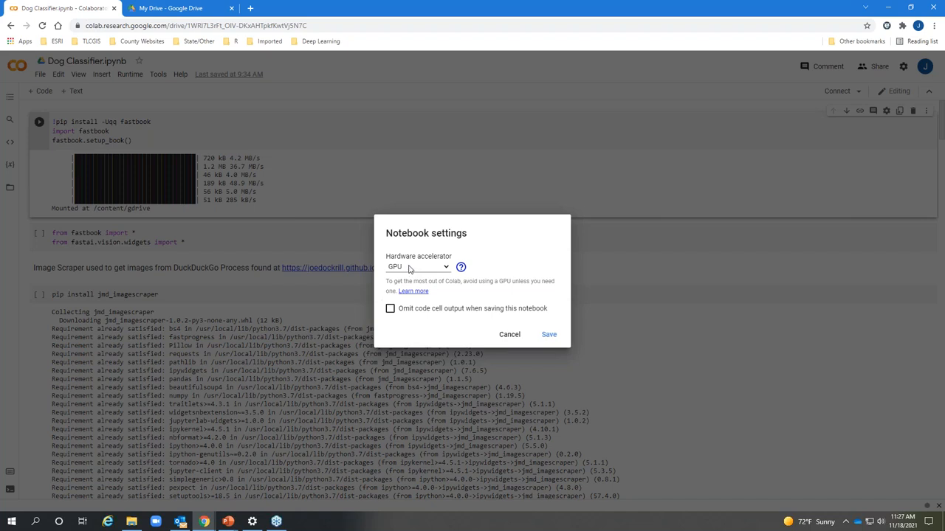
mouse_move(405, 272)
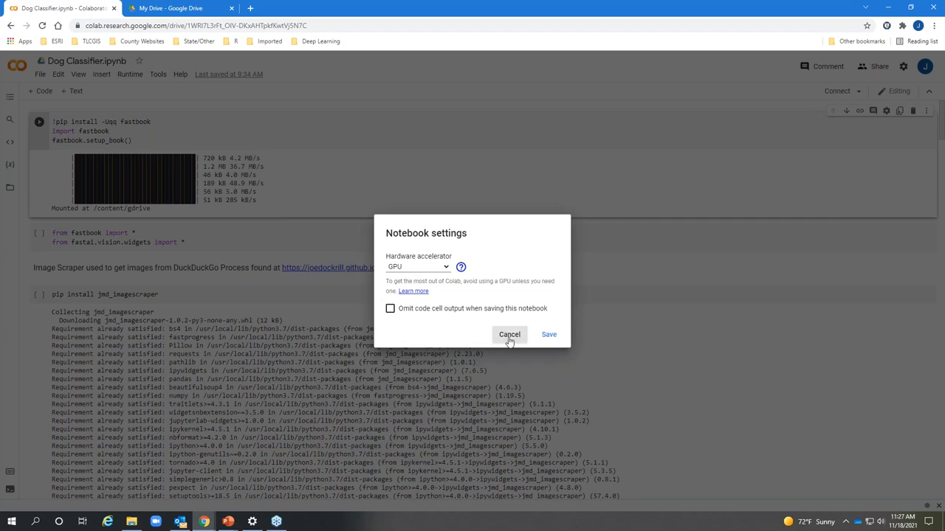
left_click(509, 333)
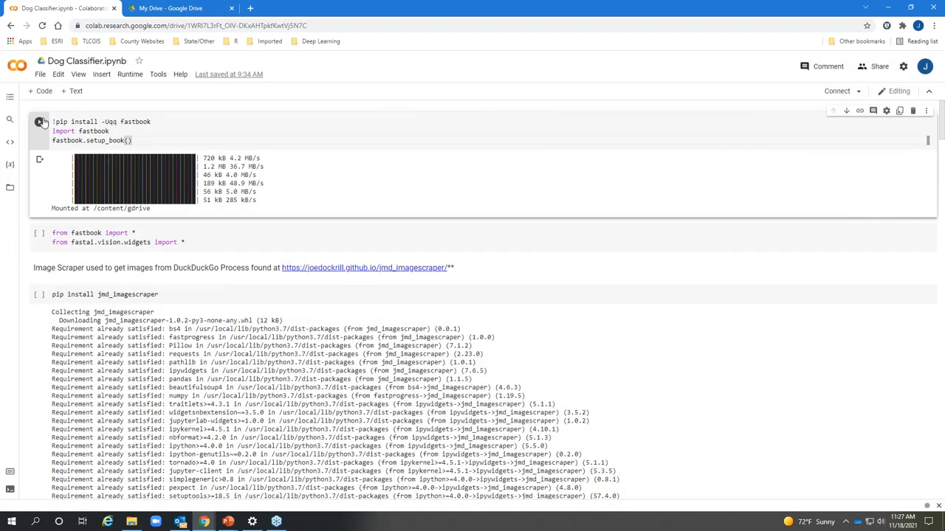
mouse_move(41, 121)
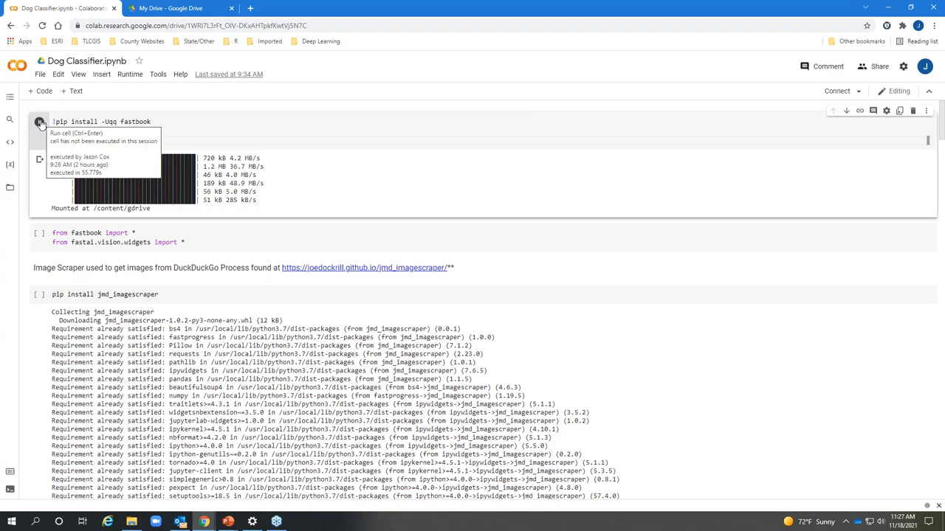
left_click(177, 135)
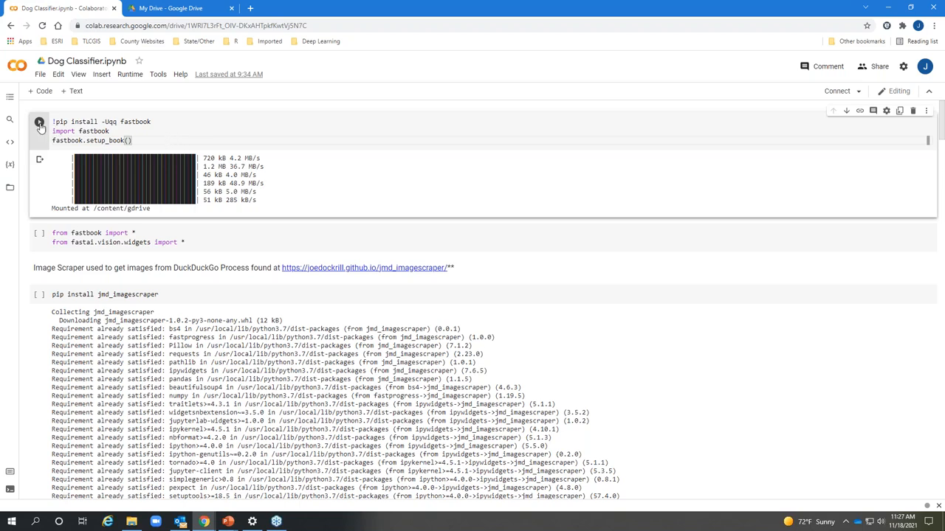
Step: Re-run the pip install fastbook / setup_book cell, mounting Google Drive at /content/gdrive
left_click(38, 121)
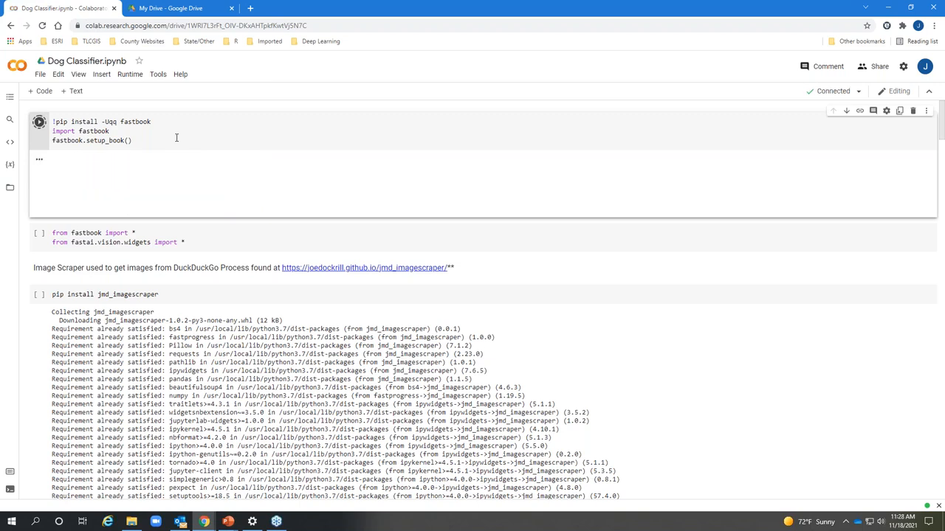
left_click(39, 121)
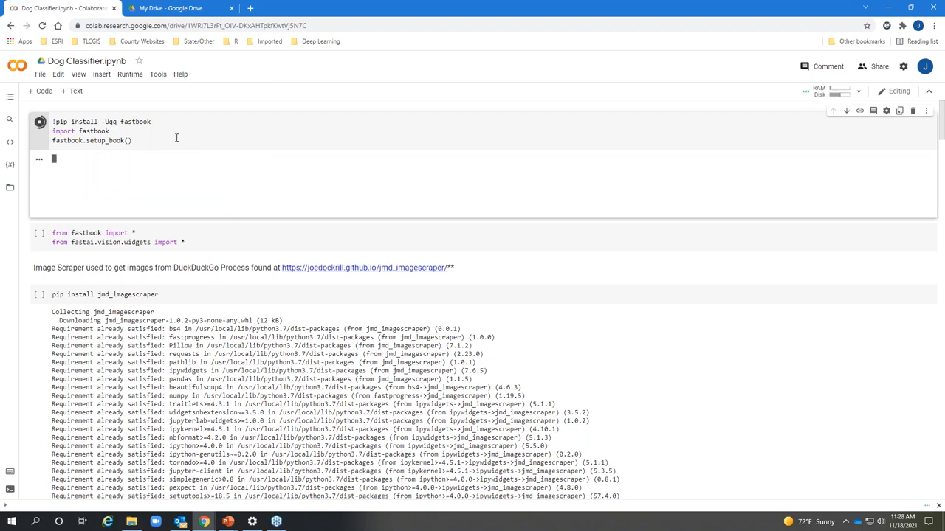
left_click(39, 121)
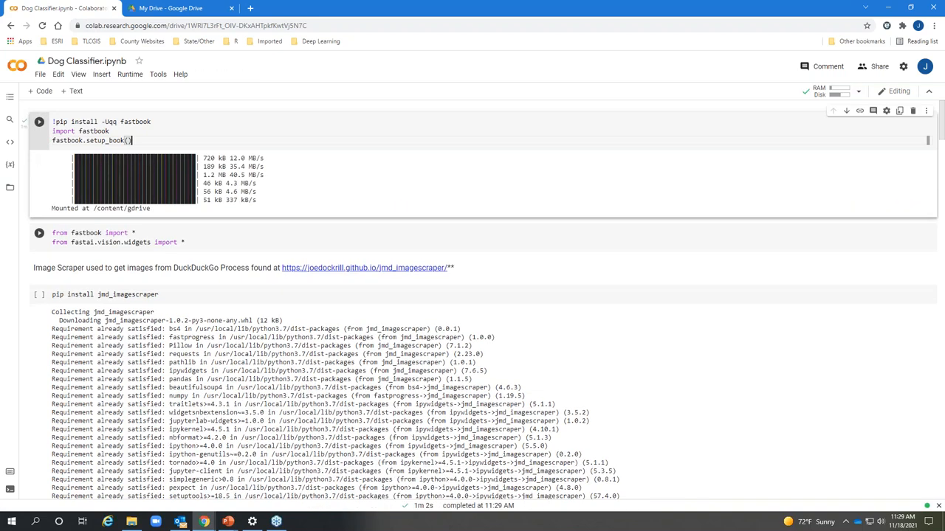
mouse_move(226, 244)
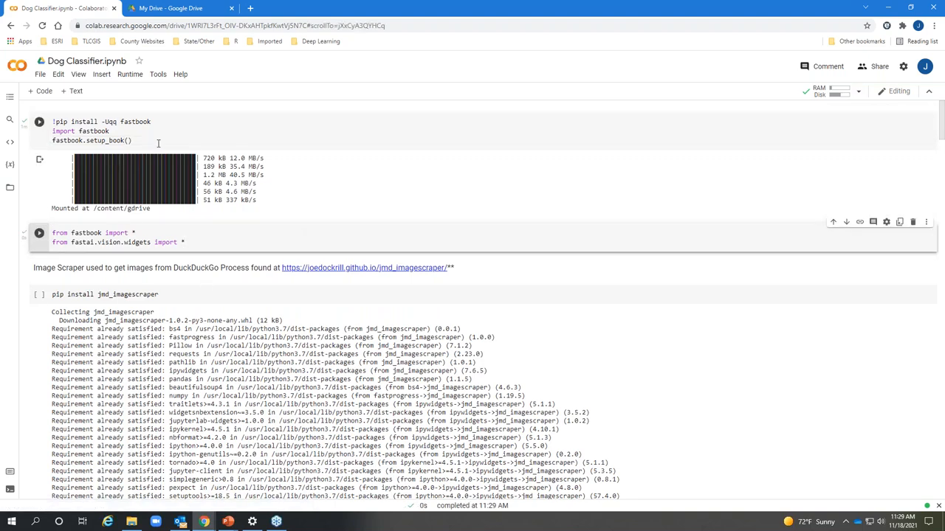
scroll("down", 3)
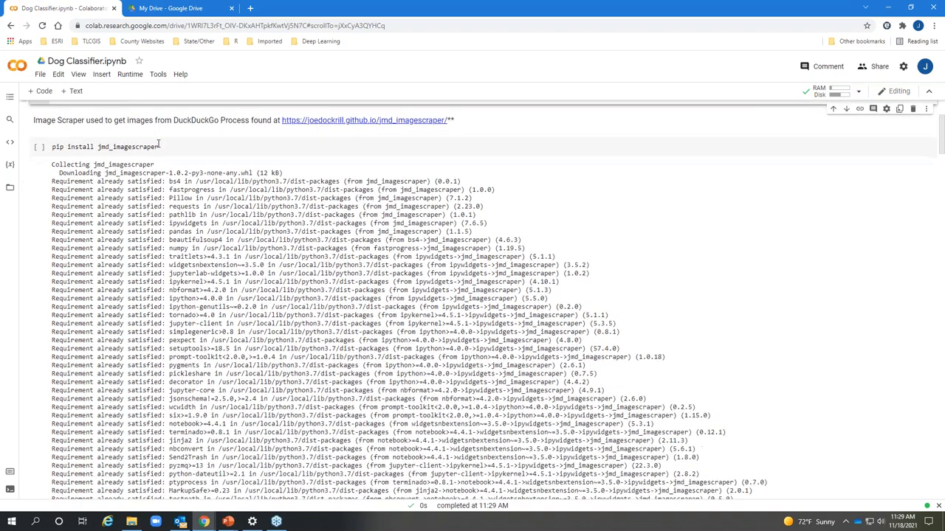
scroll("down", 3)
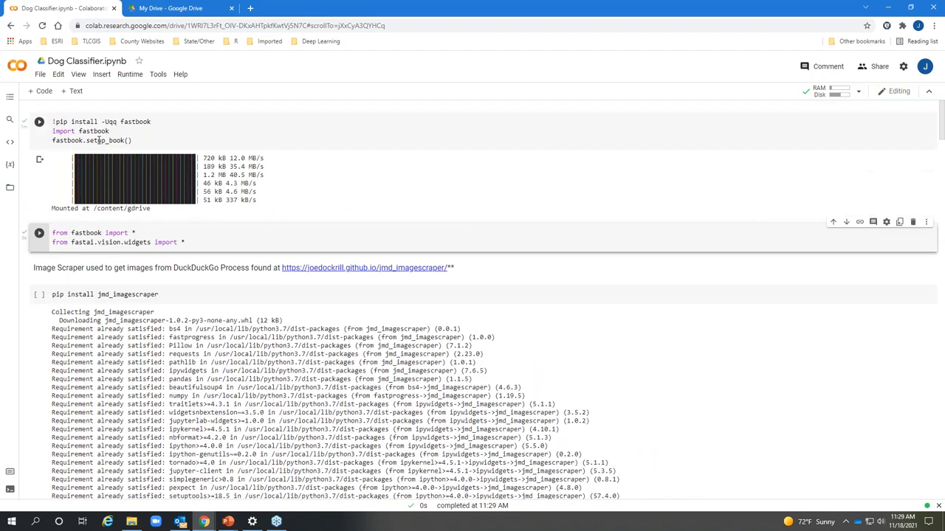
scroll("down", 3)
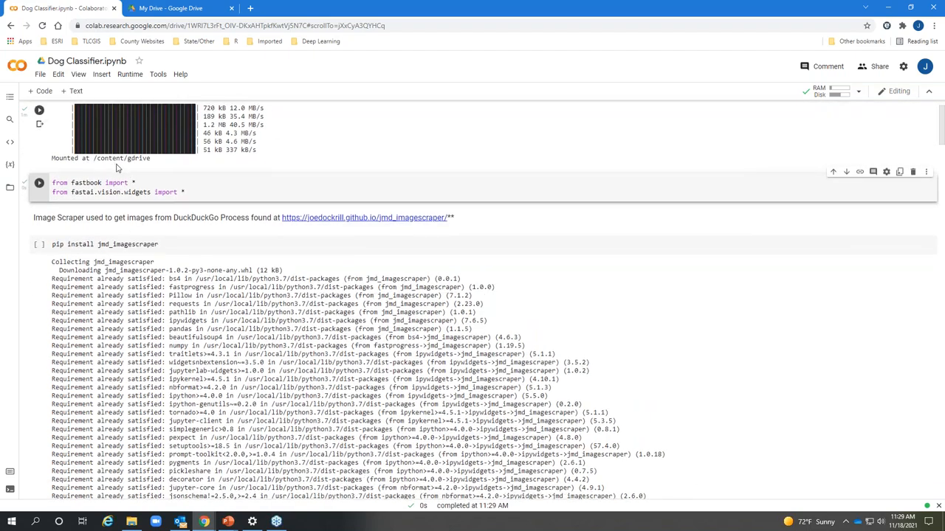
scroll("down", 3)
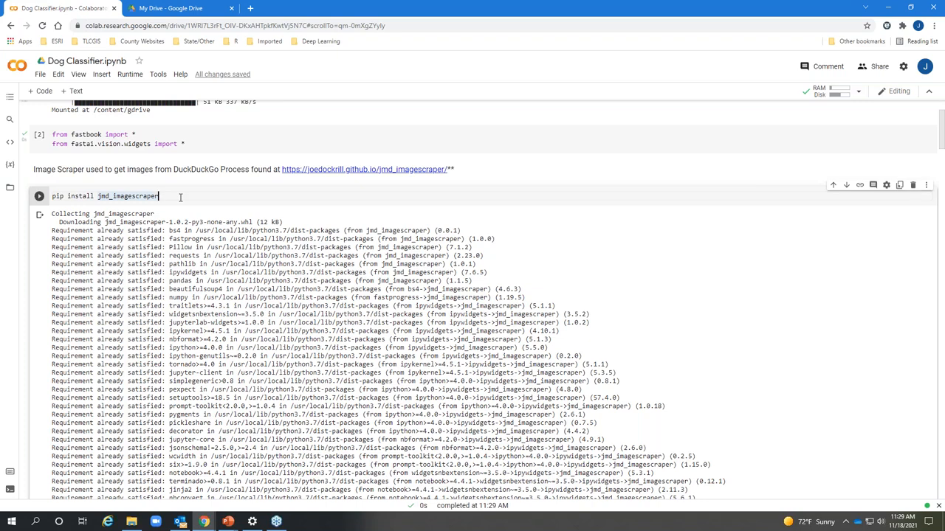
Step: Install jmd_imagescraper and download Anatolian Shepherd, Saint Bernard and German Shorthaired Pointer images via DuckDuckGo
left_click(38, 195)
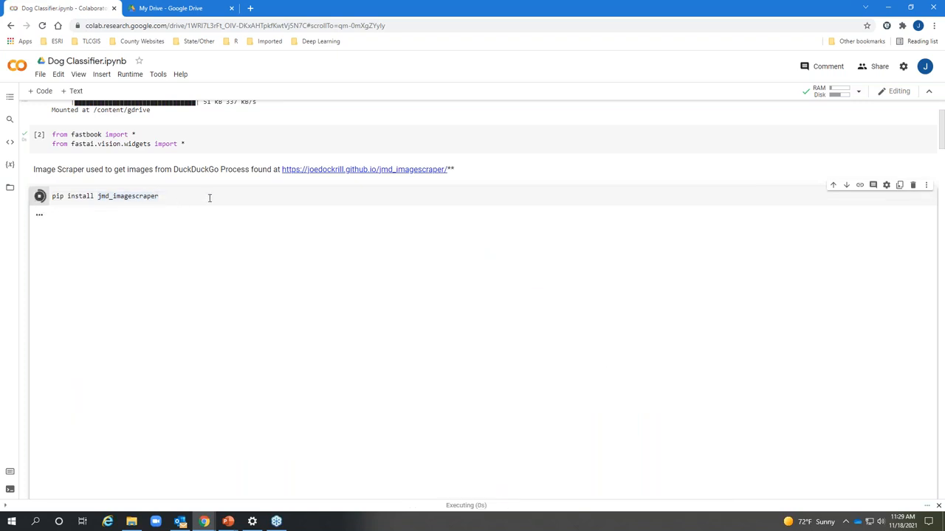
left_click(40, 195)
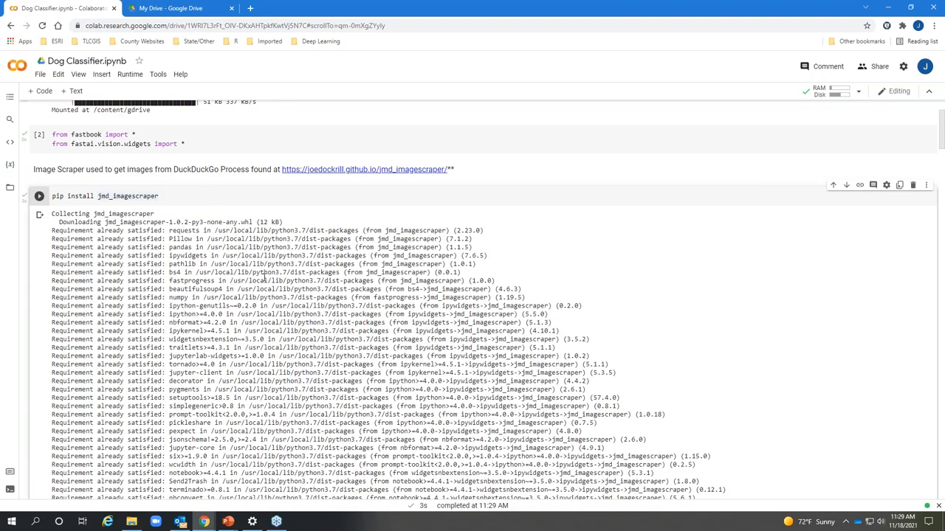
scroll("down", 3)
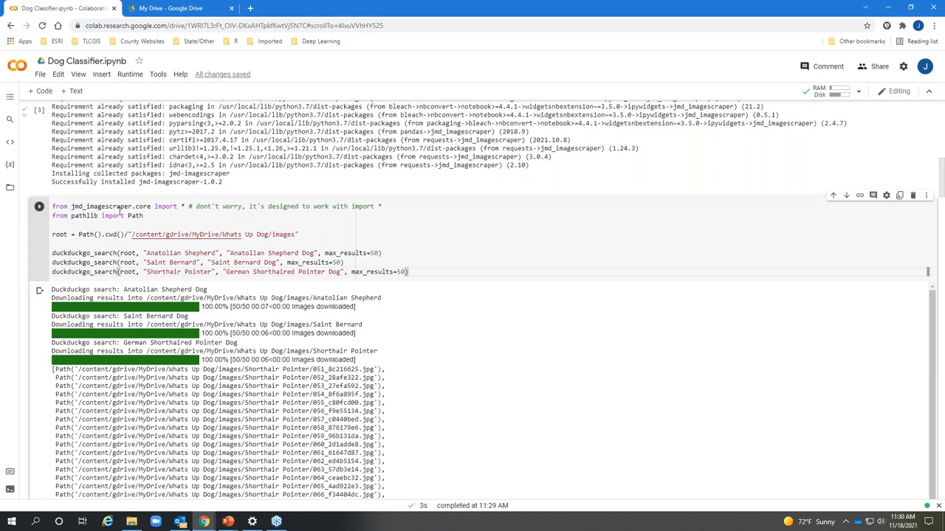
left_click(38, 206)
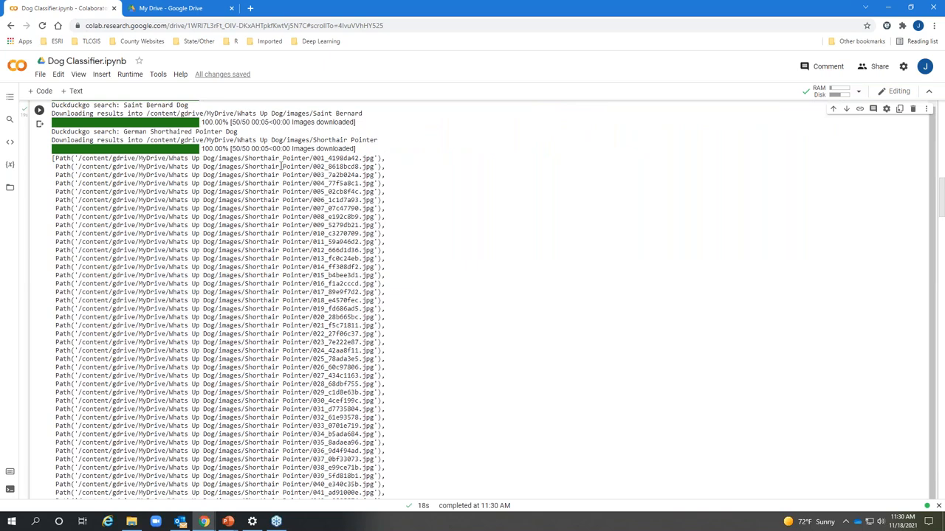
scroll("down", 3)
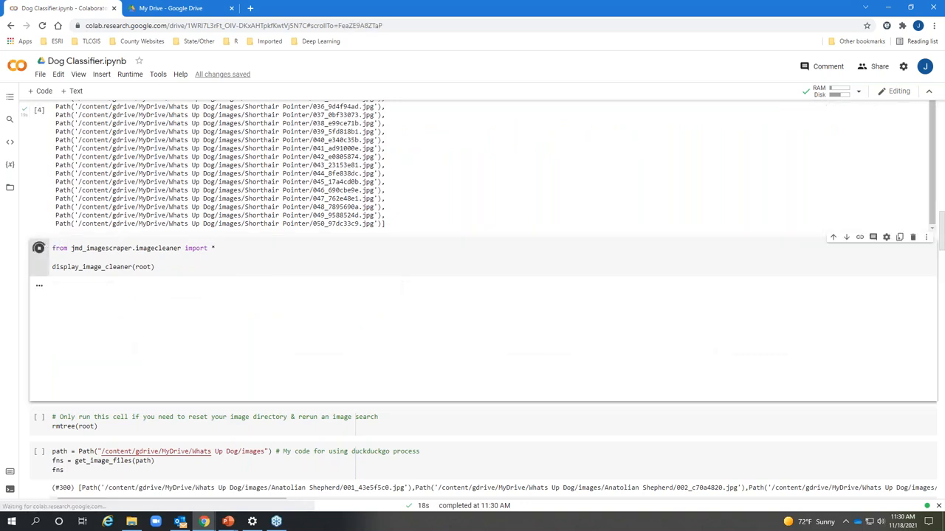
Step: Launch the image cleaner and page through three pages of Anatolian Shepherd photos
left_click(38, 248)
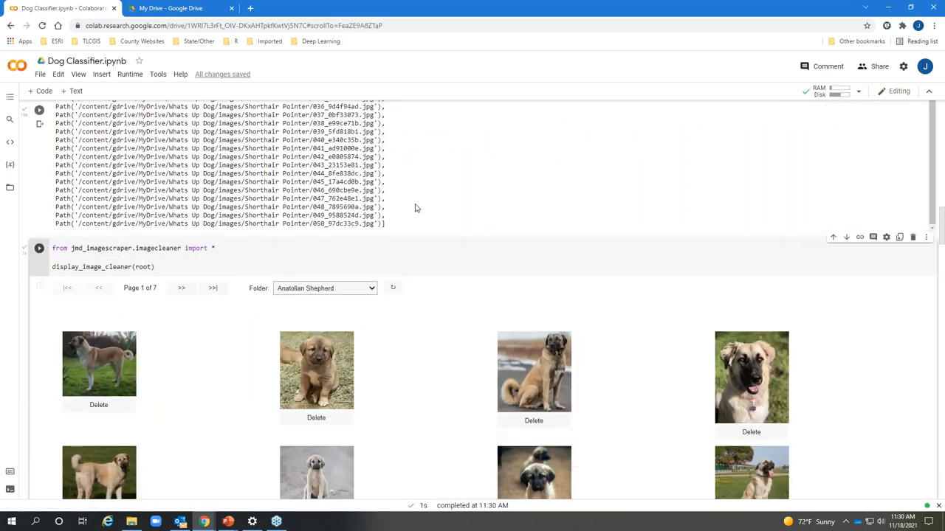
mouse_move(433, 206)
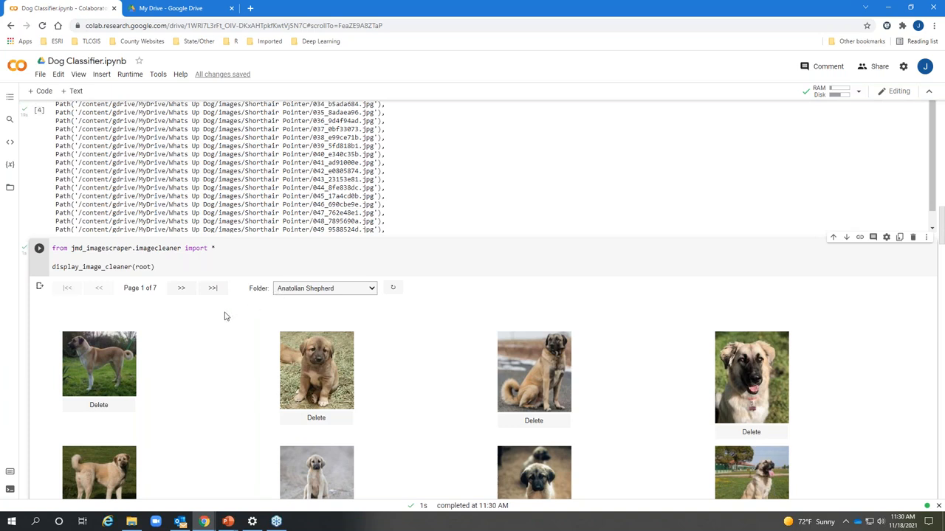
scroll("down", 3)
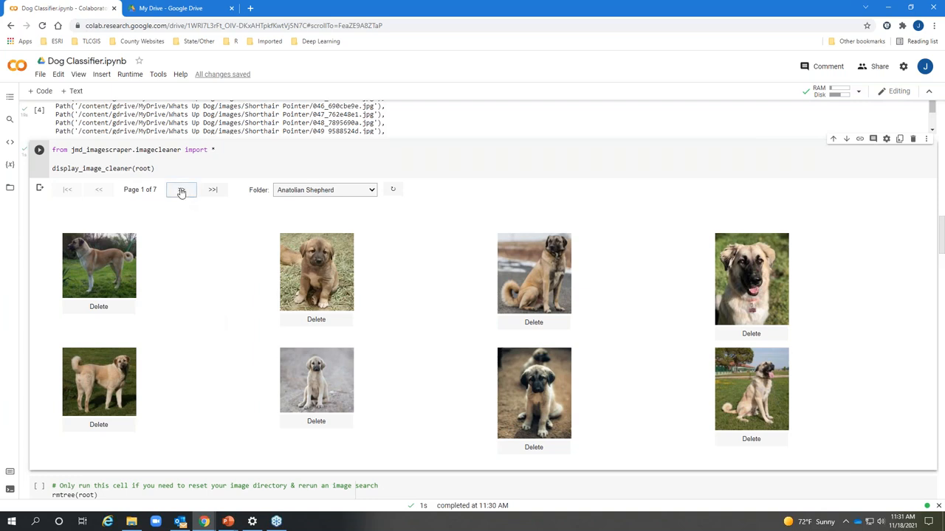
left_click(180, 189)
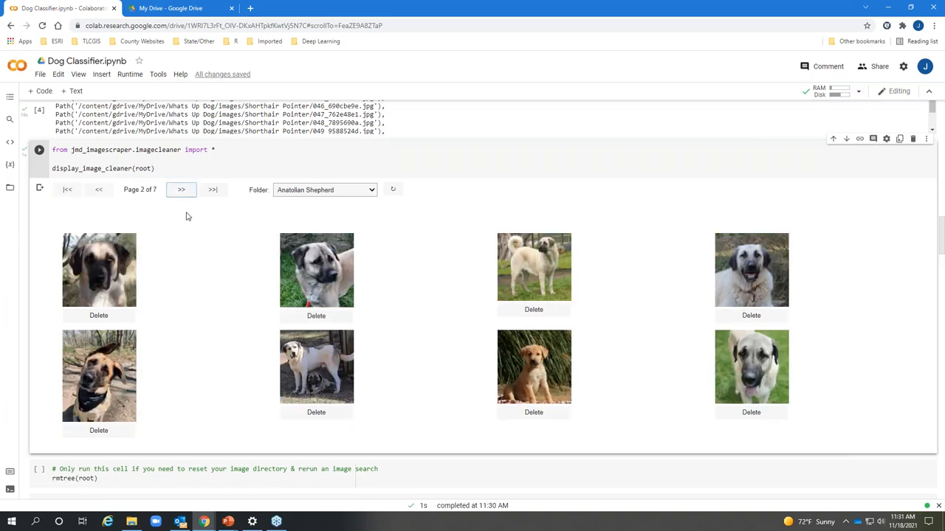
left_click(180, 189)
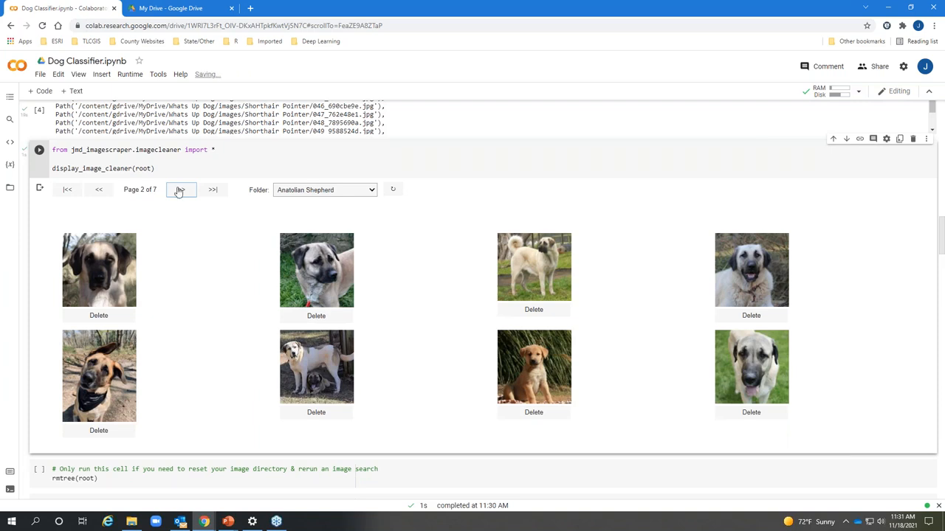
left_click(180, 189)
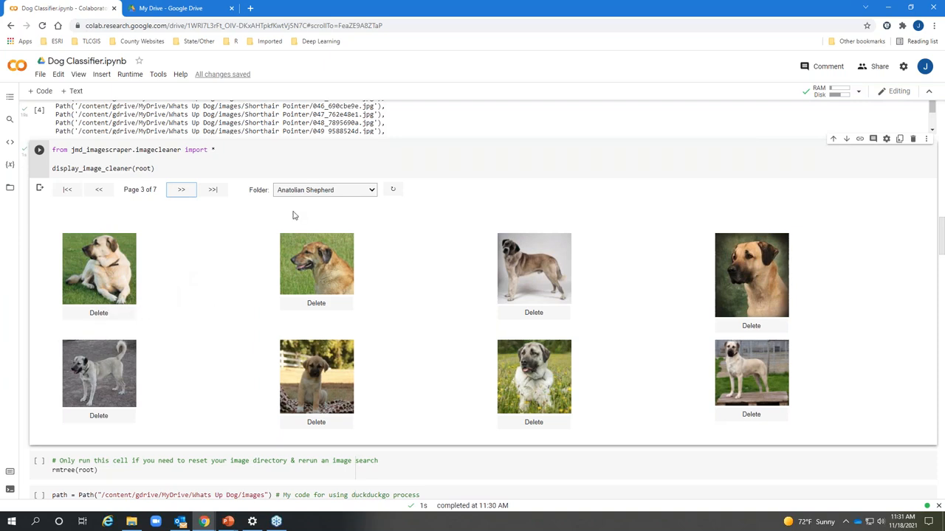
Step: Switch the cleaner to the Saint Bernard folder and browse to page 3 of its photos
left_click(324, 189)
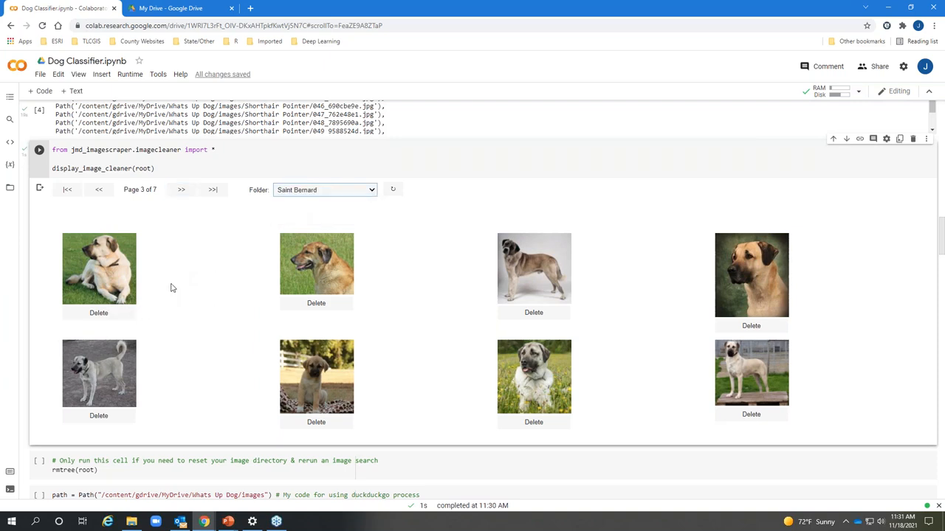
left_click(68, 189)
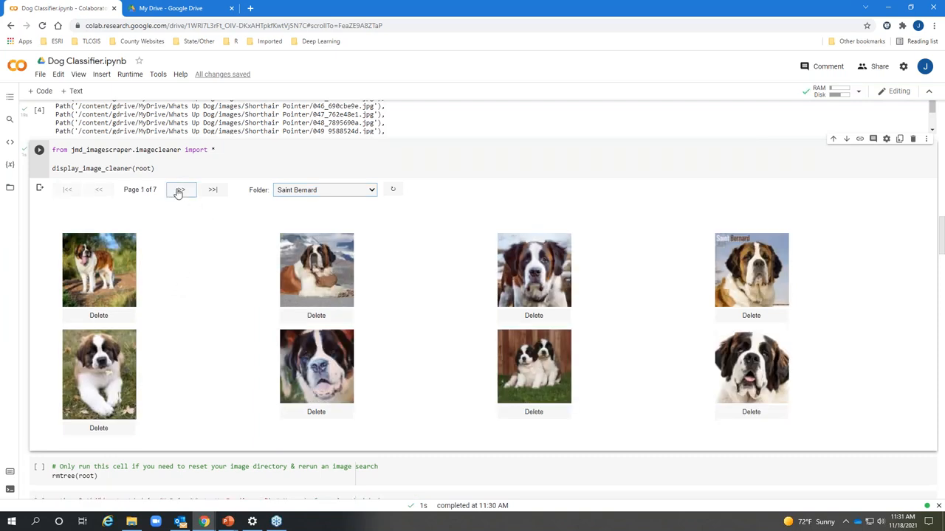
left_click(180, 189)
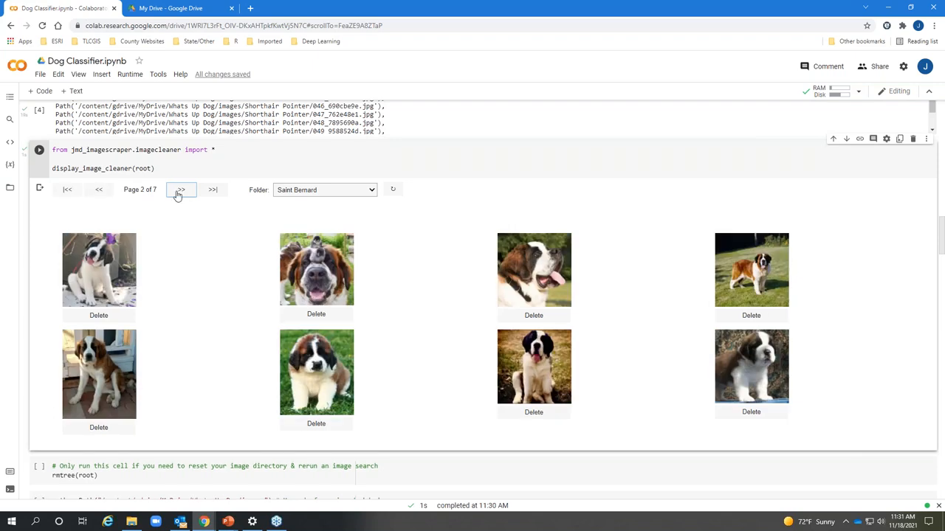
left_click(180, 189)
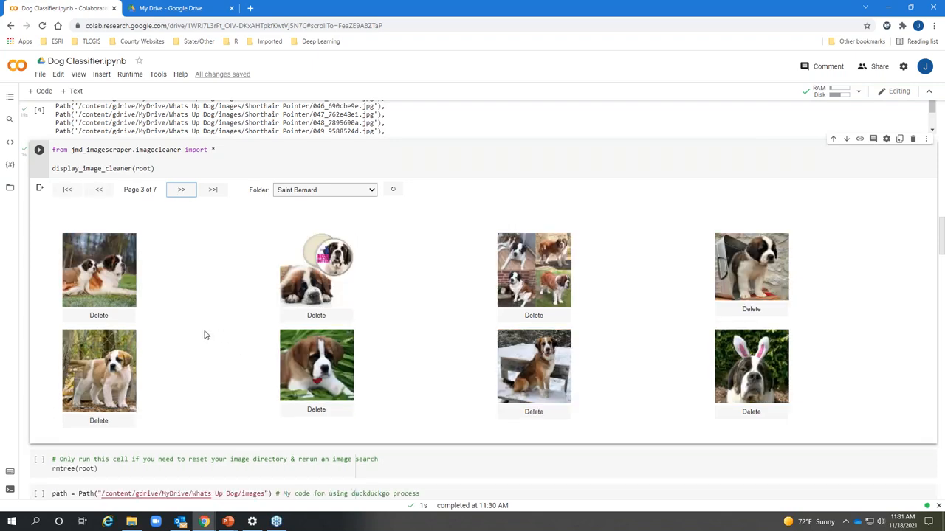
mouse_move(195, 339)
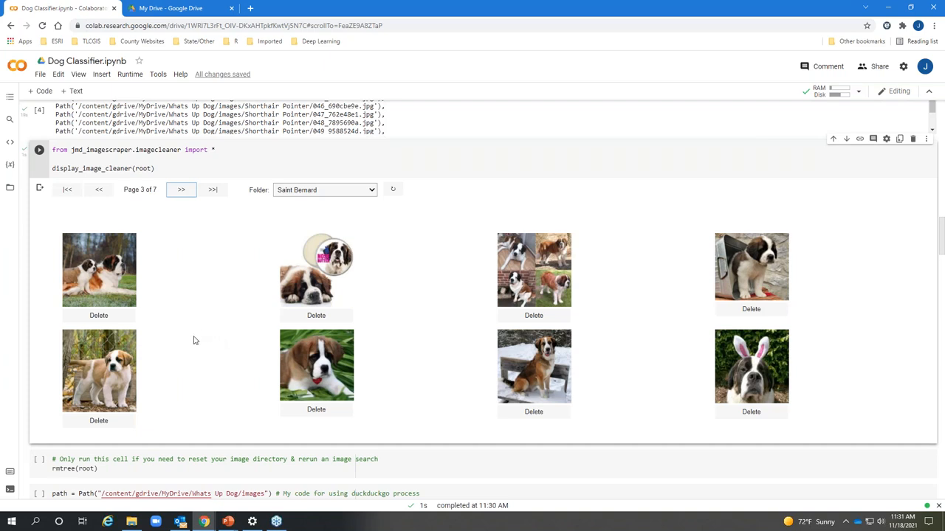
scroll("down", 3)
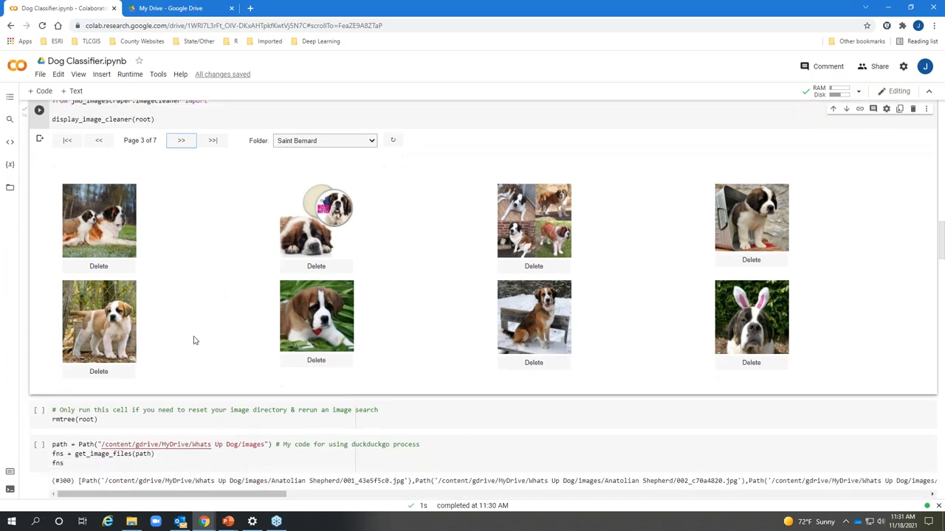
scroll("down", 3)
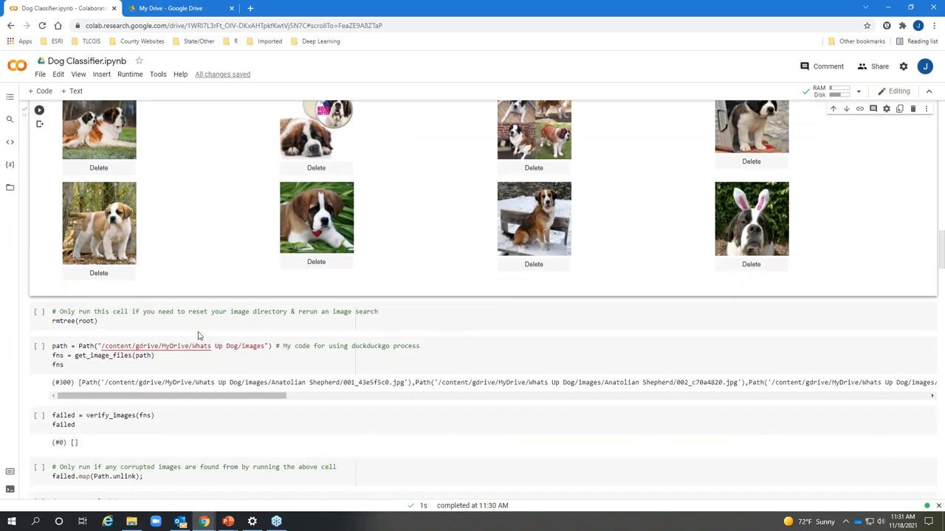
mouse_move(204, 328)
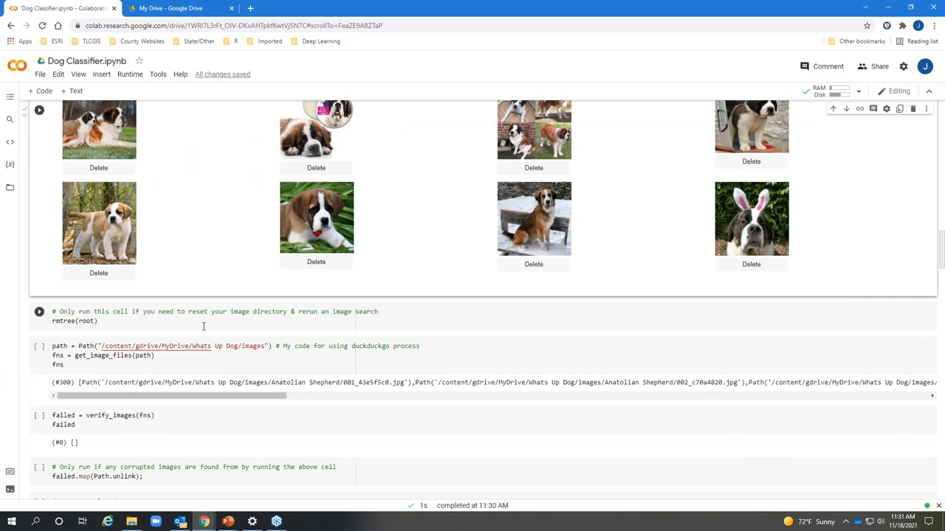
scroll("down", 3)
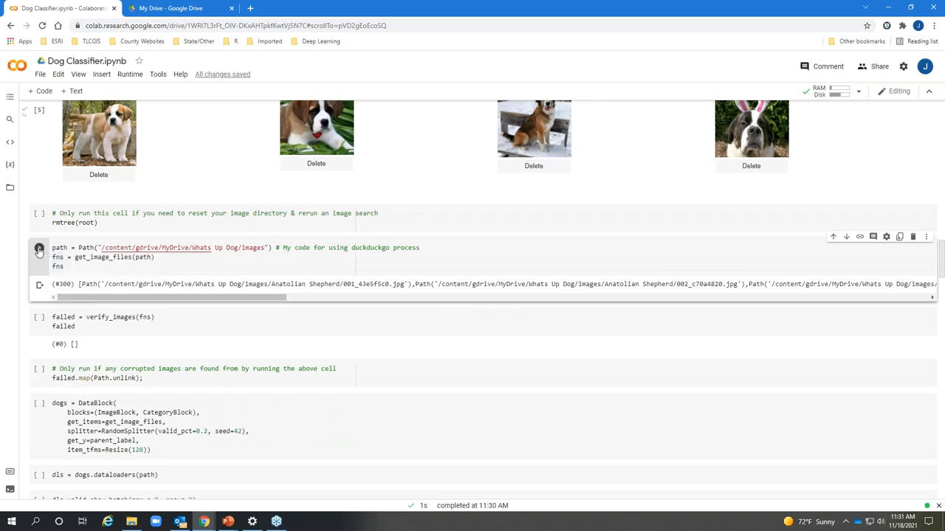
Step: Collect and verify the dog image files, then build the DataLoaders showing a labelled sample batch
left_click(38, 248)
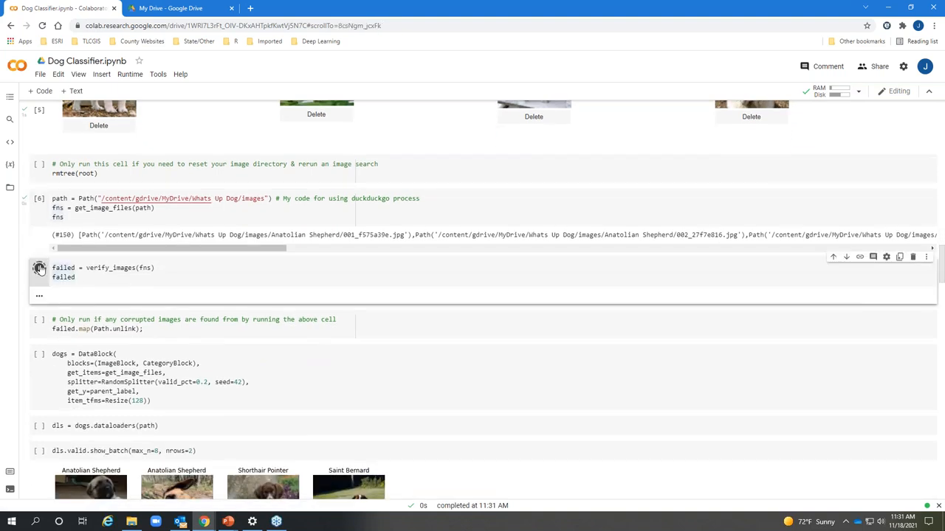
left_click(39, 269)
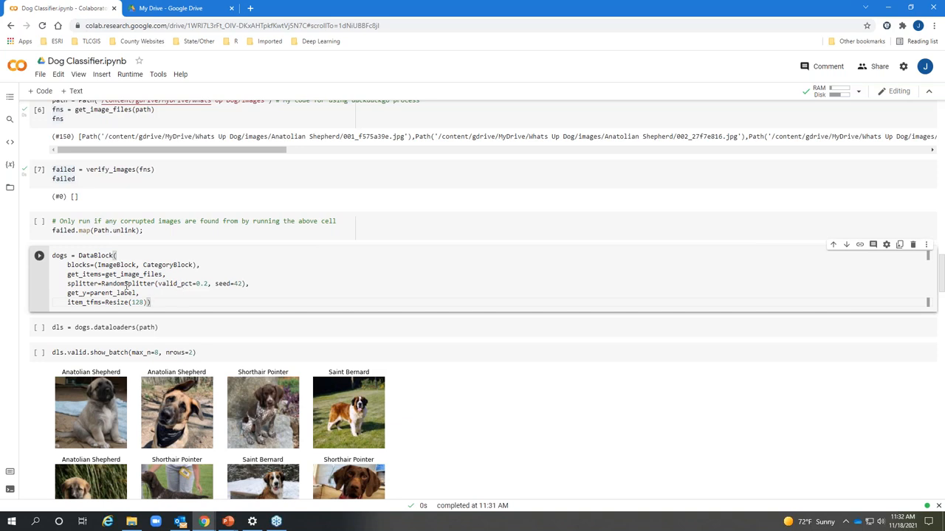
mouse_move(126, 292)
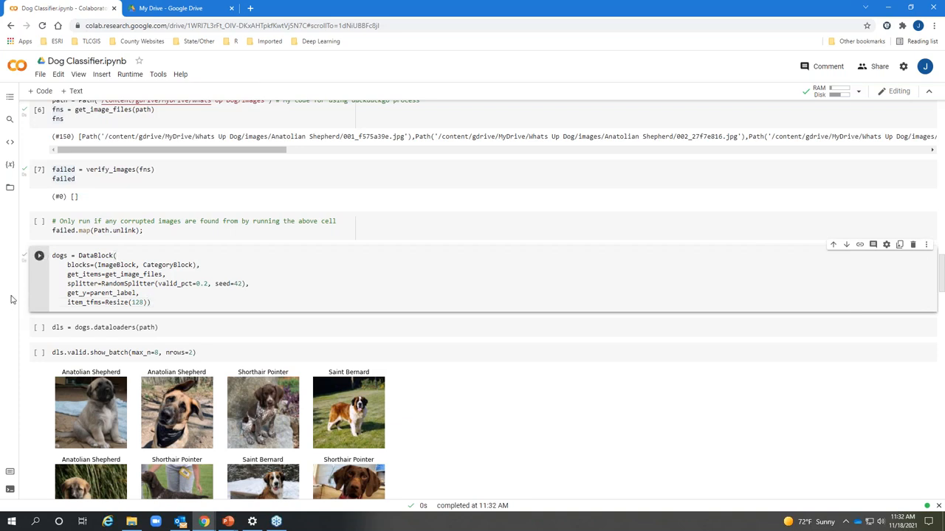
left_click(39, 255)
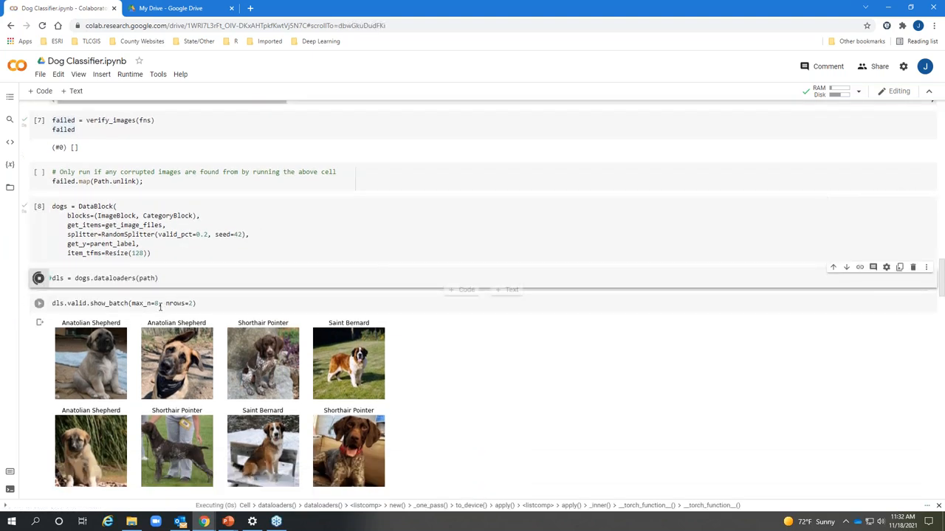
scroll("down", 3)
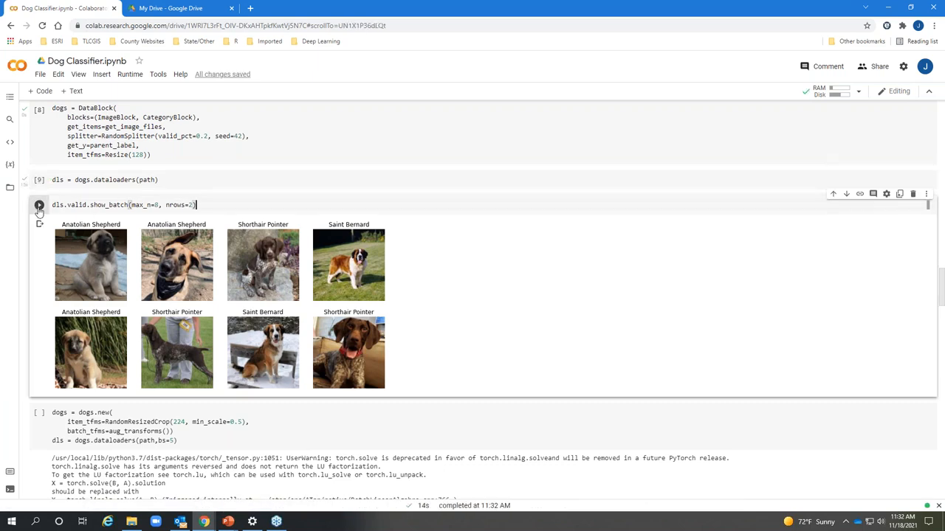
Step: Preview a fresh validation batch and rebuild the DataLoaders with random crops and augmentation
left_click(38, 204)
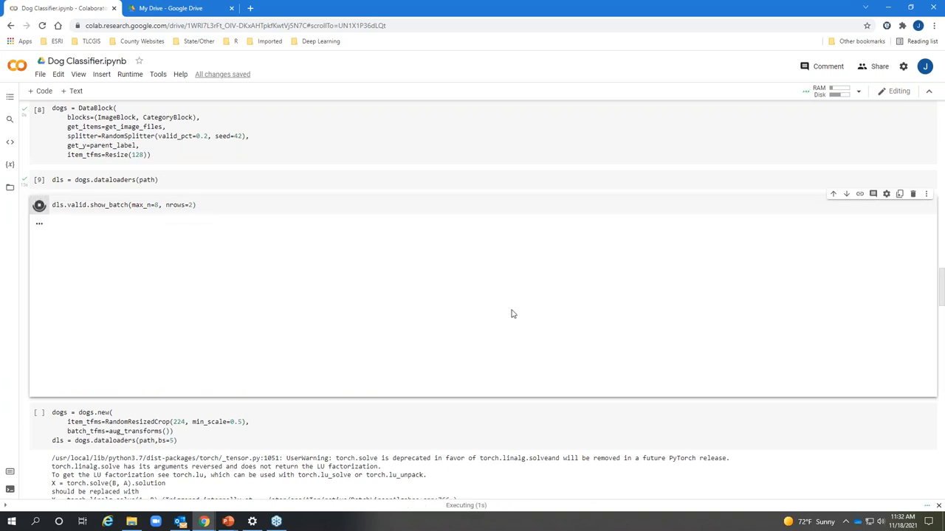
left_click(38, 204)
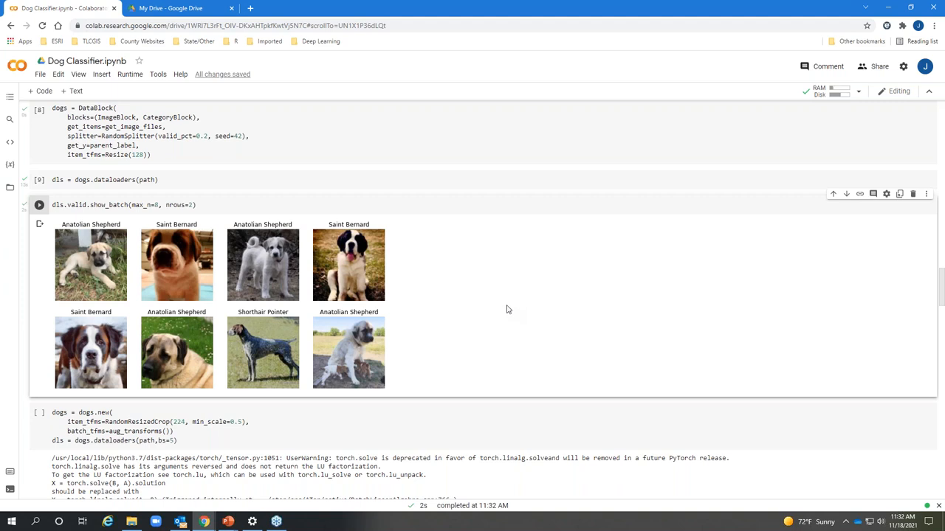
mouse_move(505, 310)
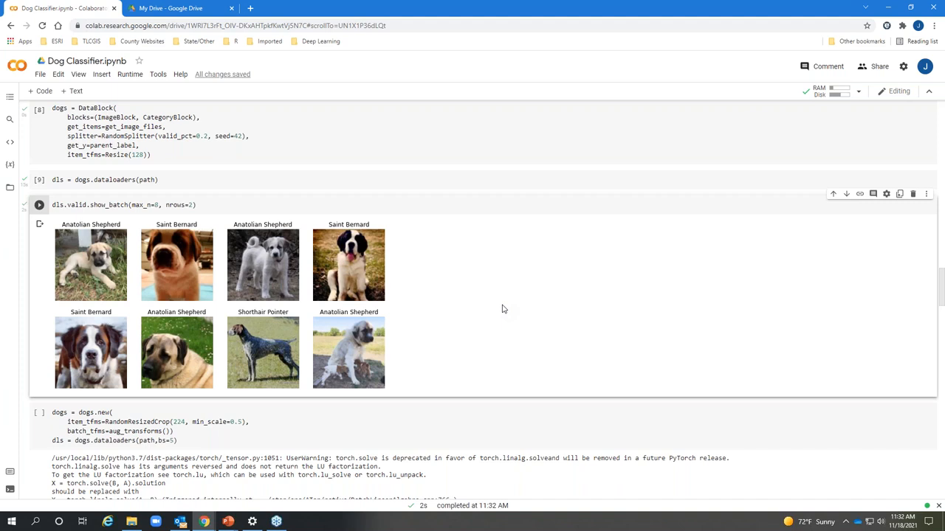
mouse_move(480, 267)
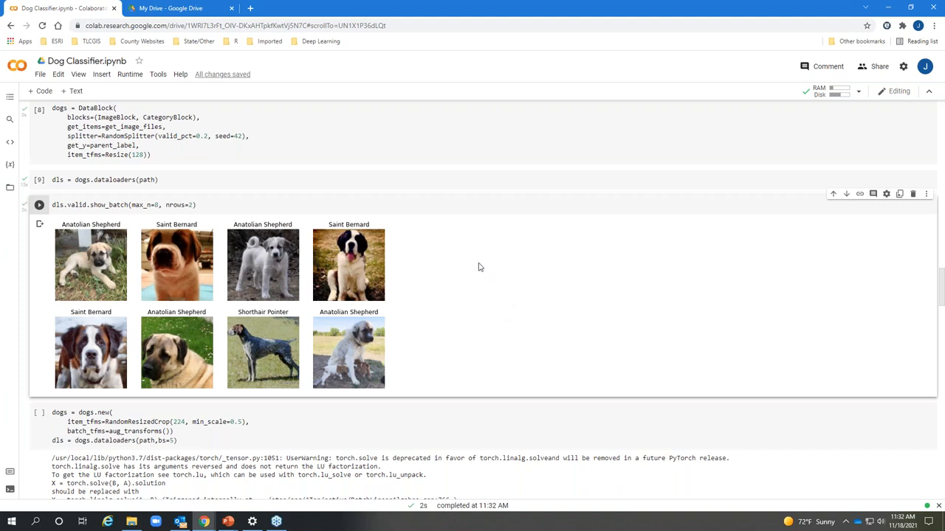
scroll("down", 3)
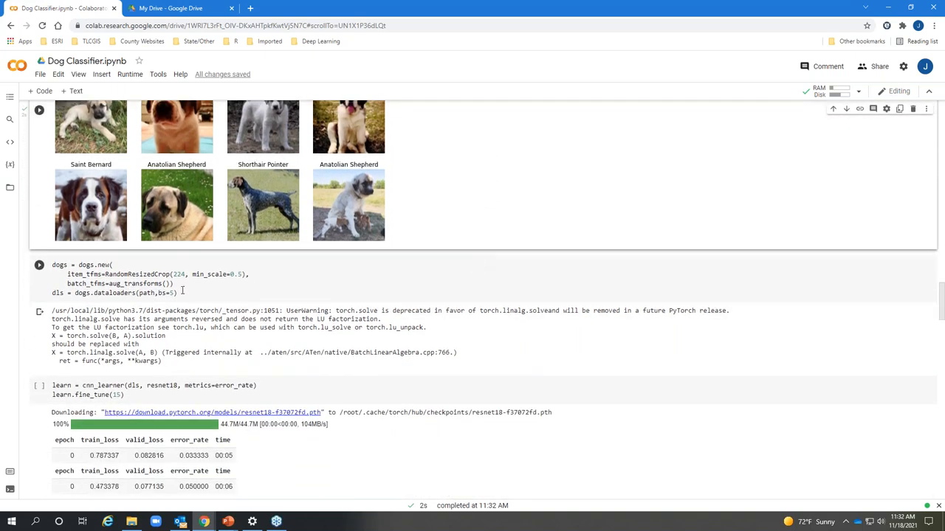
left_click(39, 265)
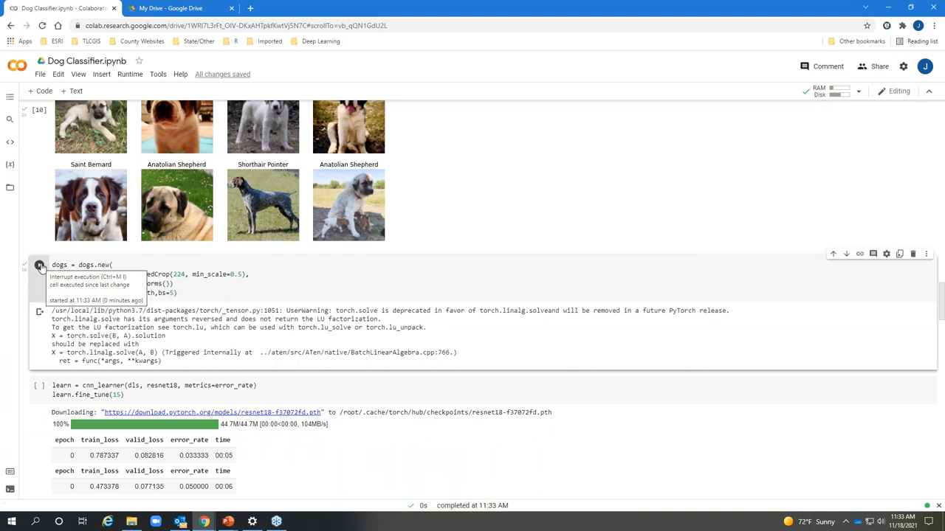
mouse_move(431, 192)
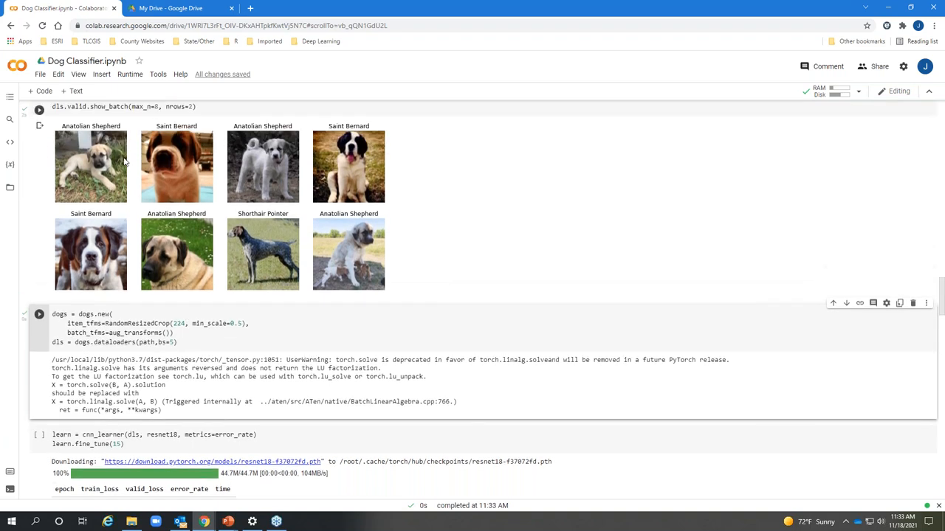
mouse_move(133, 163)
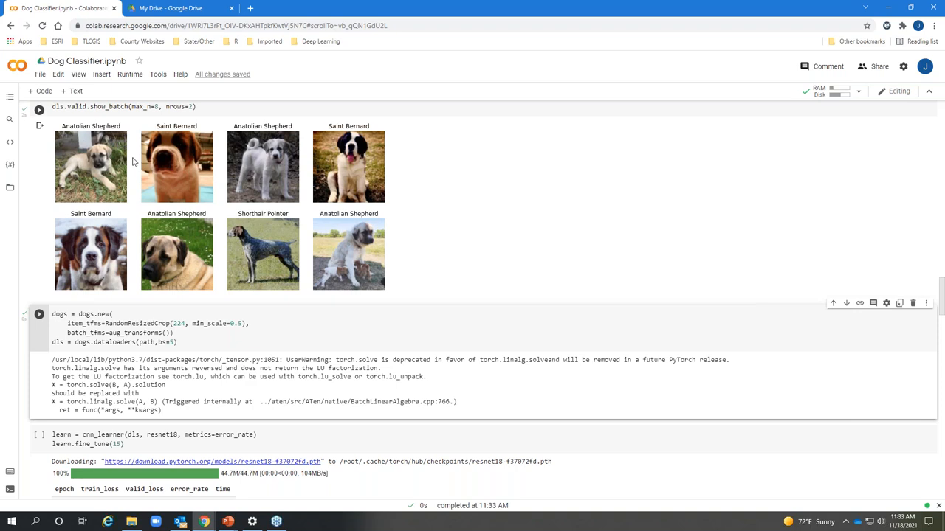
mouse_move(180, 165)
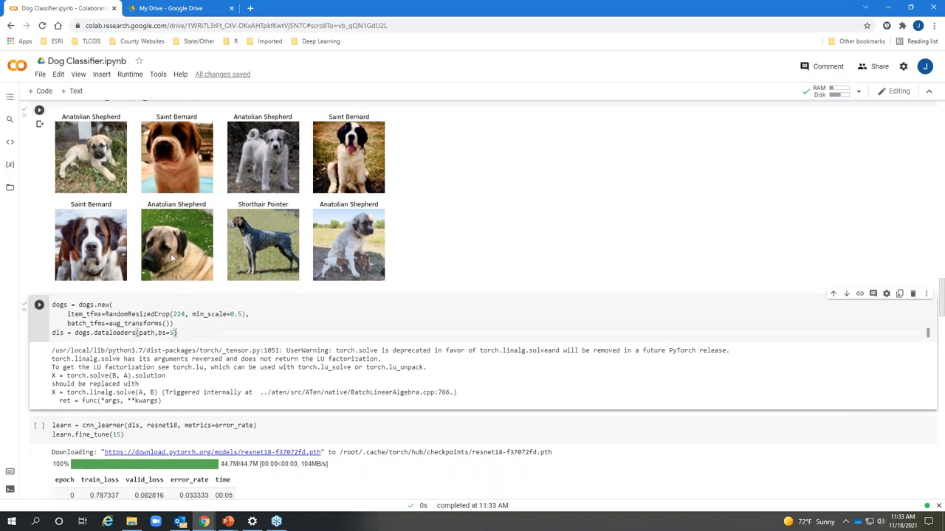
scroll("down", 3)
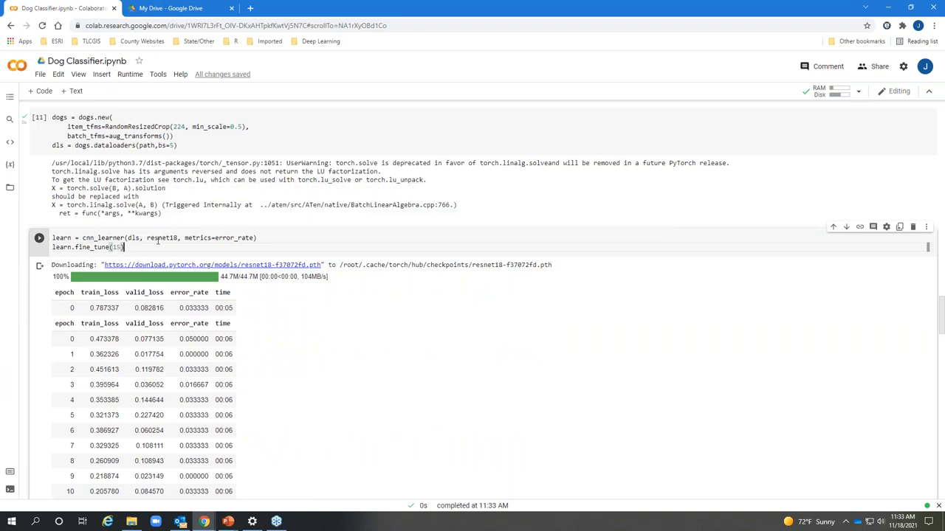
mouse_move(161, 237)
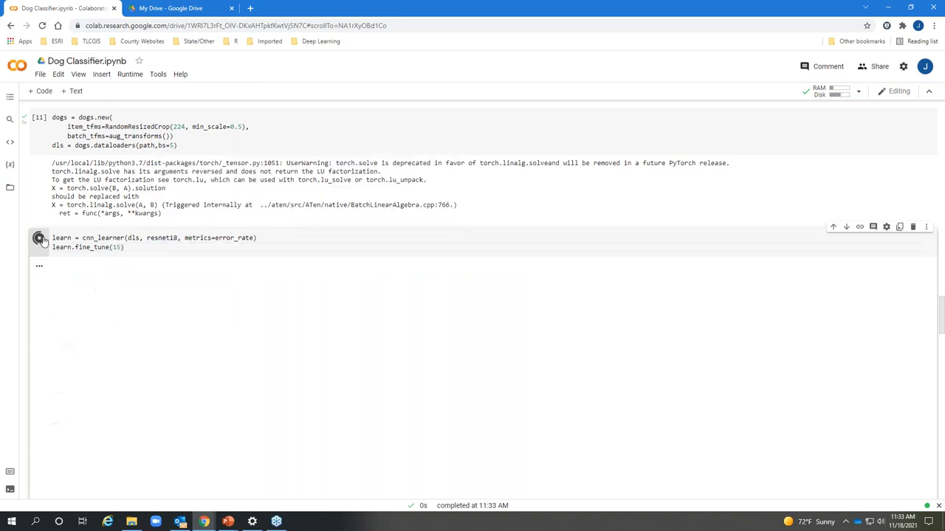
Step: Fine-tune the resnet18 classifier for 15 epochs and start the confusion-matrix cell
left_click(38, 238)
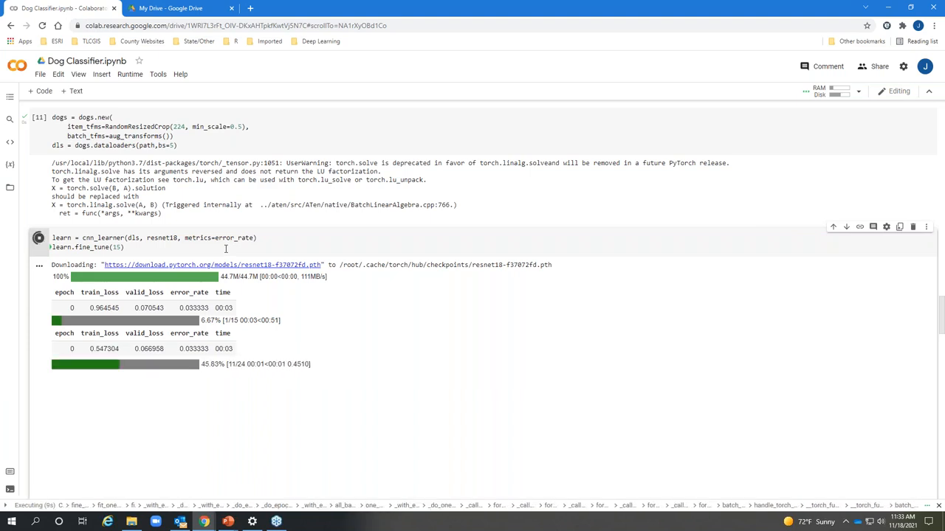
scroll("down", 3)
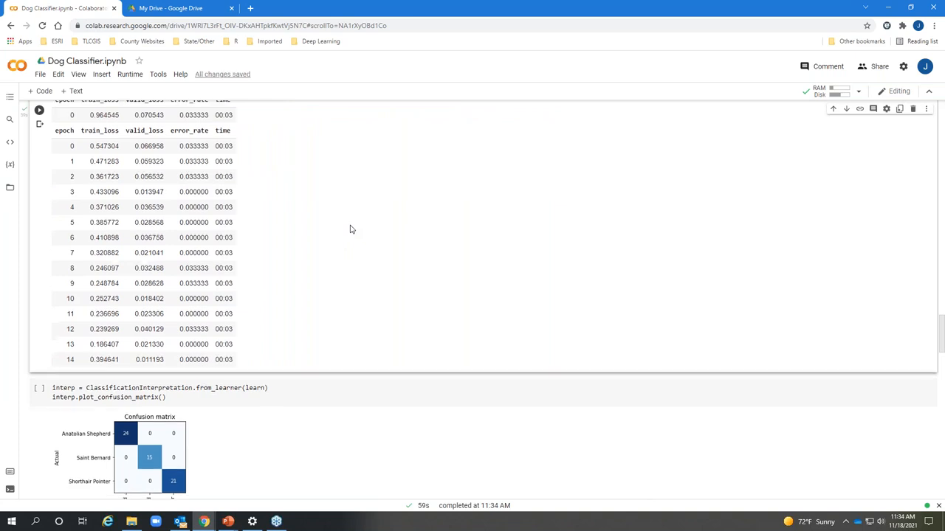
scroll("down", 3)
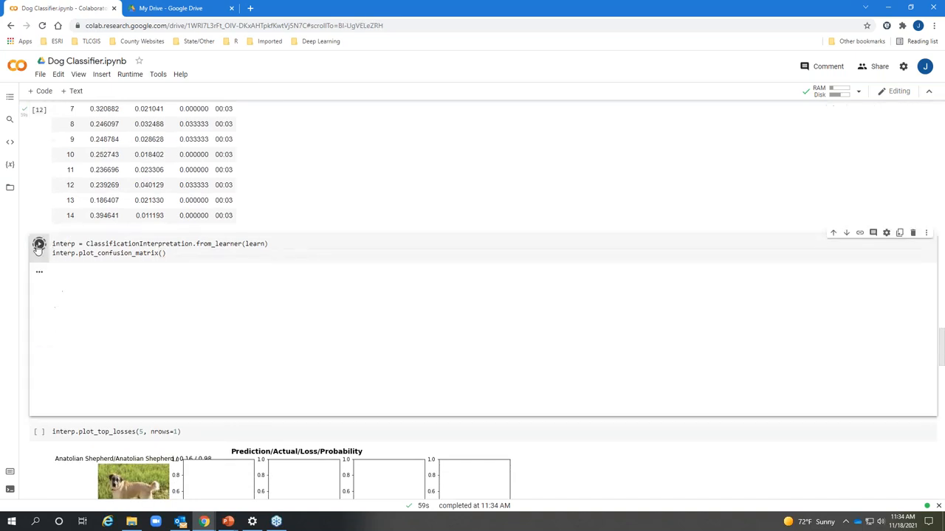
left_click(38, 243)
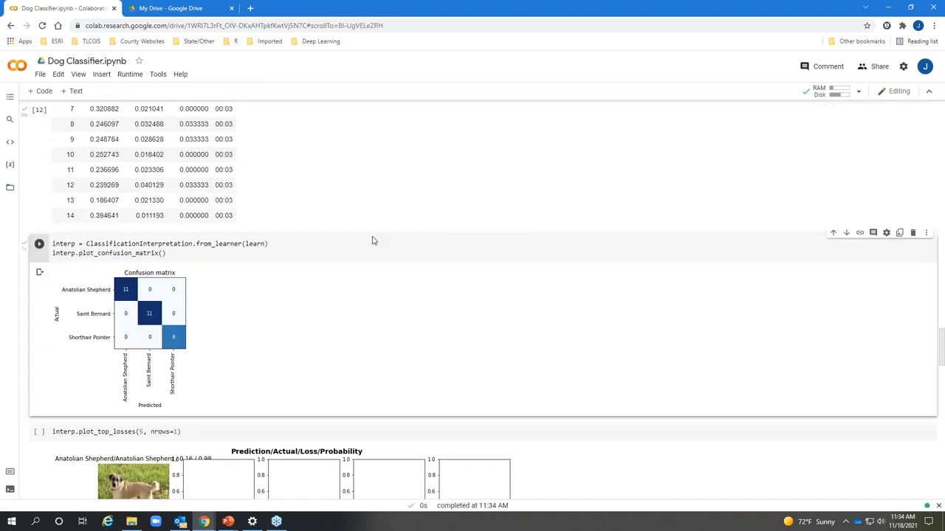
mouse_move(164, 378)
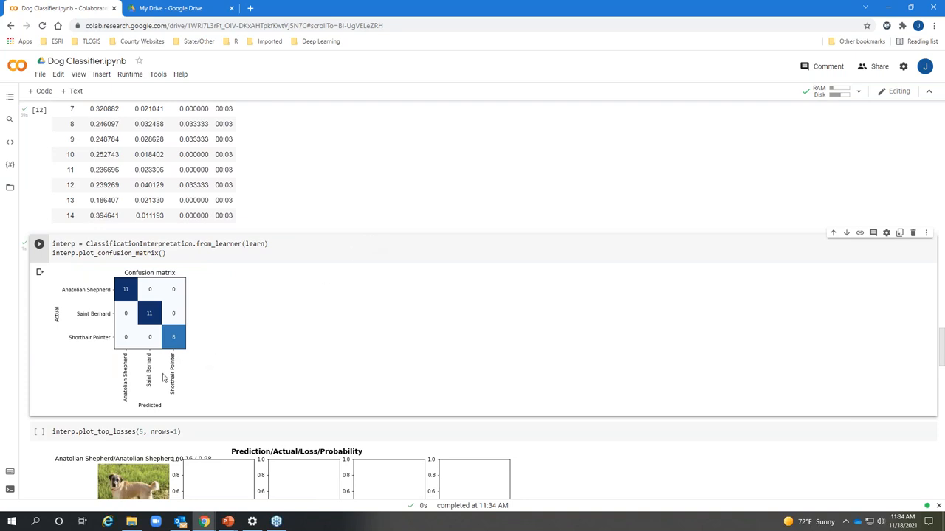
mouse_move(136, 390)
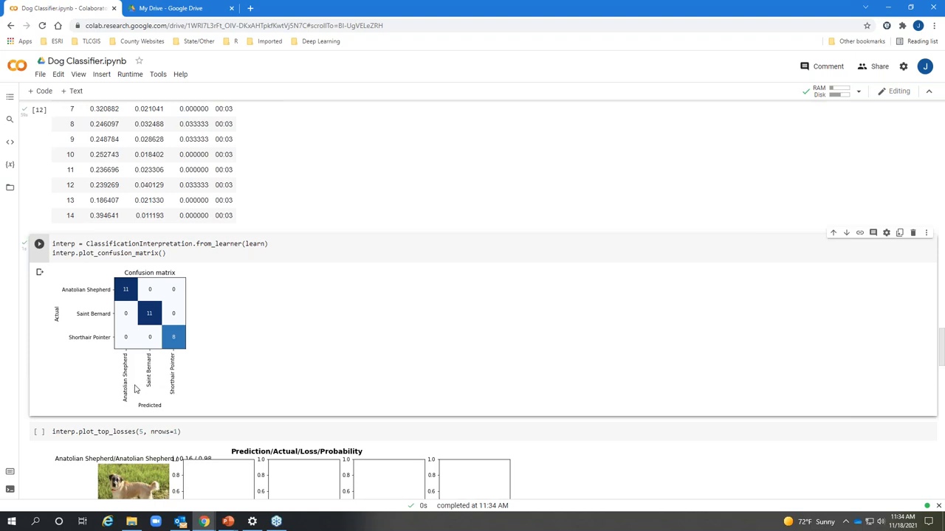
mouse_move(106, 366)
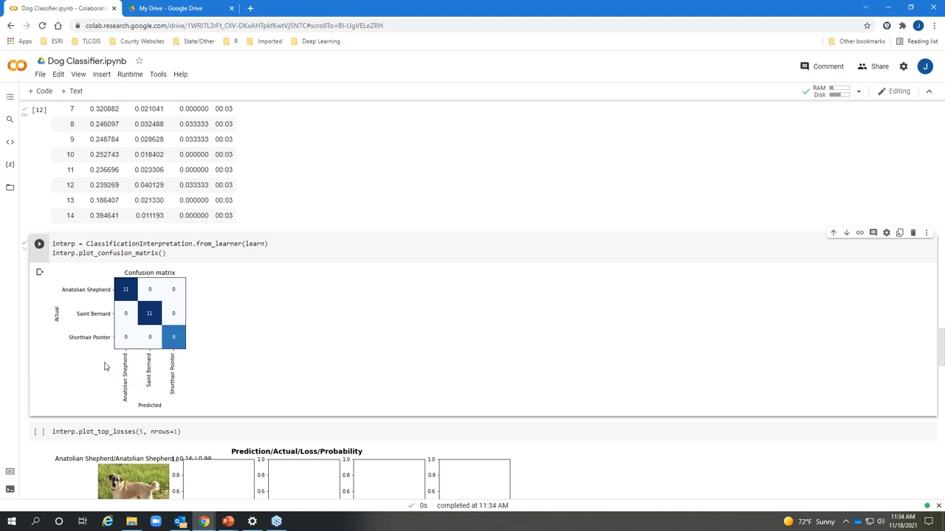
mouse_move(103, 369)
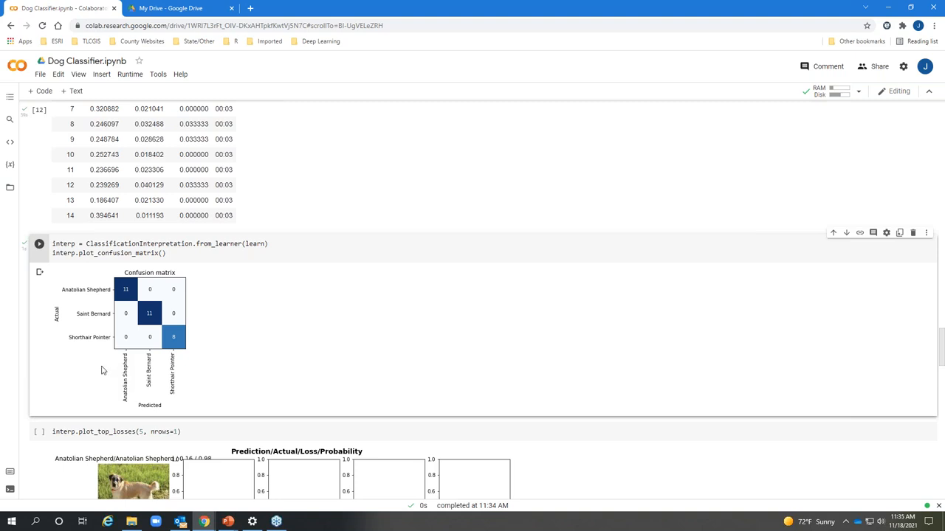
scroll("down", 3)
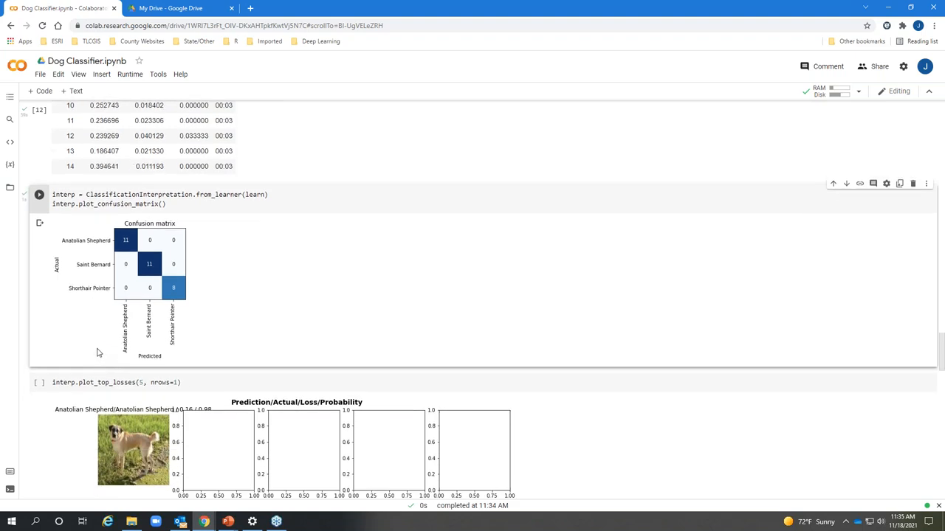
mouse_move(94, 346)
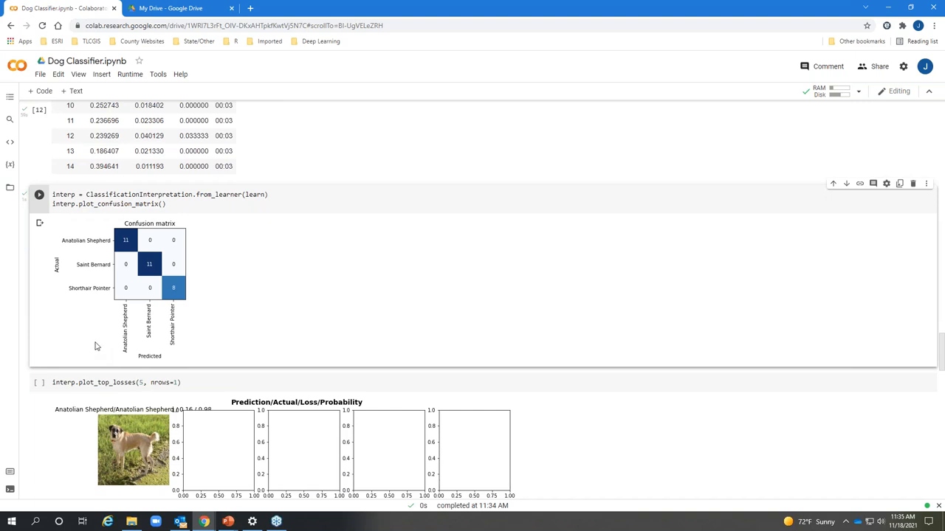
scroll("down", 3)
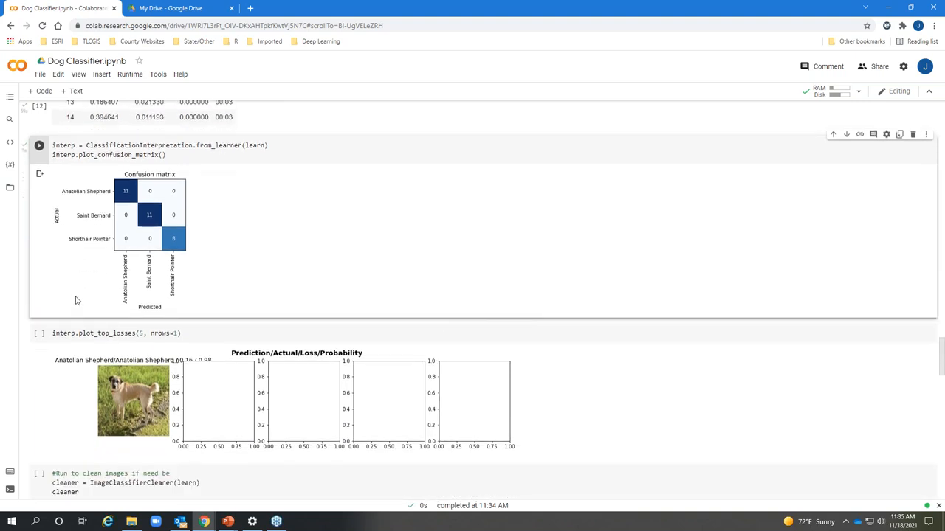
mouse_move(83, 297)
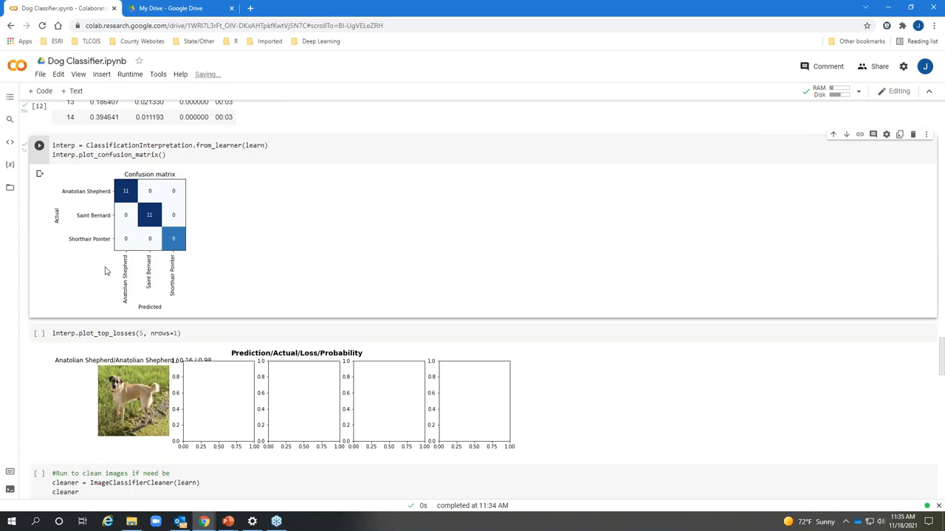
scroll("down", 3)
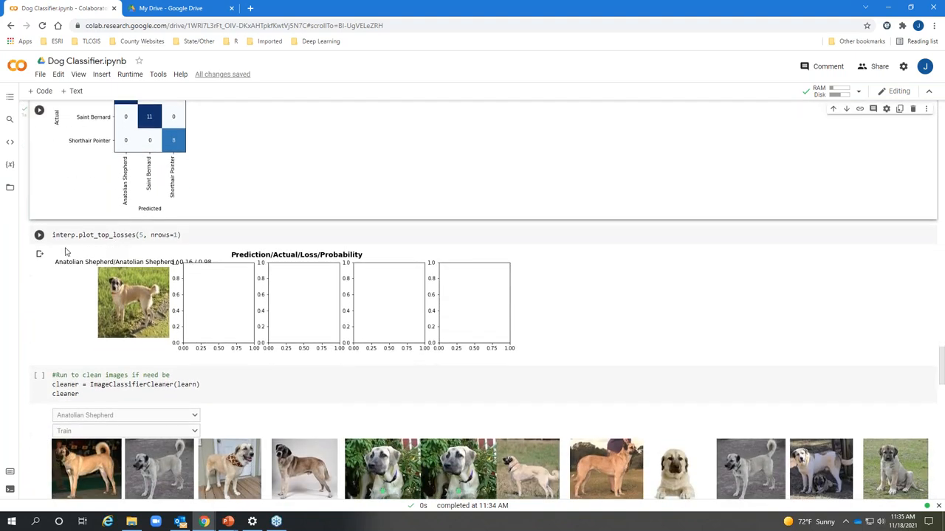
scroll("up", 3)
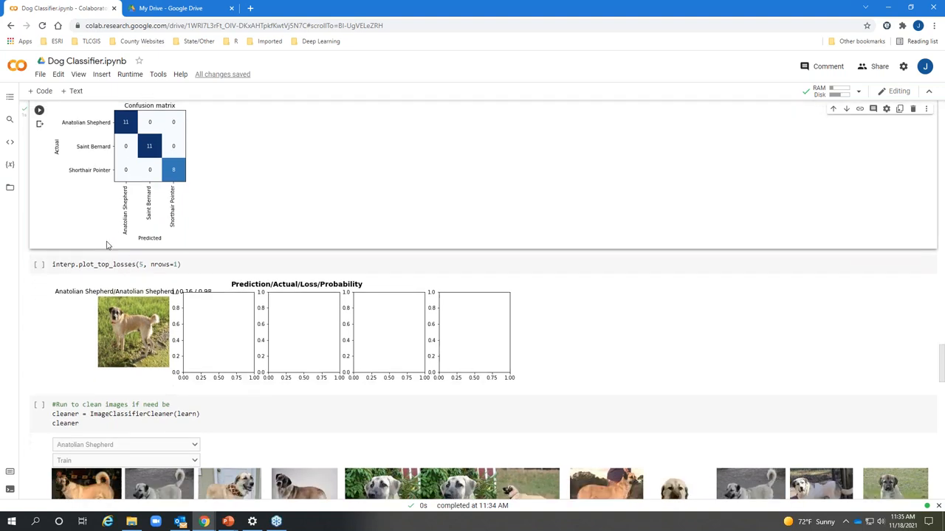
scroll("down", 3)
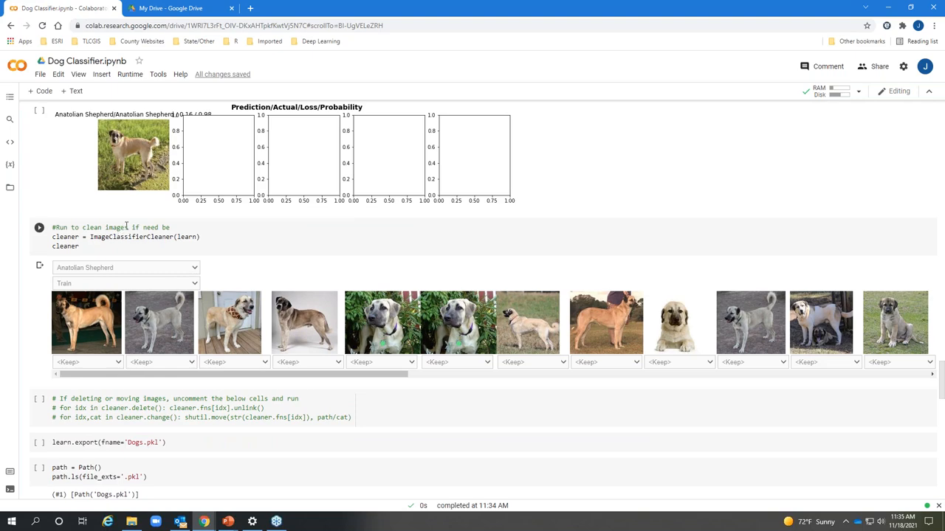
scroll("down", 3)
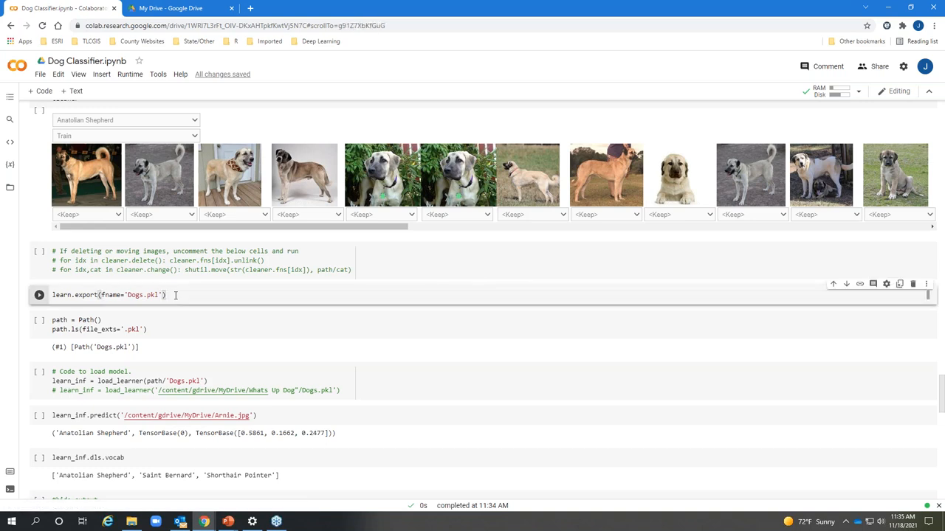
mouse_move(38, 295)
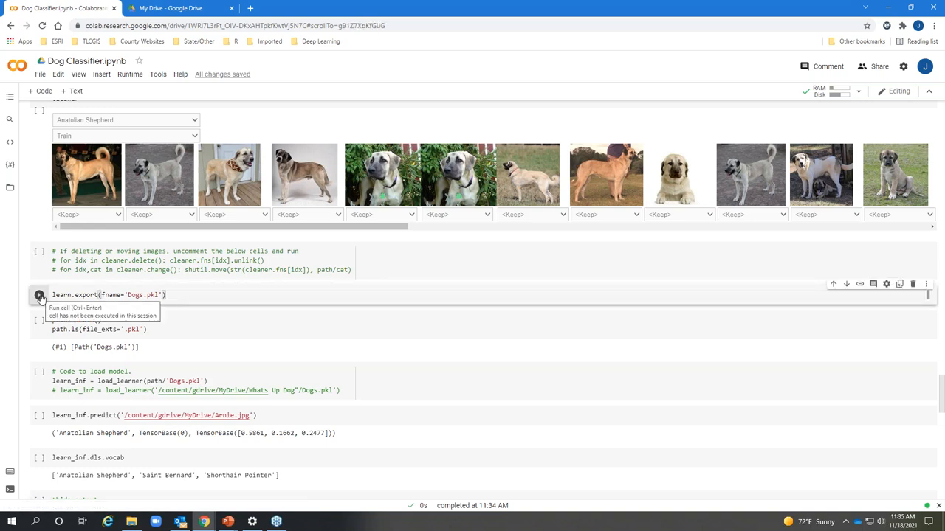
Step: Export the trained model to Dogs.pkl and list the folder to confirm the .pkl exists
left_click(38, 295)
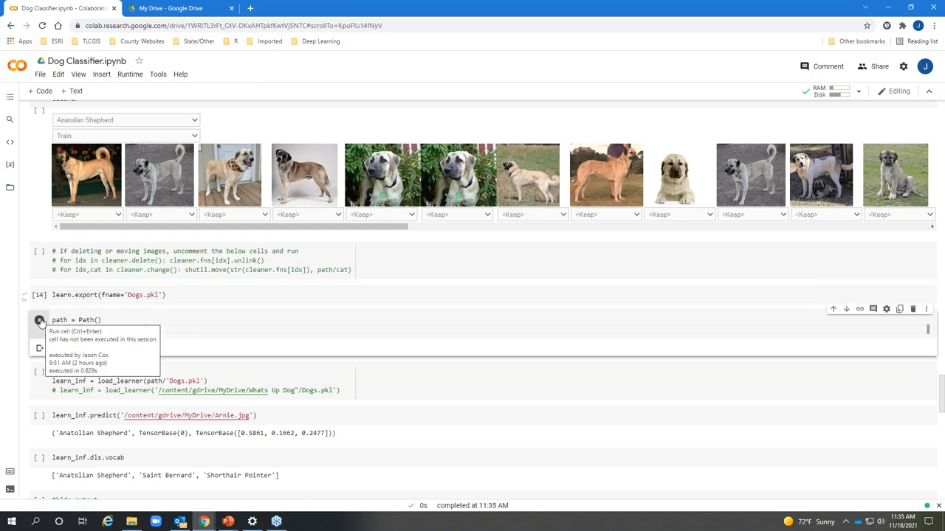
left_click(38, 319)
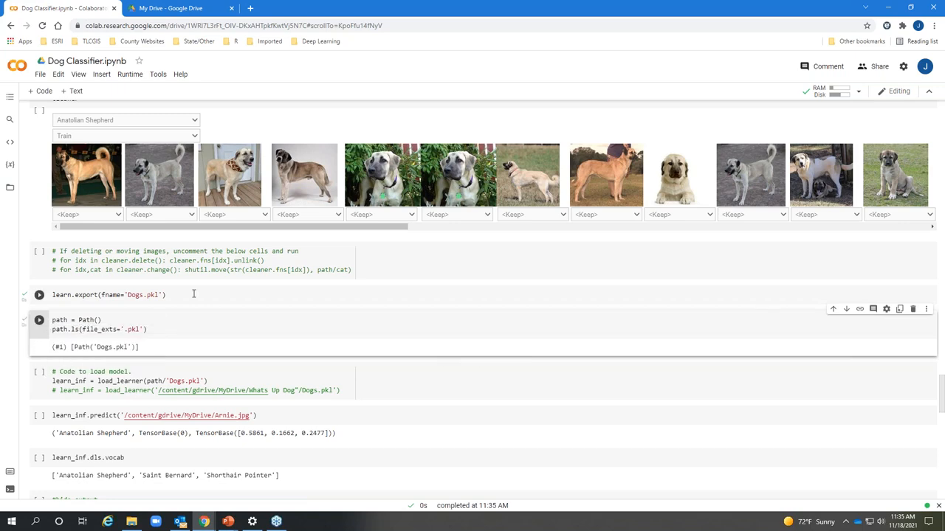
scroll("down", 3)
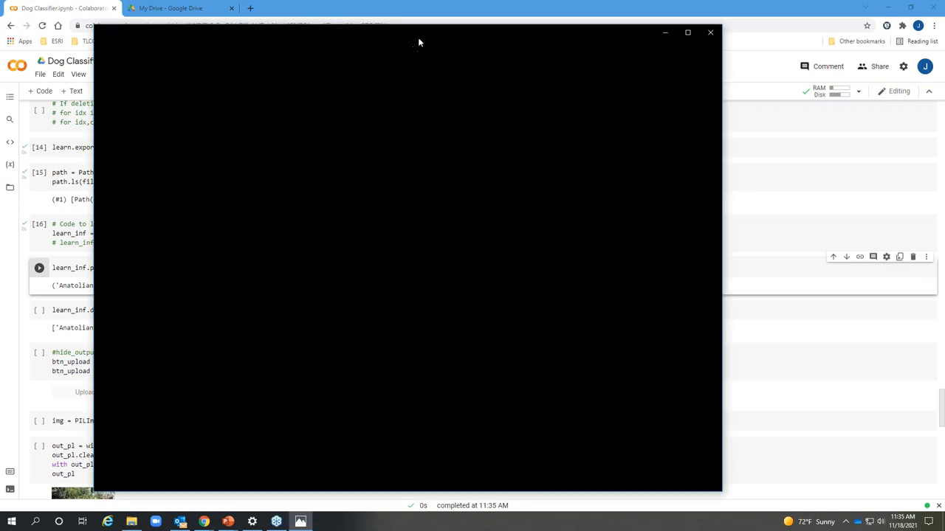
mouse_move(425, 38)
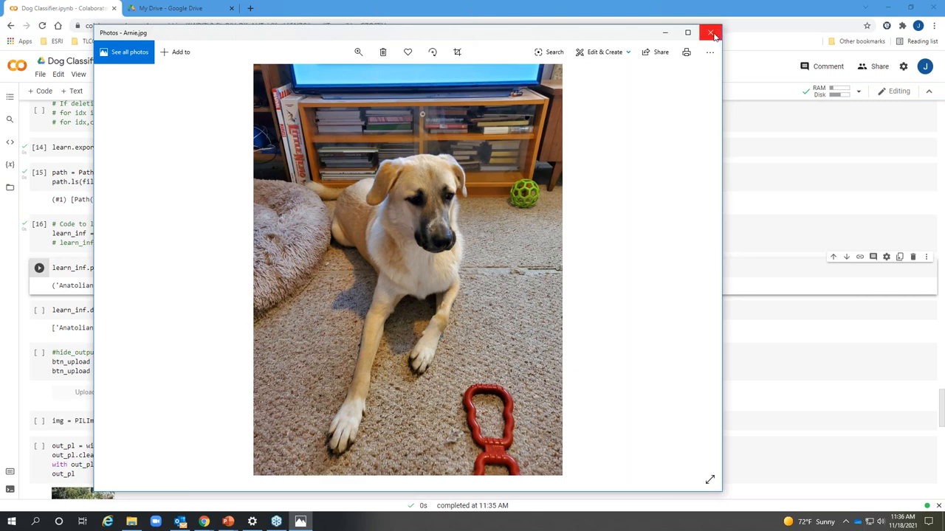
Step: Close the Photos window showing the Arnie.jpg dog photo
left_click(712, 34)
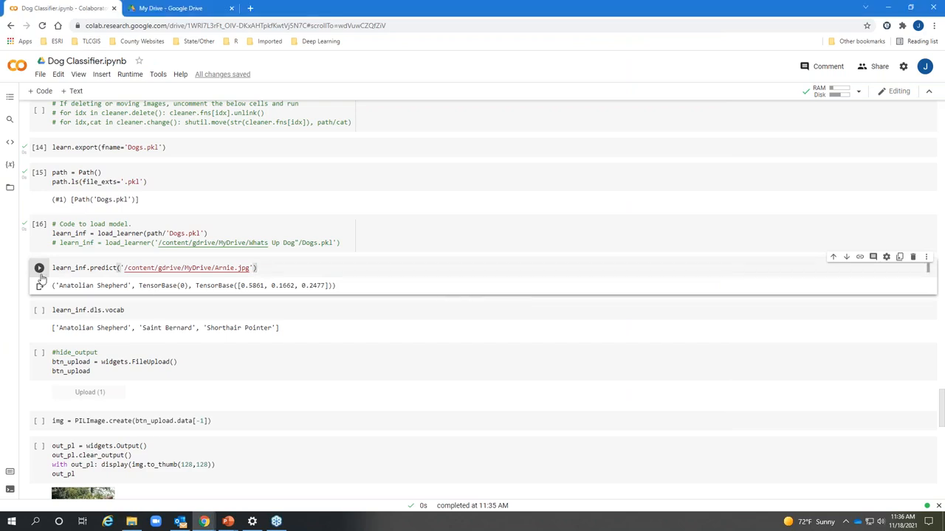
Step: Re-run the prediction on Arnie.jpg, still giving Anatolian Shepherd with the reloaded model
left_click(38, 267)
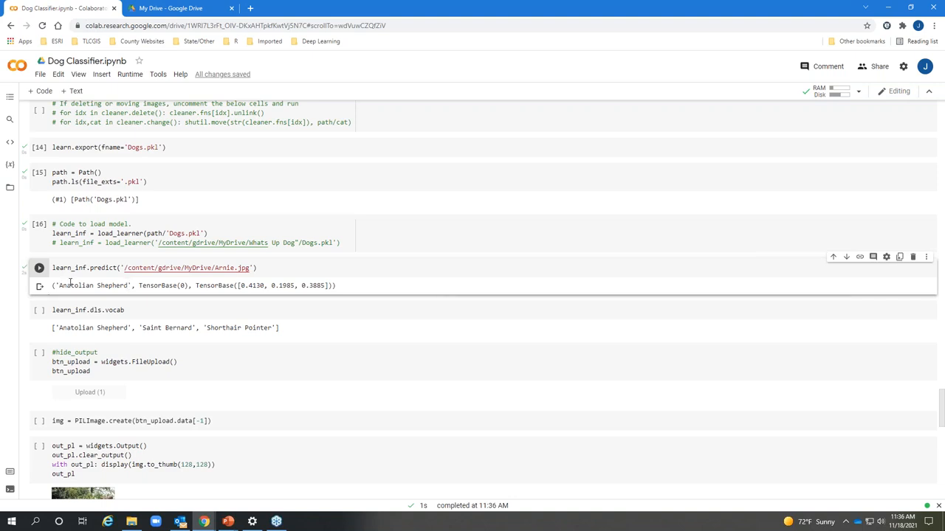
mouse_move(219, 295)
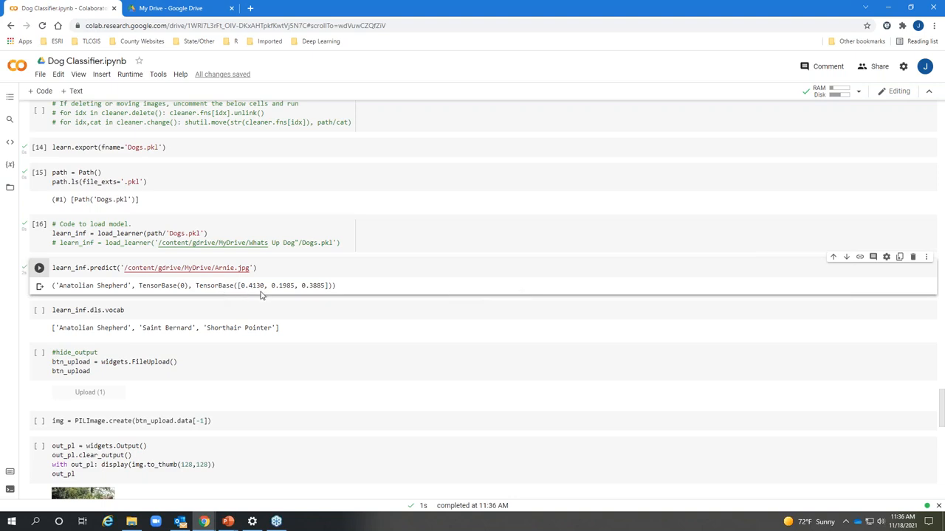
mouse_move(254, 295)
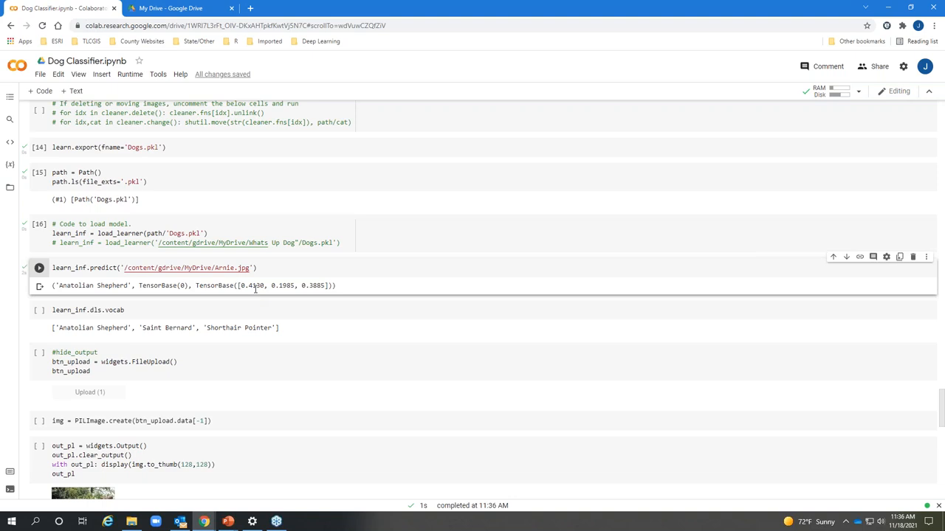
mouse_move(256, 296)
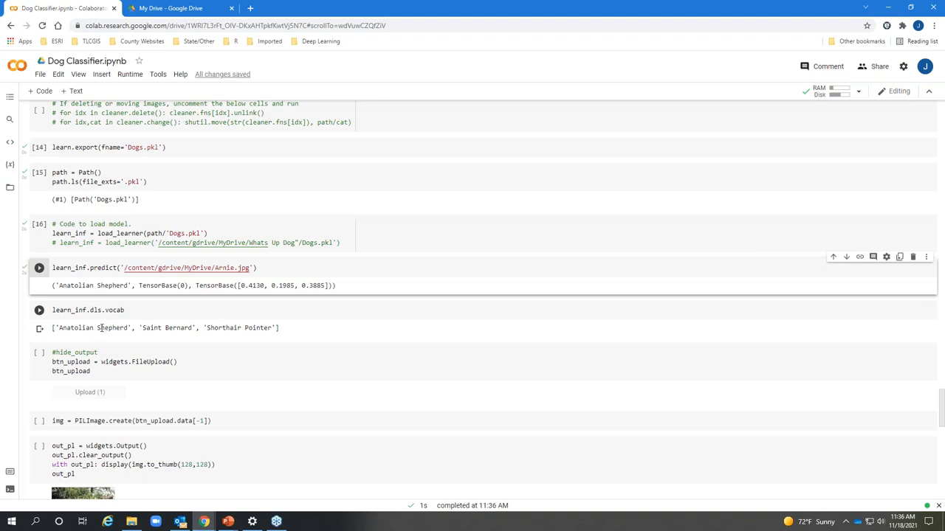
mouse_move(230, 328)
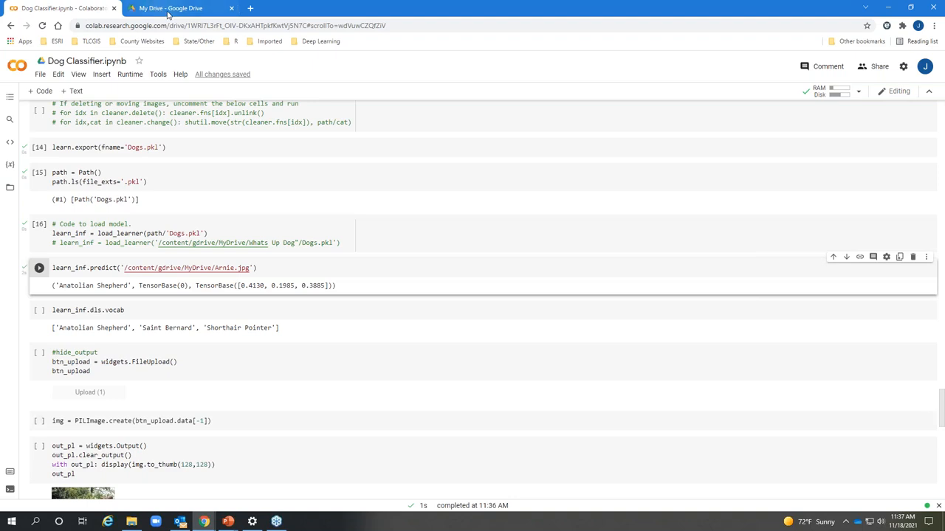
Step: In Google Drive, enter the Tree Damage folder and launch House Damage Classifier.ipynb
left_click(180, 9)
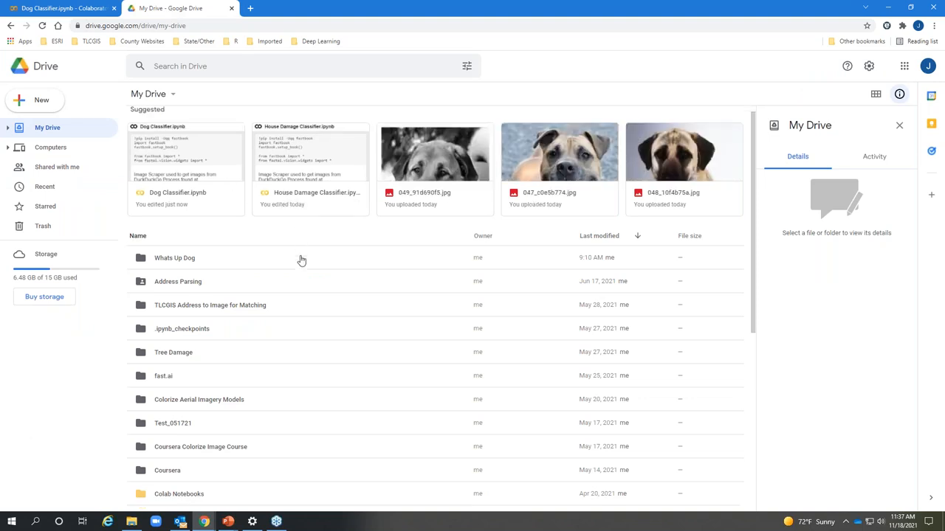
scroll("down", 3)
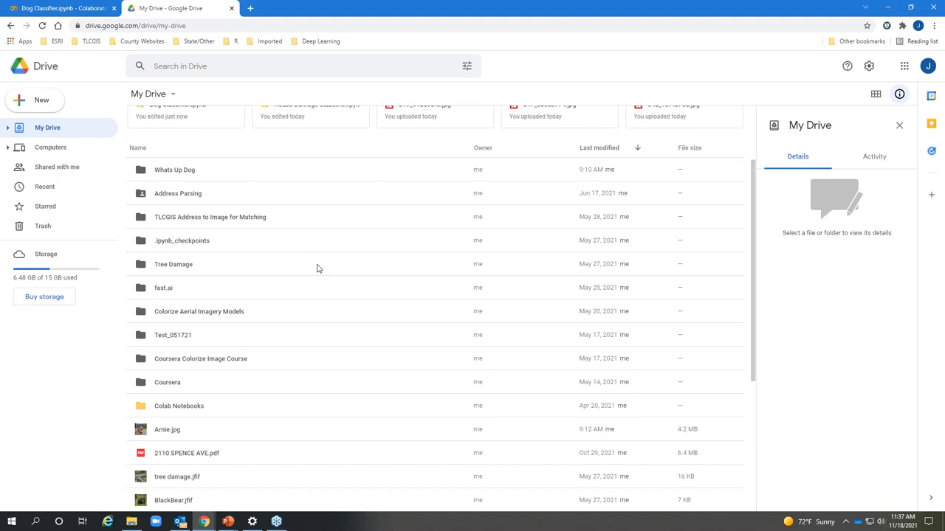
mouse_move(166, 268)
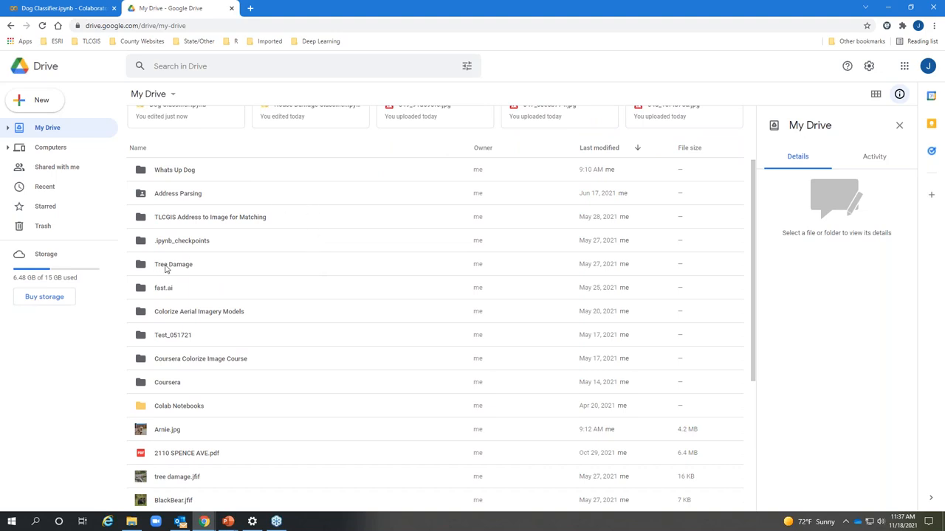
double_click(173, 264)
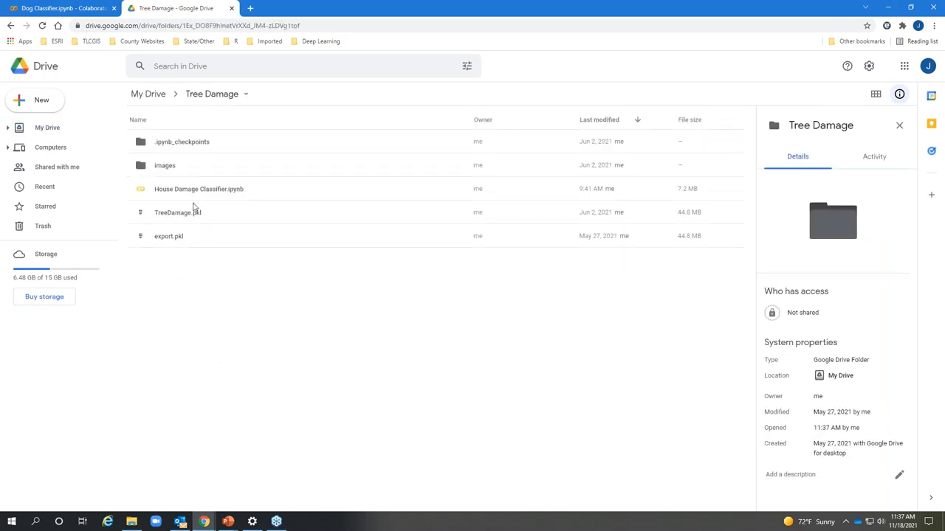
left_click(130, 74)
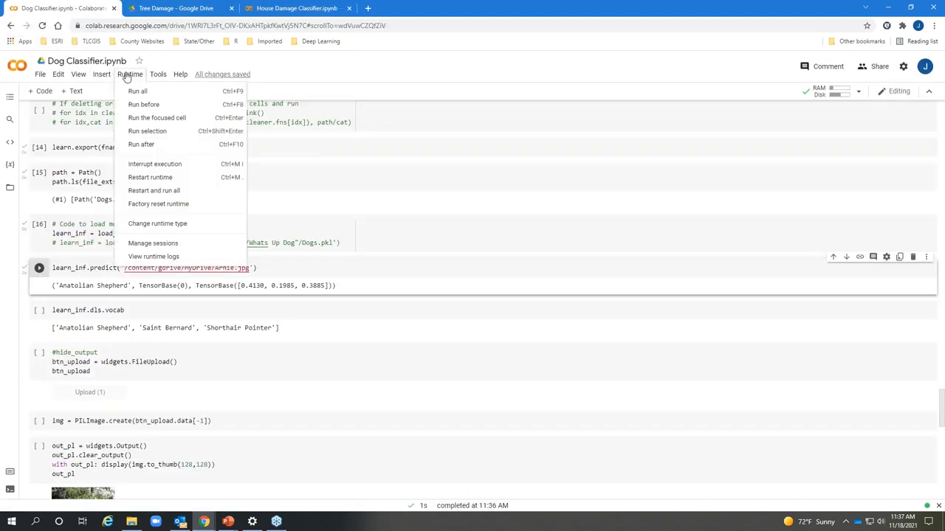
mouse_move(144, 103)
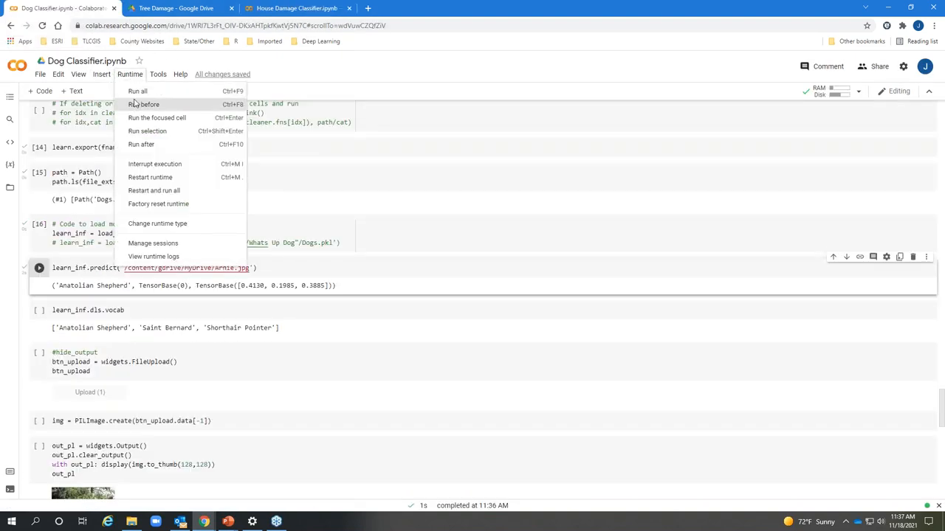
mouse_move(155, 164)
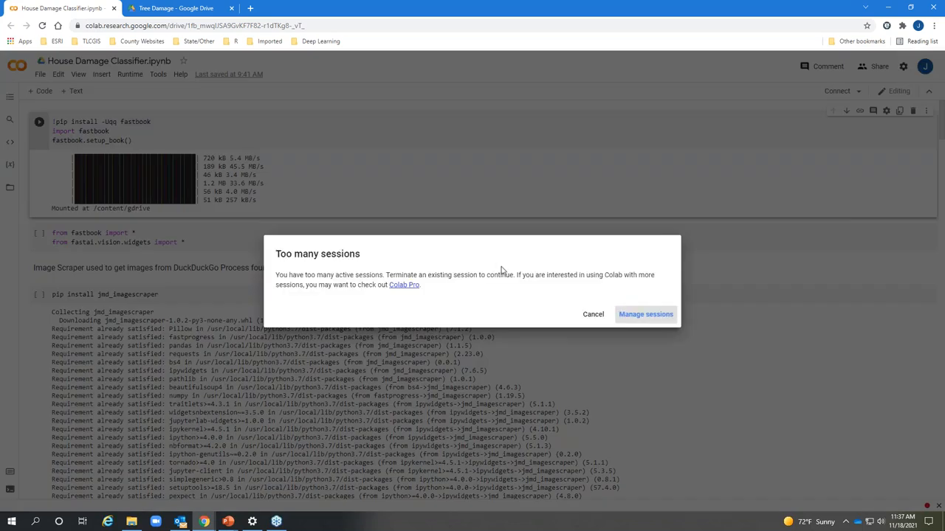
Step: Terminate the Dog Classifier.ipynb session and close the Active sessions dialog
left_click(645, 313)
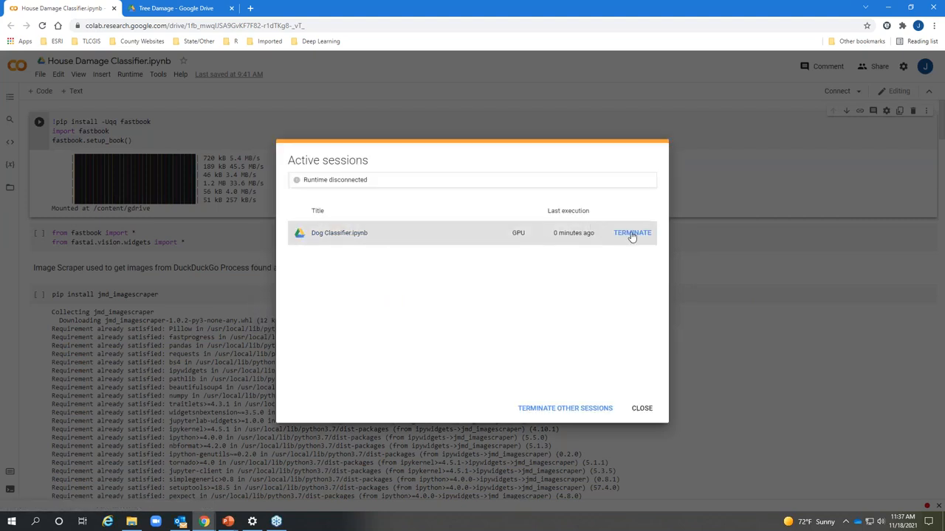
left_click(632, 234)
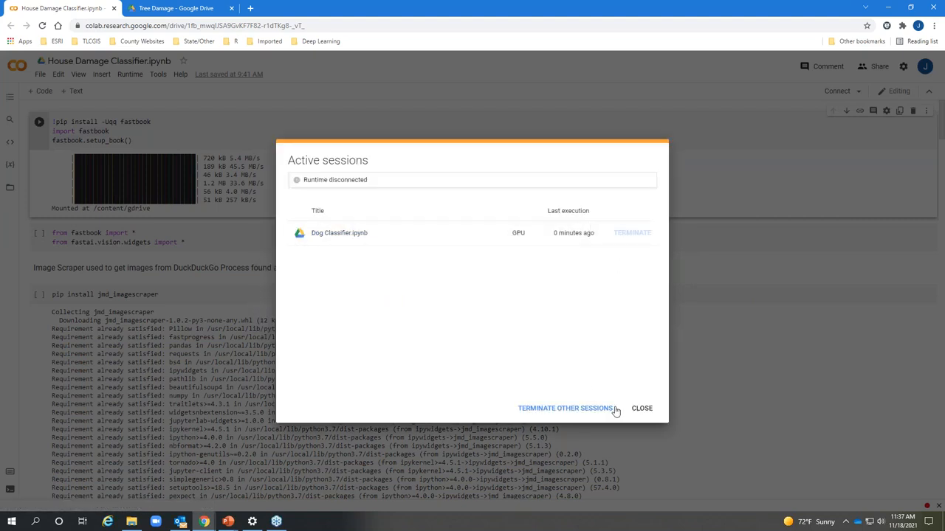
left_click(641, 407)
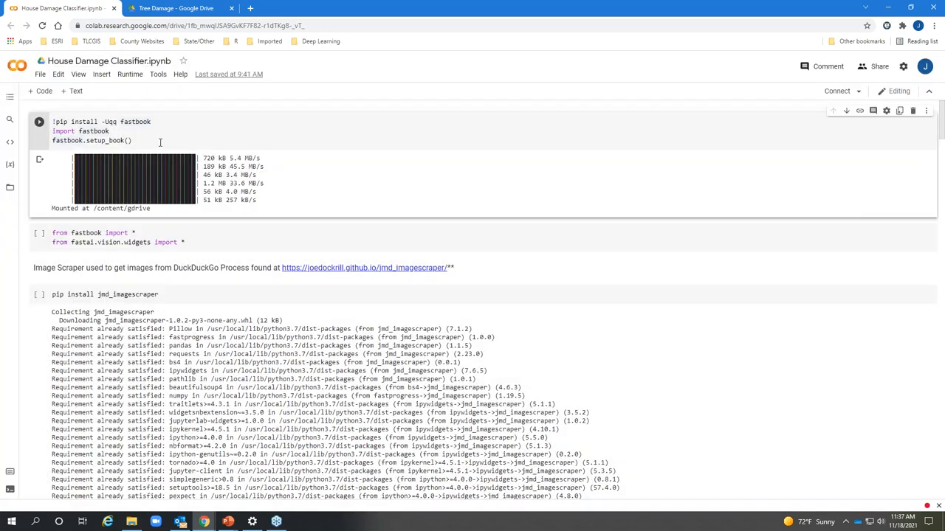
Step: Run the first cell that installs fastbook and calls fastbook.setup_book()
left_click(38, 121)
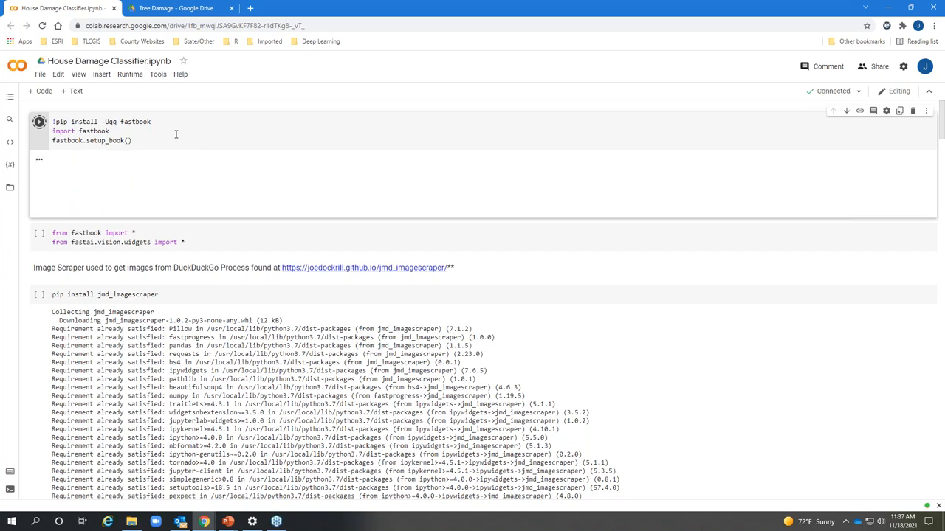
left_click(38, 121)
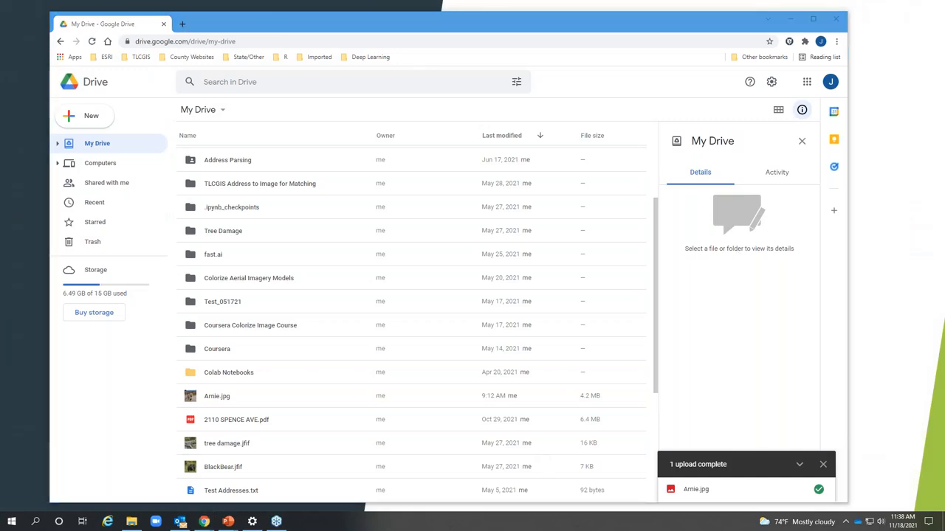
Step: Paste the Drive authorization code so Google Drive mounts at /content/gdrive
left_click(61, 9)
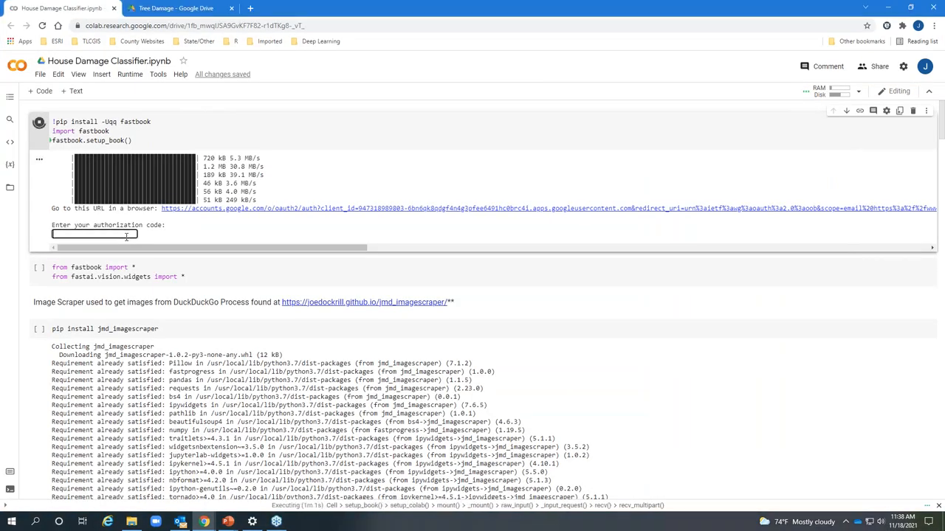
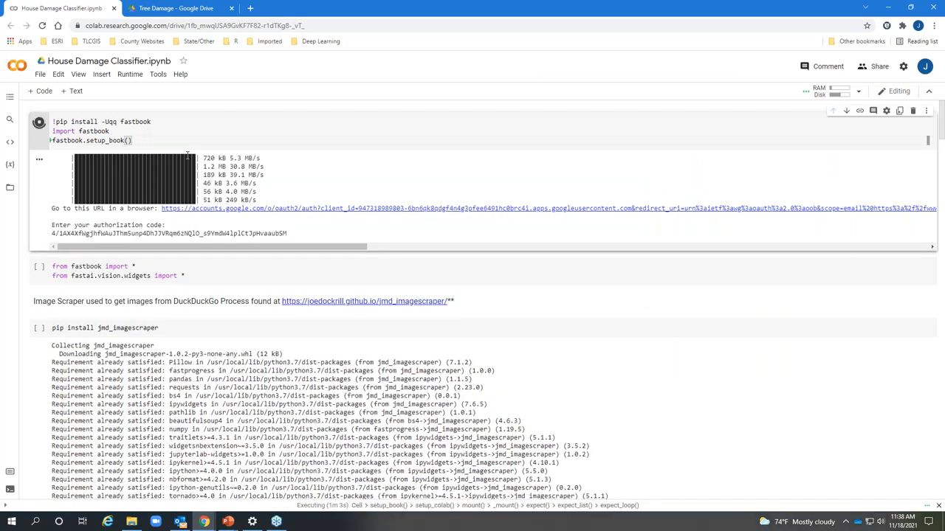
mouse_move(318, 231)
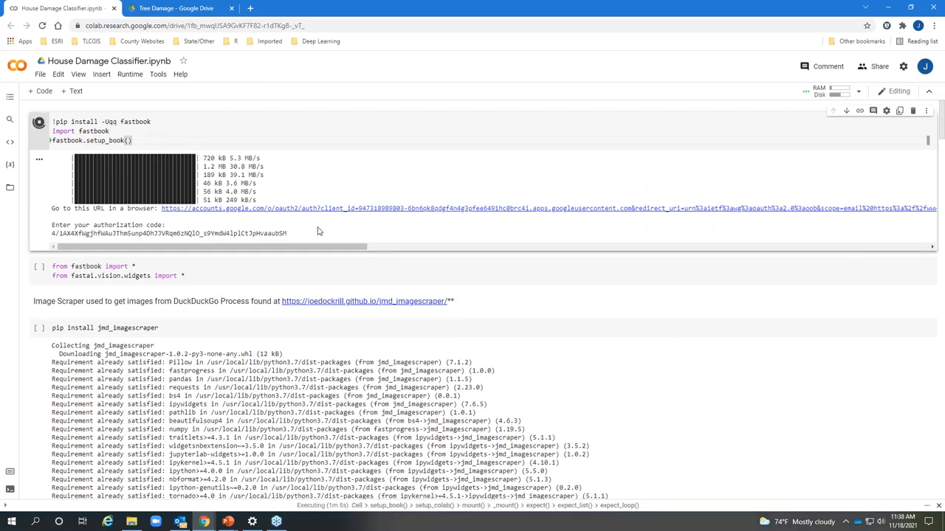
mouse_move(339, 240)
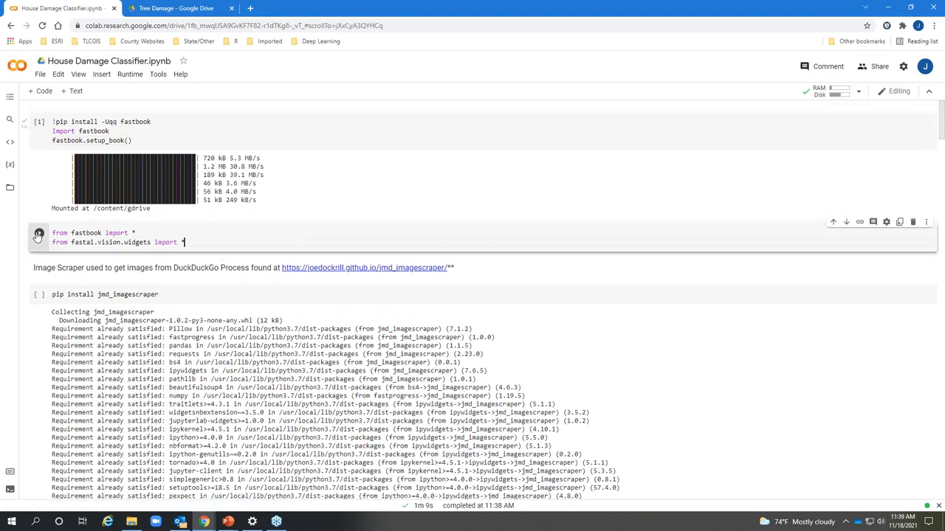
Step: Run the load_learner cell to reload TreeDamage.pkl from Drive, then reach the upload-widget cell
scroll("down", 3)
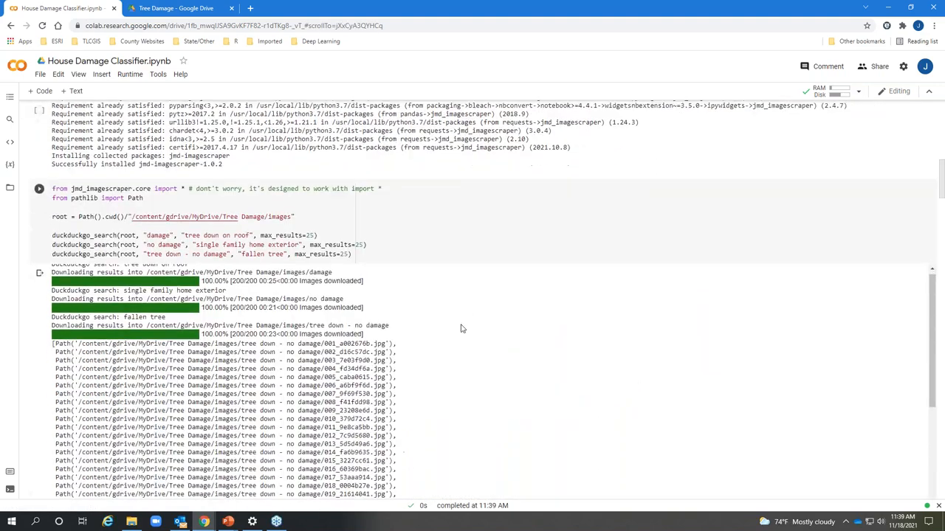
scroll("down", 3)
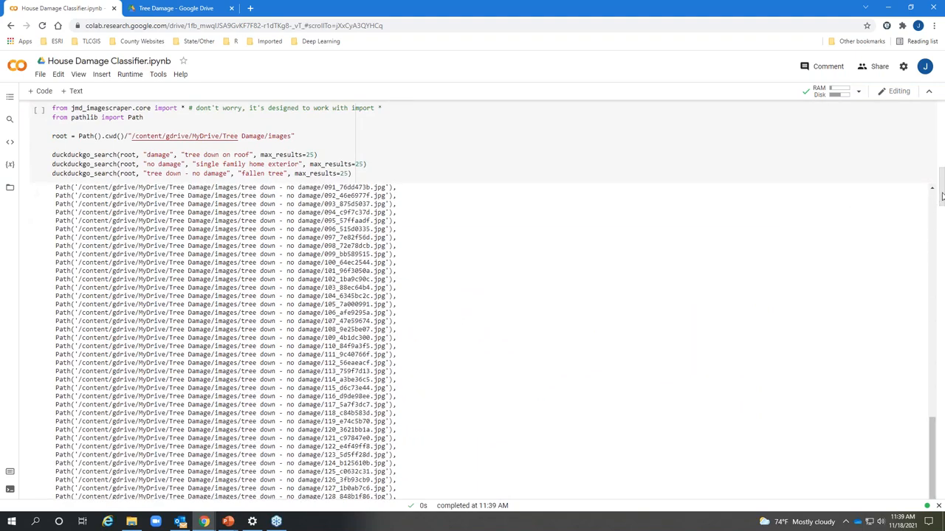
scroll("down", 3)
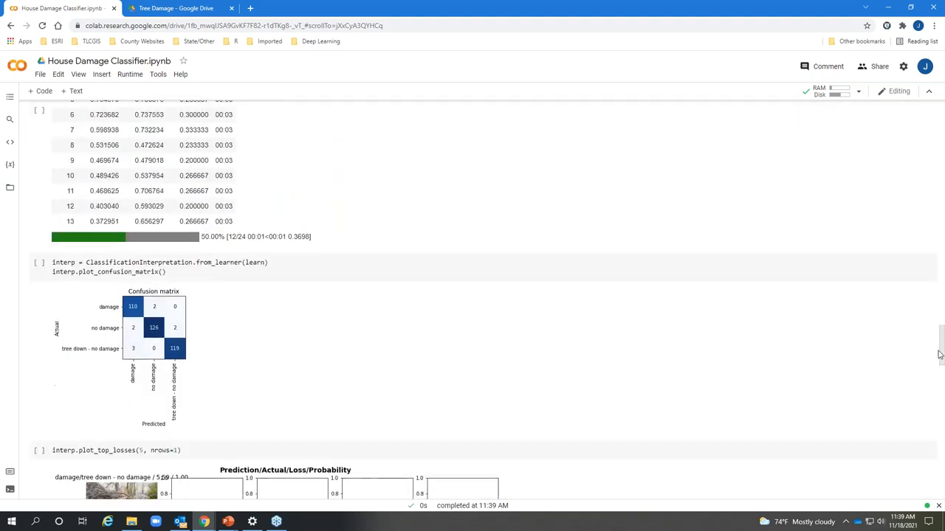
scroll("down", 3)
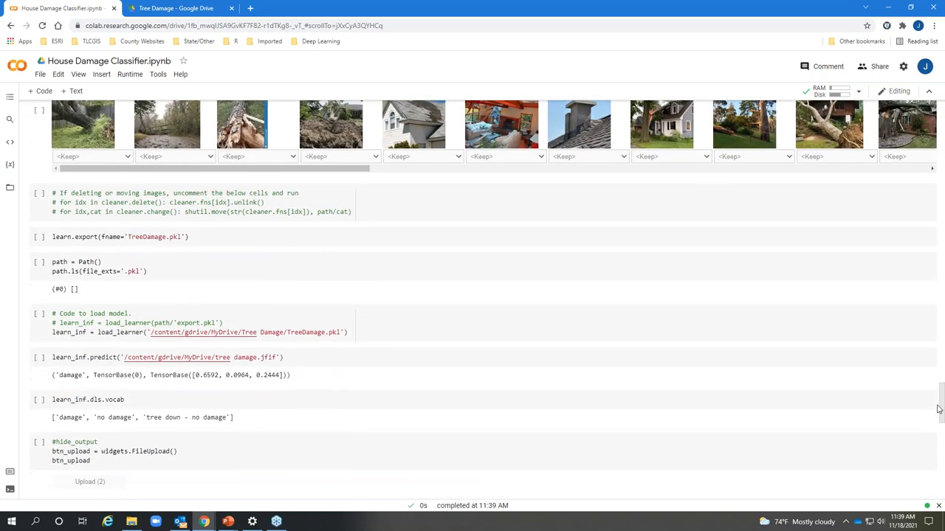
scroll("down", 3)
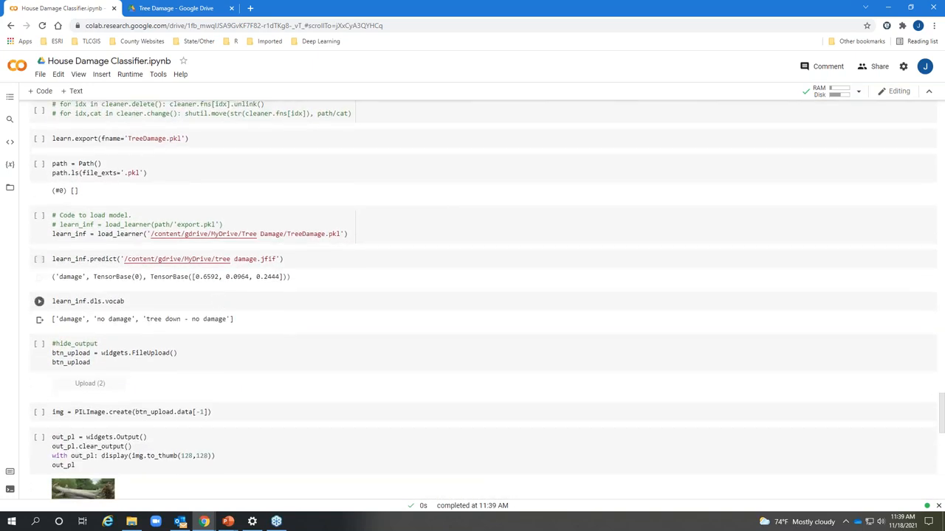
left_click(362, 231)
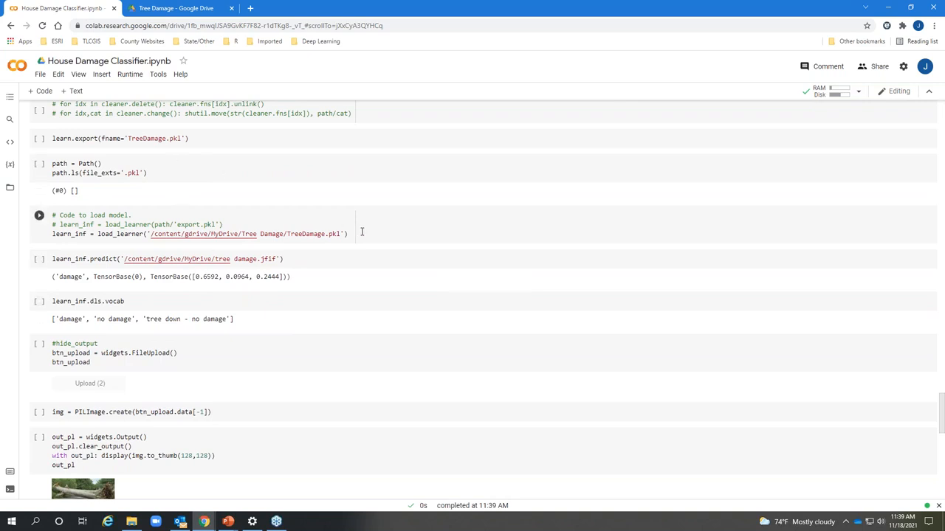
left_click(310, 233)
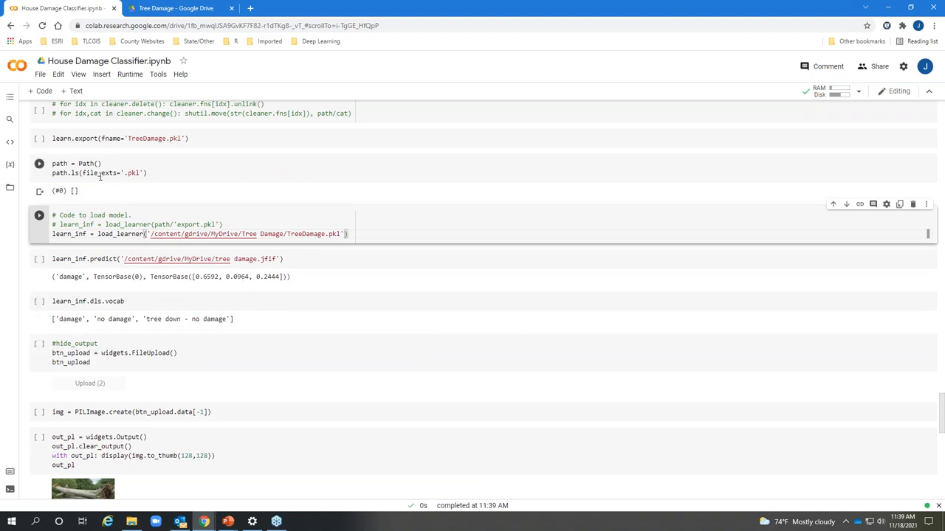
mouse_move(39, 216)
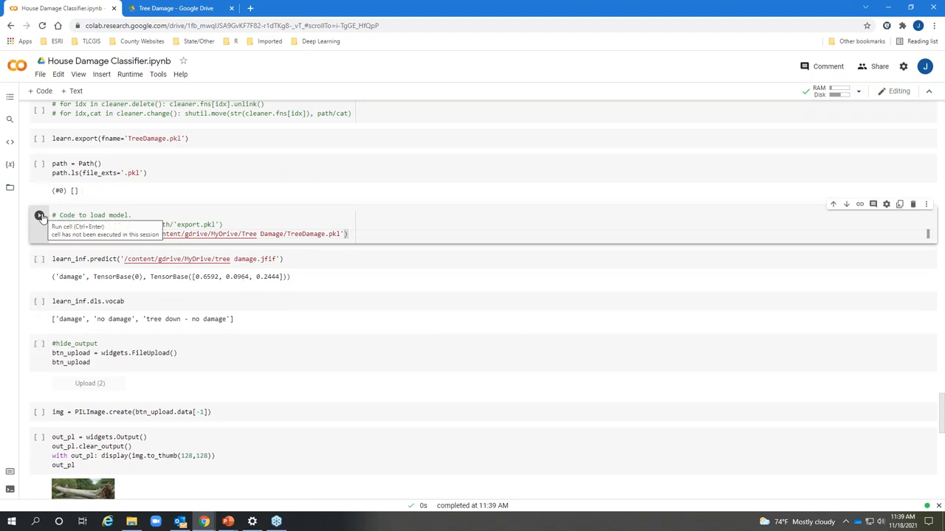
left_click(40, 216)
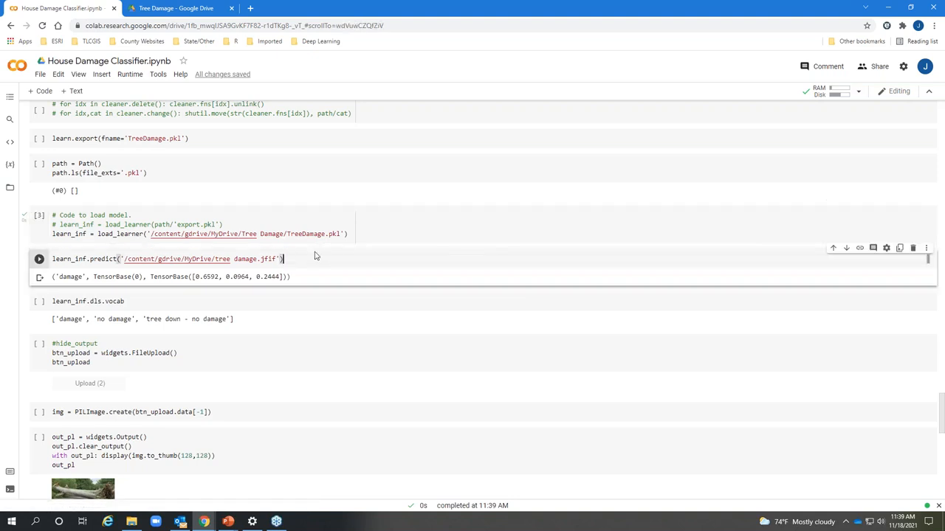
mouse_move(244, 257)
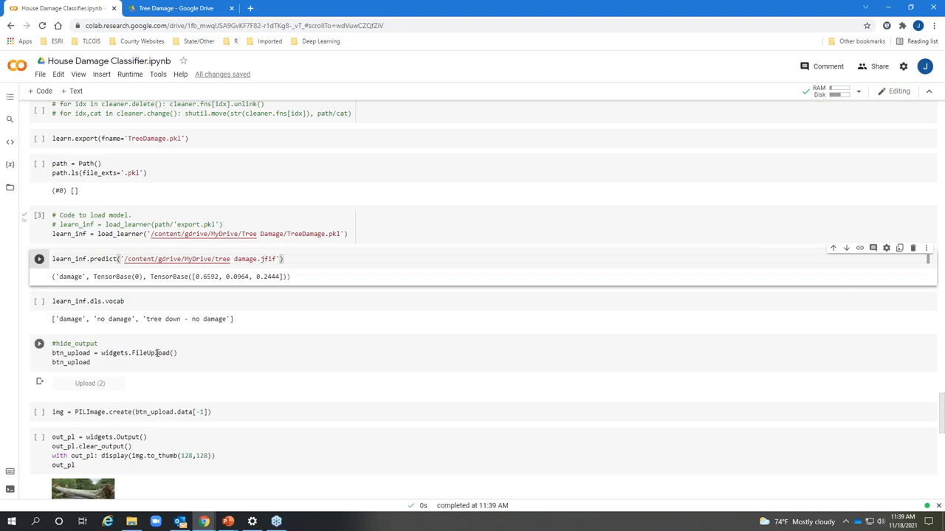
scroll("down", 3)
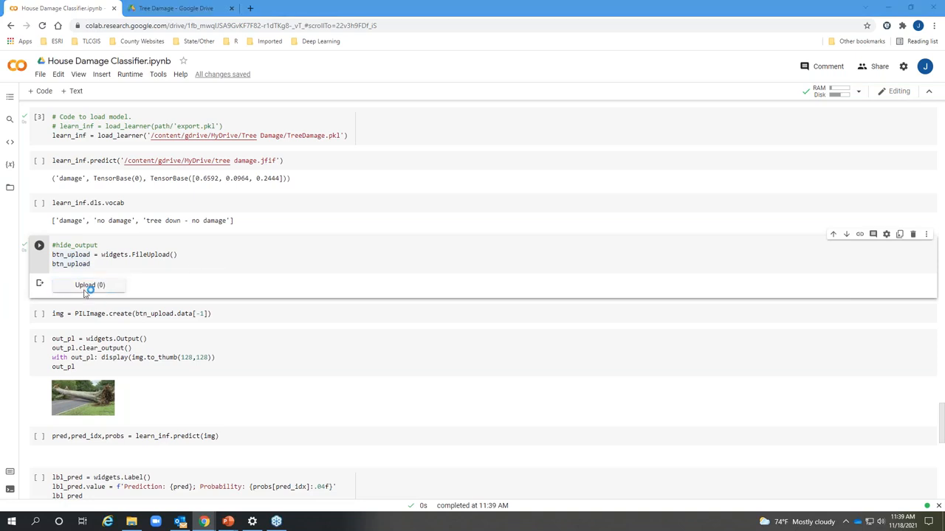
Step: Upload a house photo, convert it to an image and predict it as damage with probability 1.0000
left_click(90, 287)
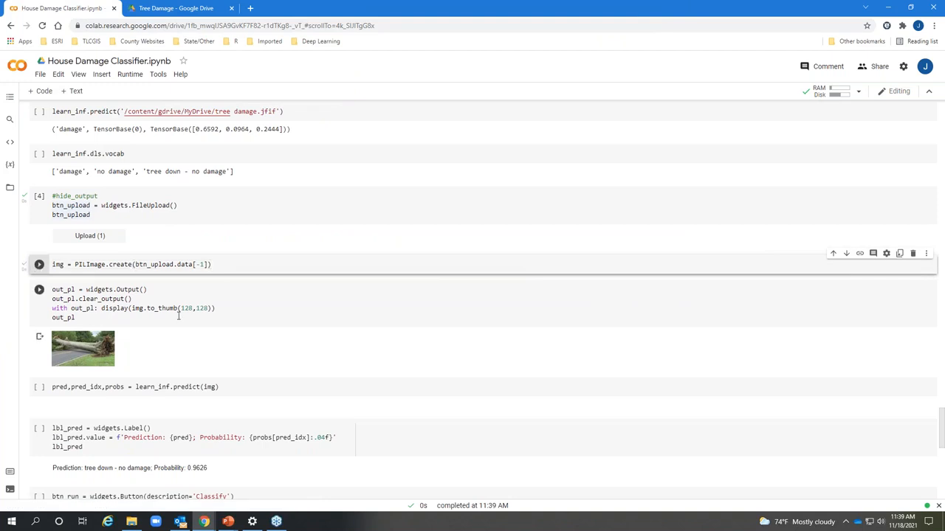
left_click(38, 264)
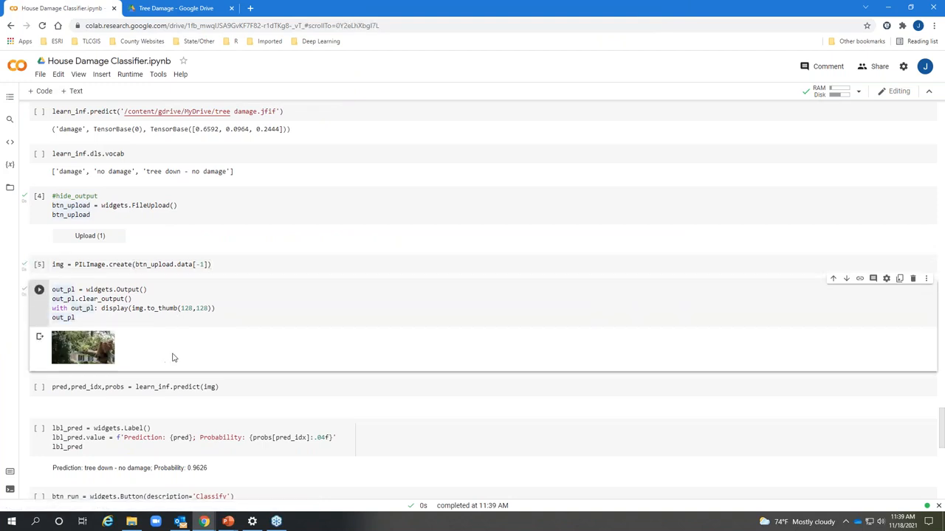
scroll("down", 3)
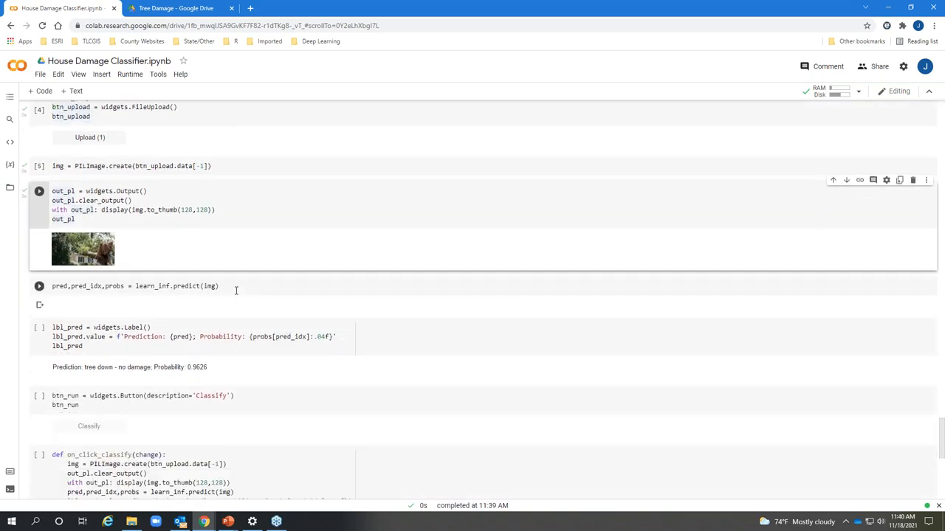
left_click(38, 287)
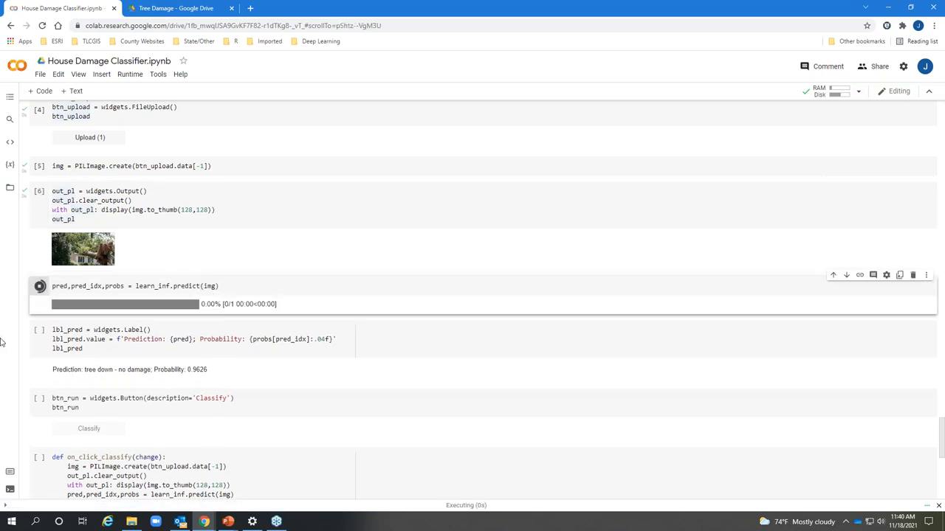
scroll("down", 3)
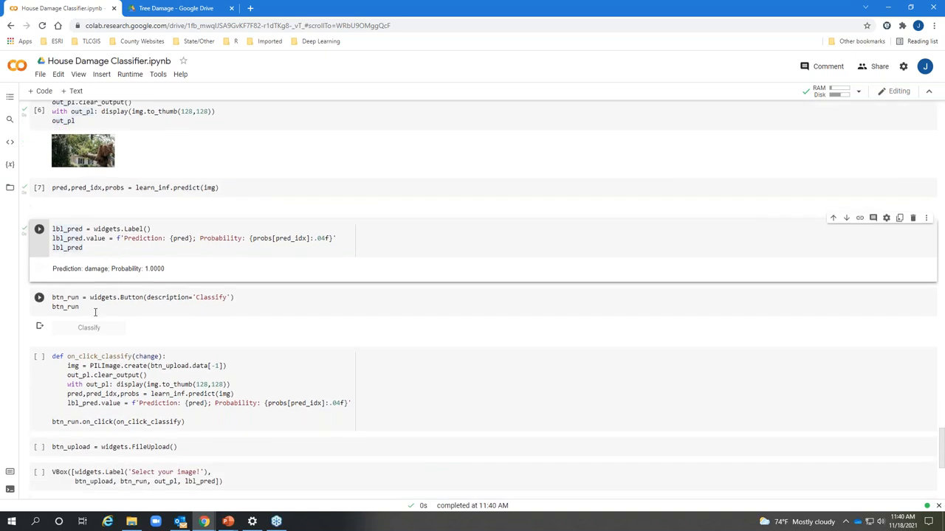
Step: Scroll to the VBox cell that renders the combined Select your image! widget panel
scroll("down", 3)
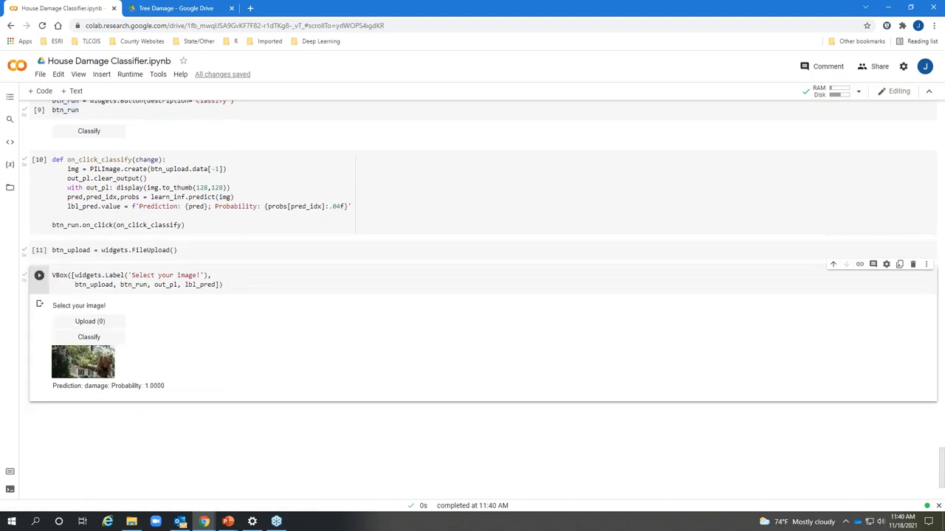
scroll("down", 3)
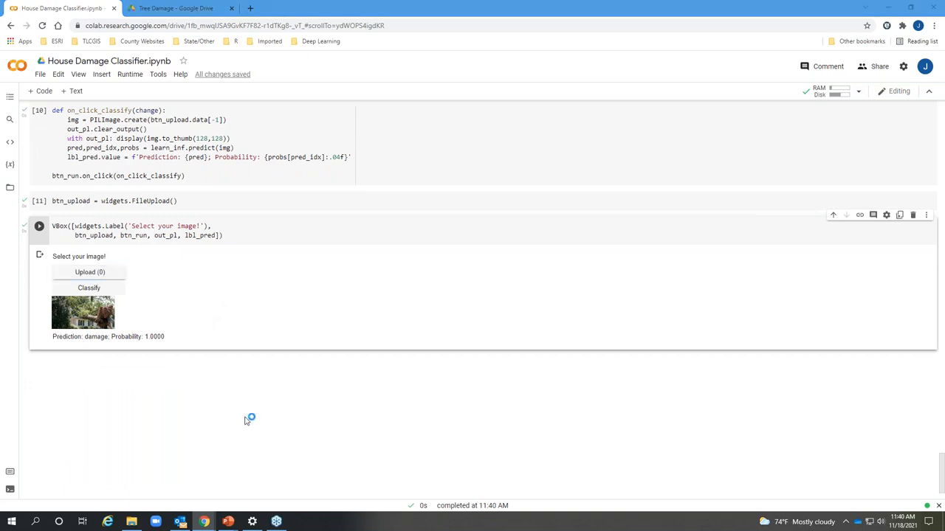
Step: Upload and classify two more photos, the fallen-tree one predicted tree down - no damage at 0.9626
left_click(90, 272)
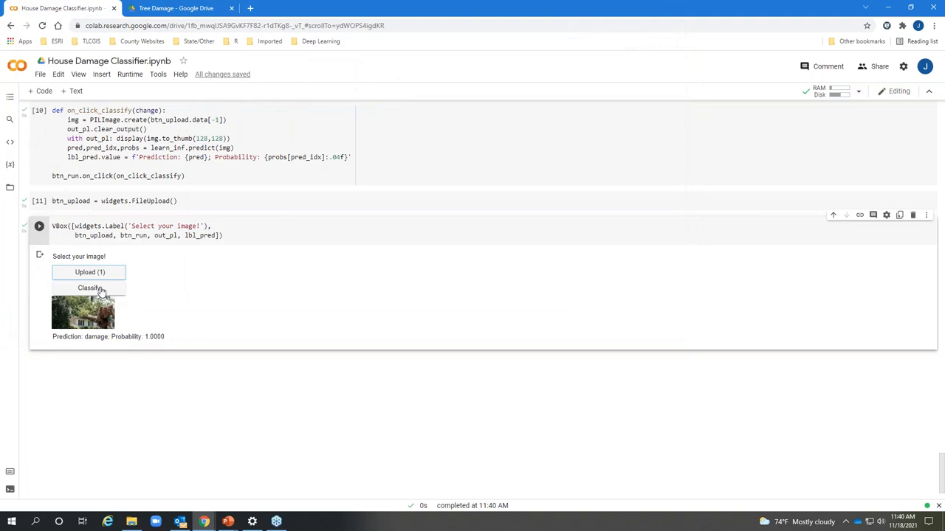
left_click(89, 288)
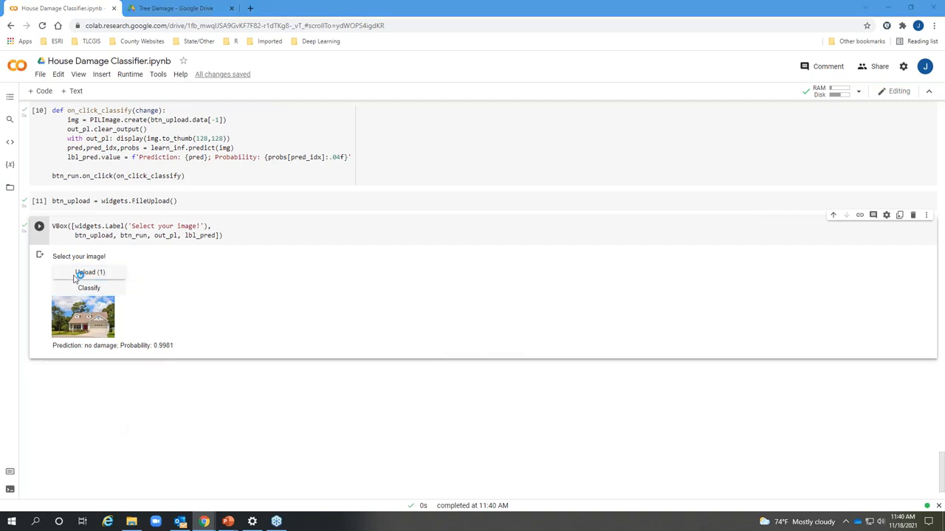
left_click(89, 271)
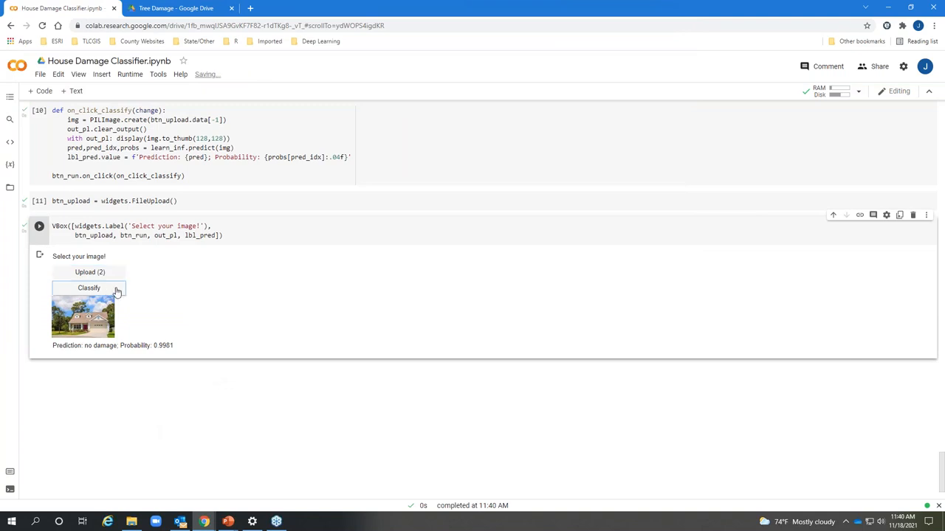
left_click(89, 288)
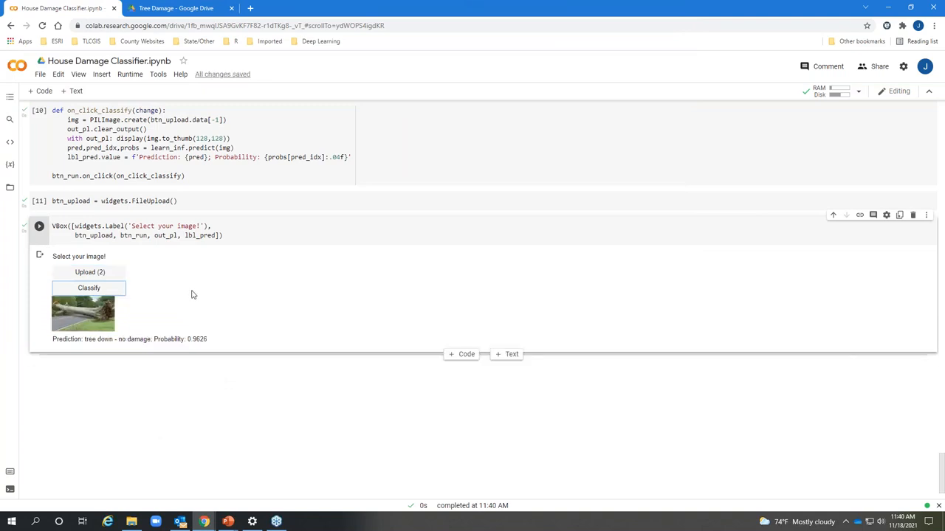
mouse_move(209, 277)
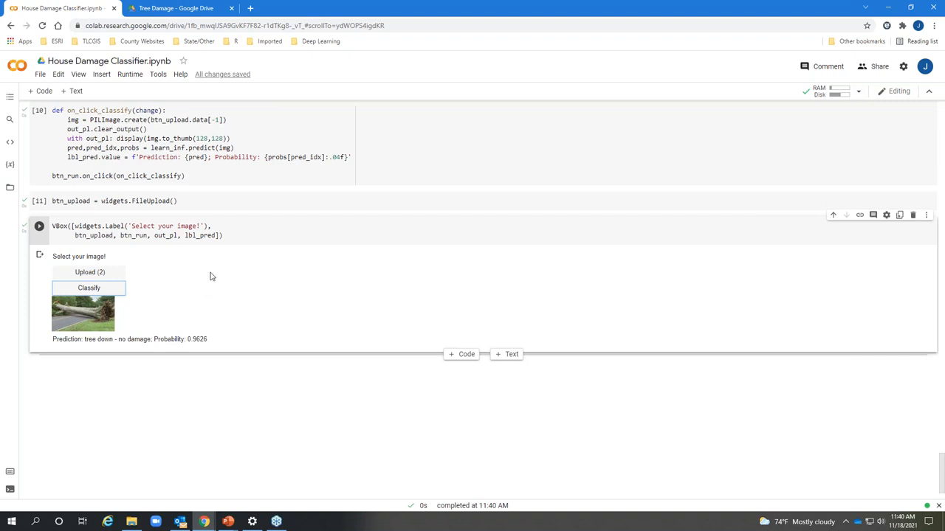
mouse_move(251, 301)
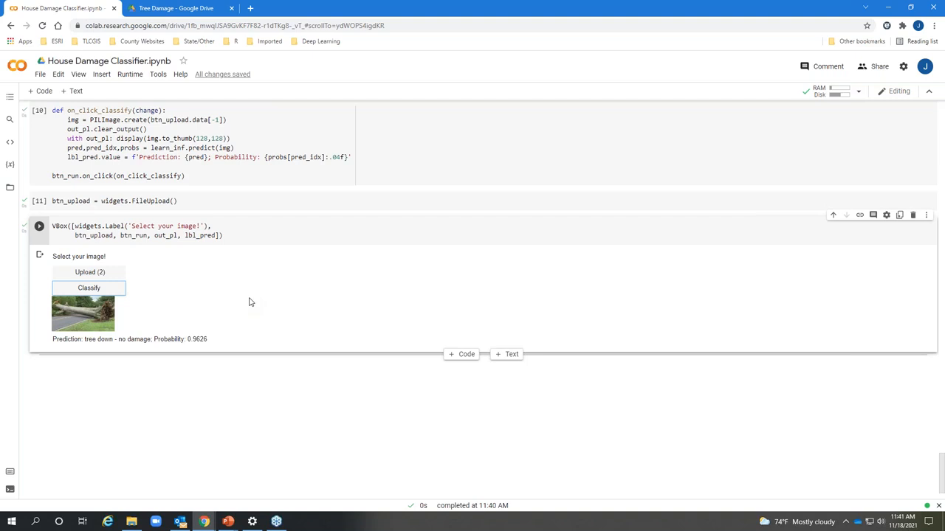
mouse_move(608, 484)
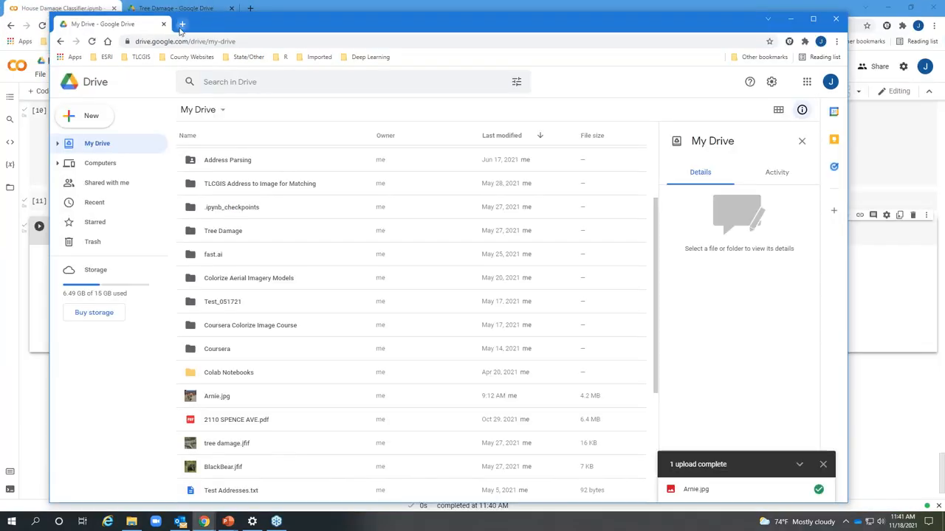
Step: Search for the ArcGIS API for Python site and reach its Sample Notebooks for GIS analysts and data scientists
left_click(182, 24)
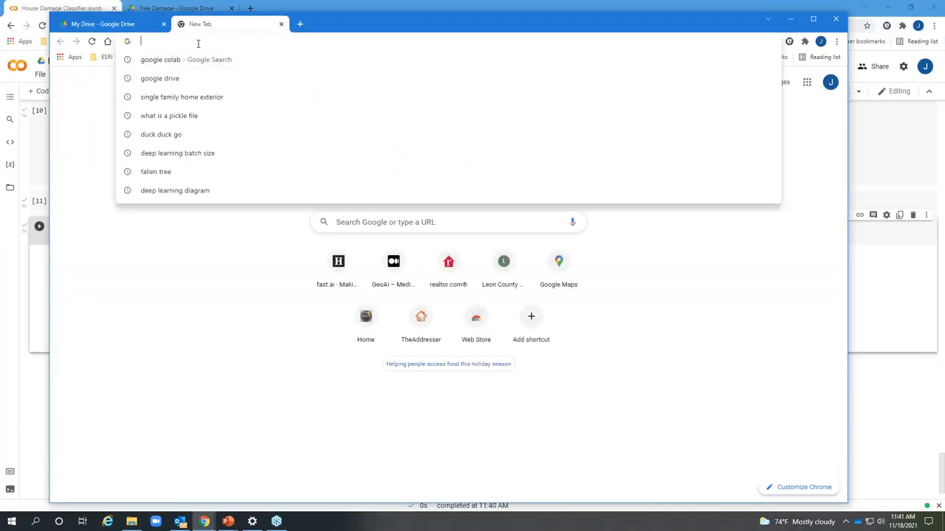
type("arcgis pro thin")
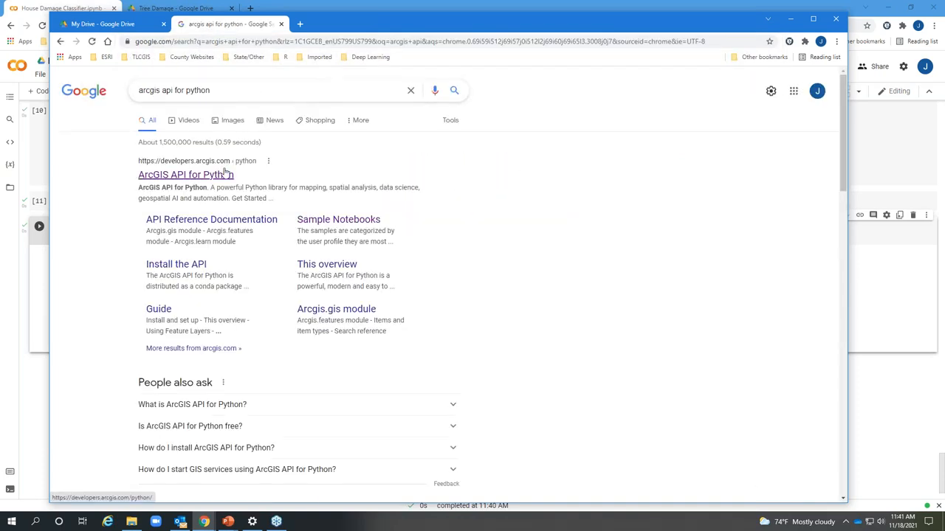
left_click(186, 175)
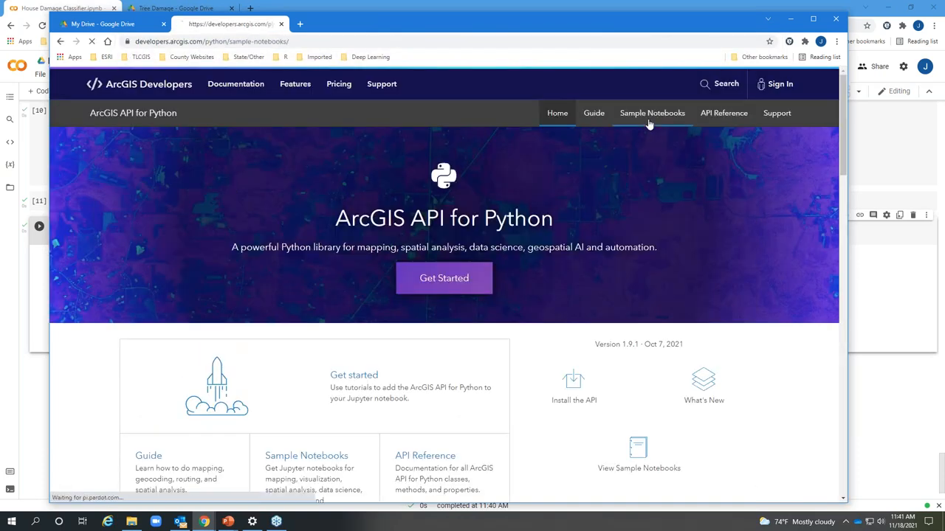
left_click(652, 112)
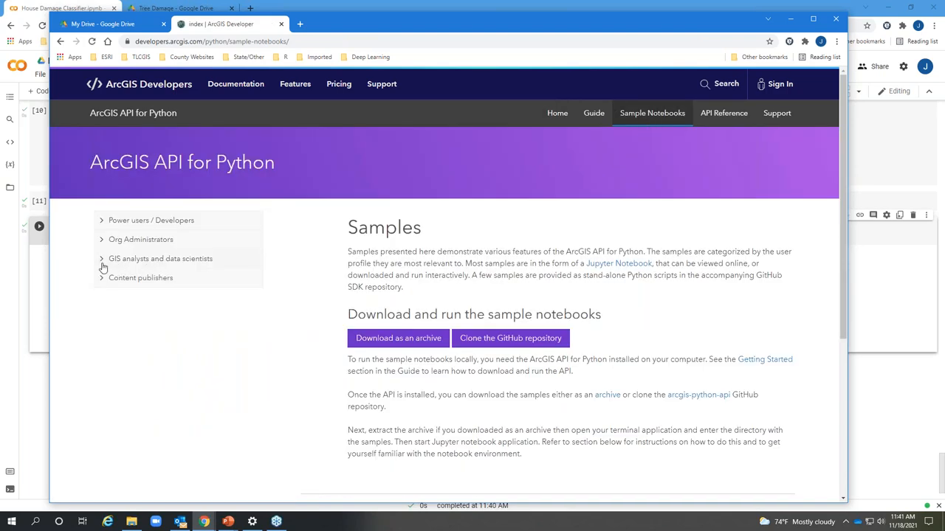
left_click(159, 259)
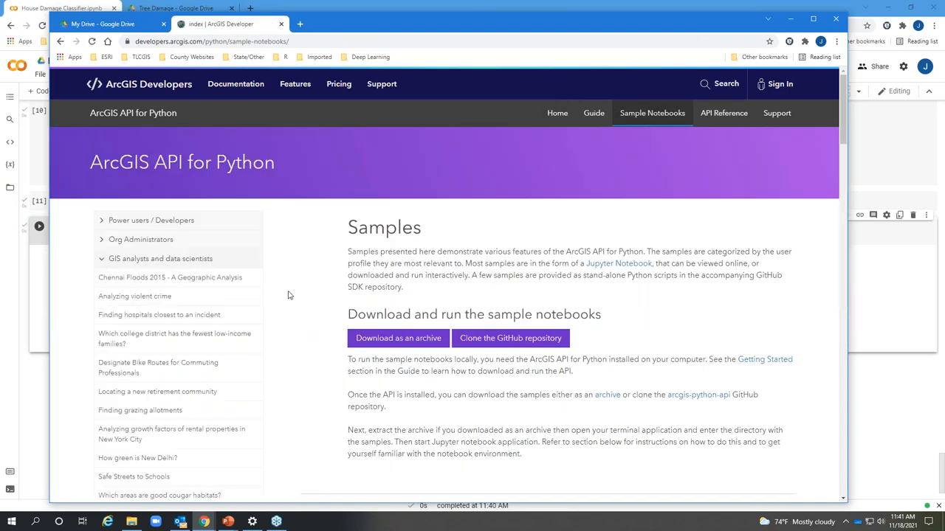
Step: Scroll through the deep learning sample notebook list and return to the Samples overview
scroll("down", 3)
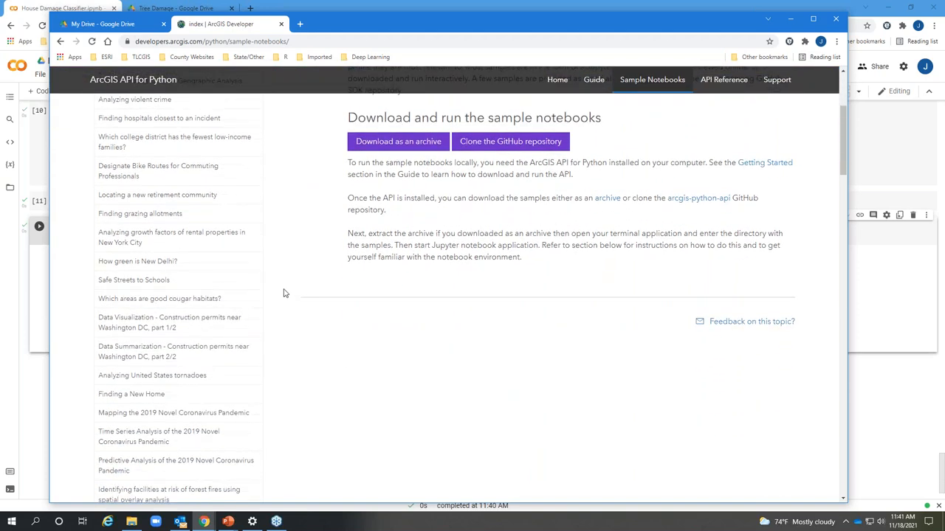
scroll("down", 3)
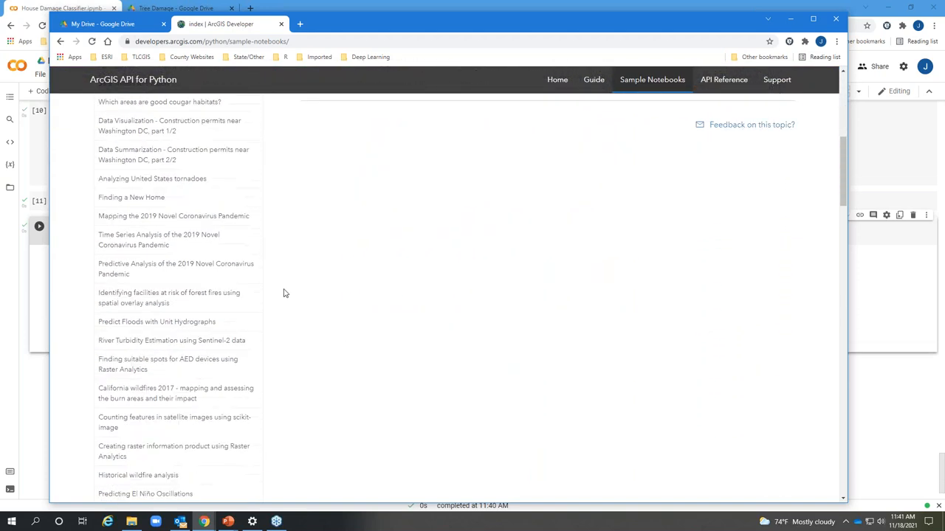
scroll("down", 3)
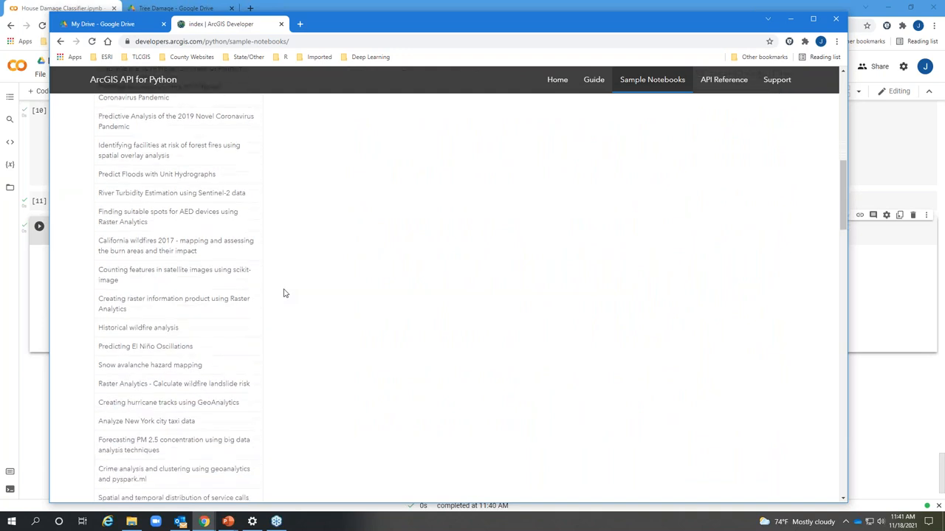
scroll("down", 3)
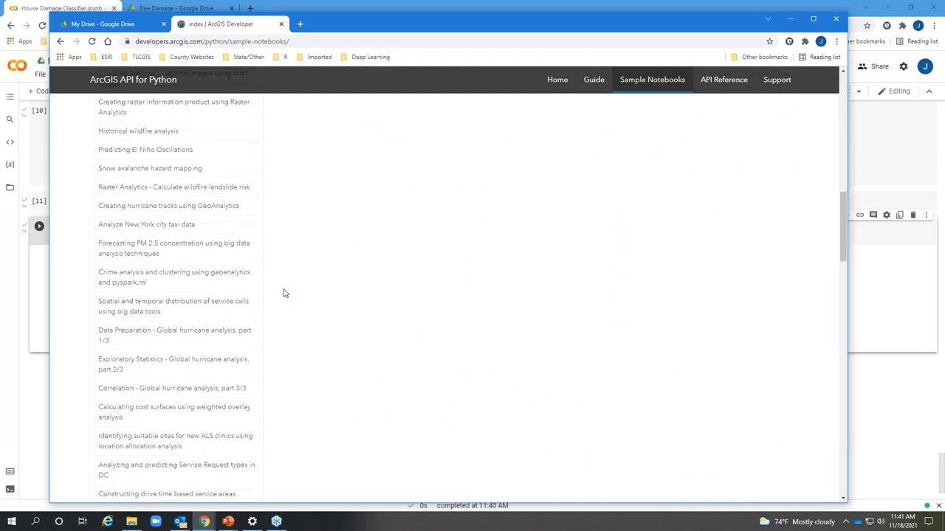
scroll("down", 3)
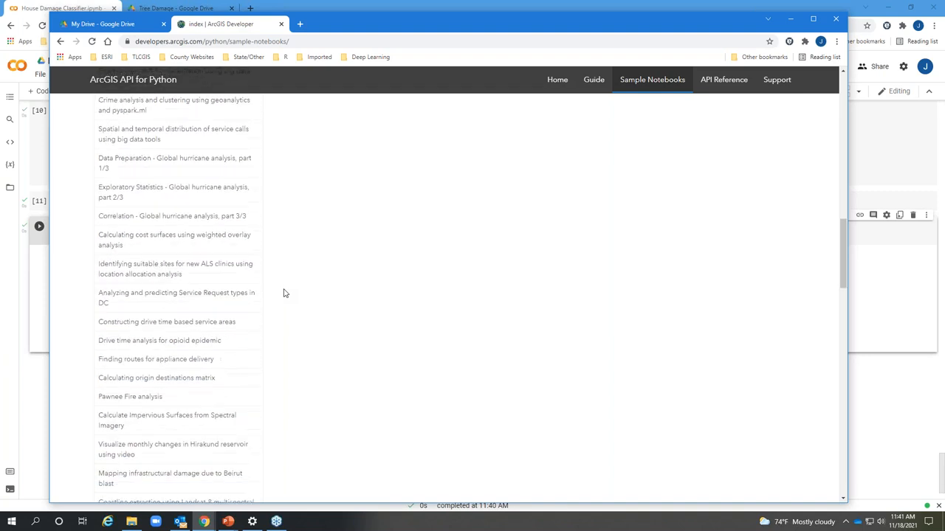
scroll("down", 3)
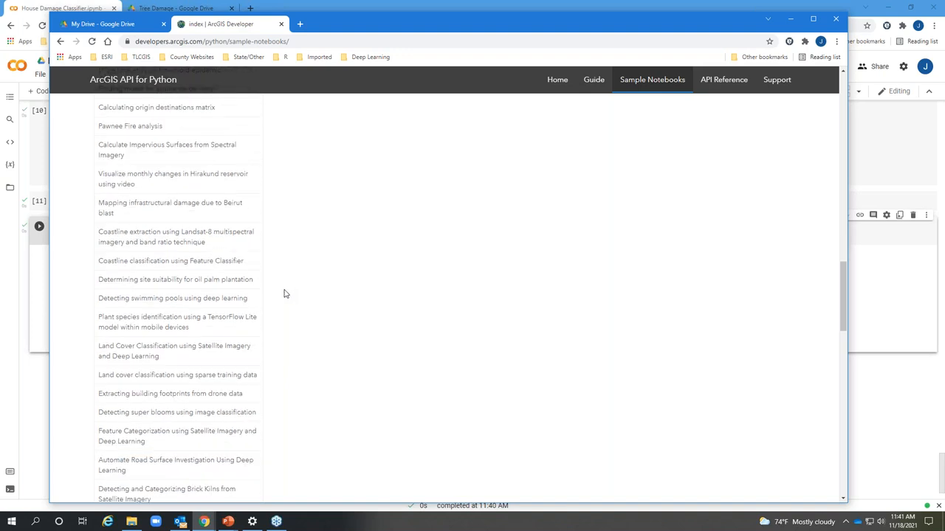
mouse_move(136, 303)
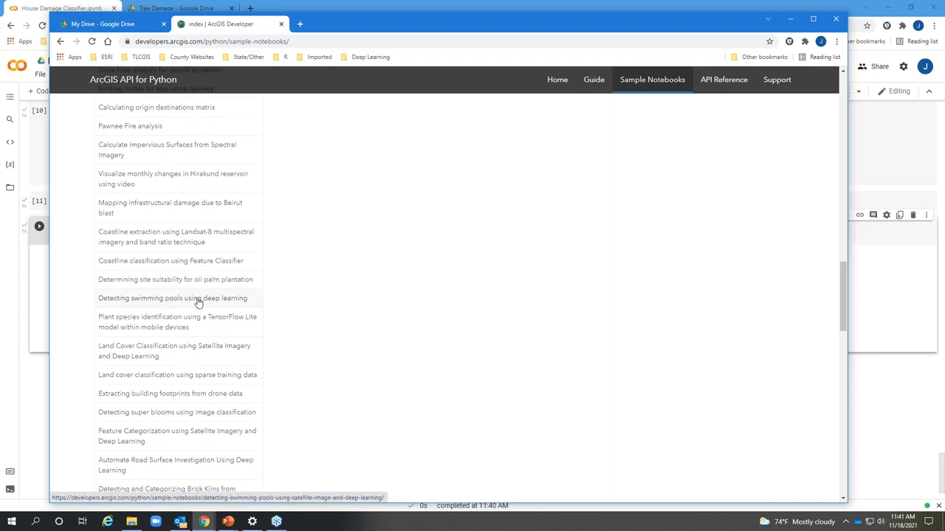
mouse_move(174, 351)
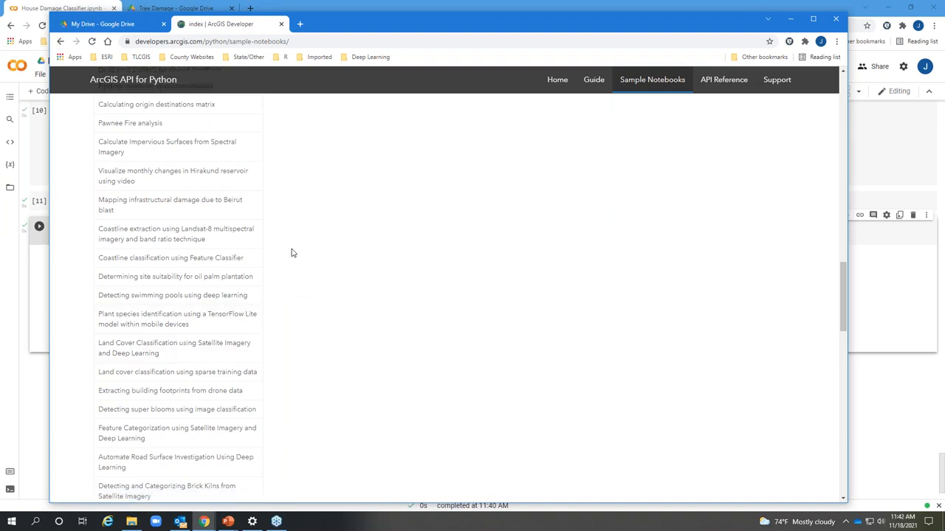
scroll("down", 3)
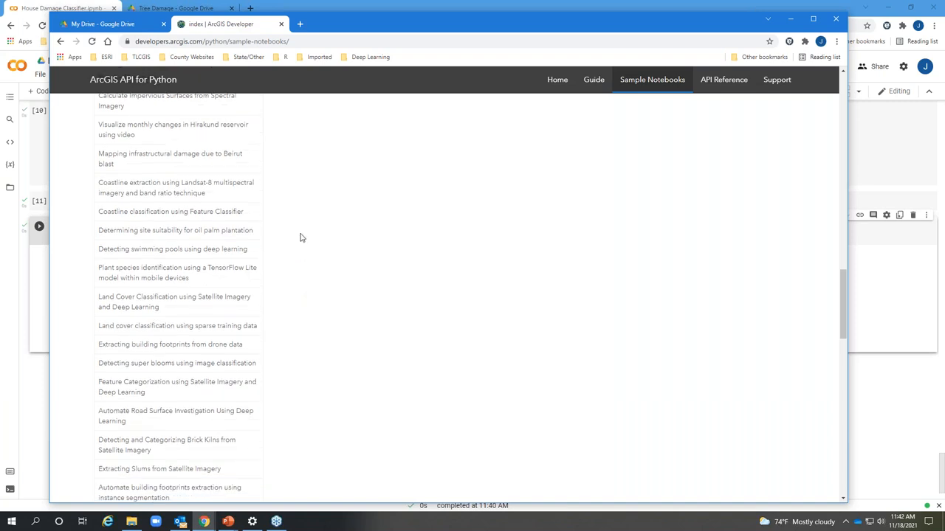
mouse_move(297, 238)
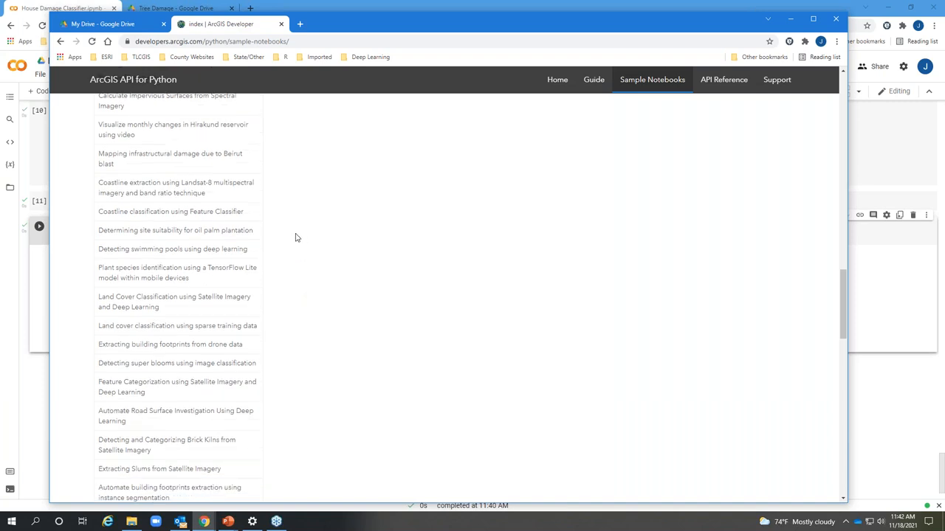
mouse_move(191, 221)
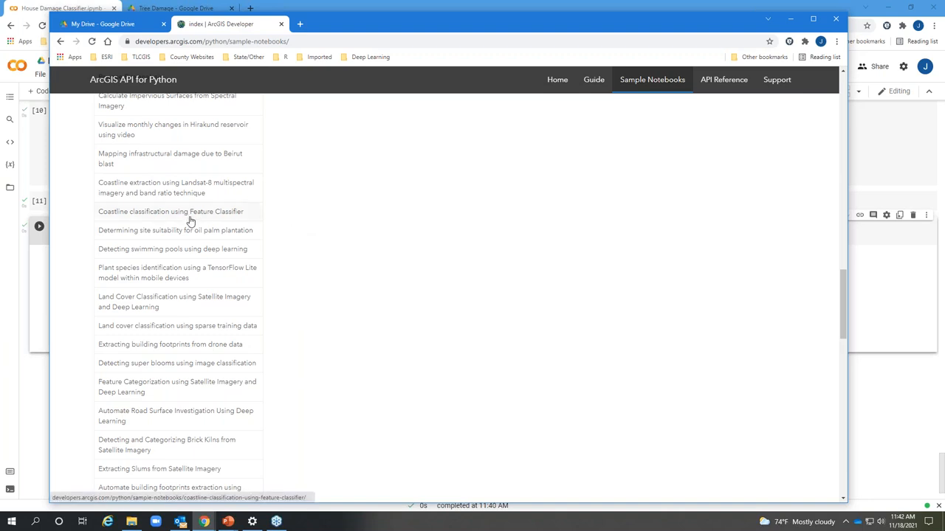
scroll("down", 3)
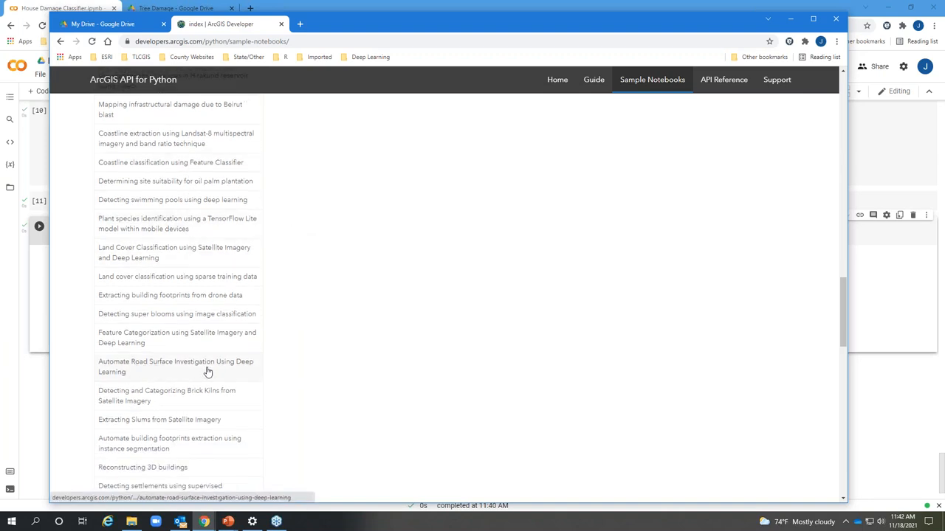
scroll("down", 3)
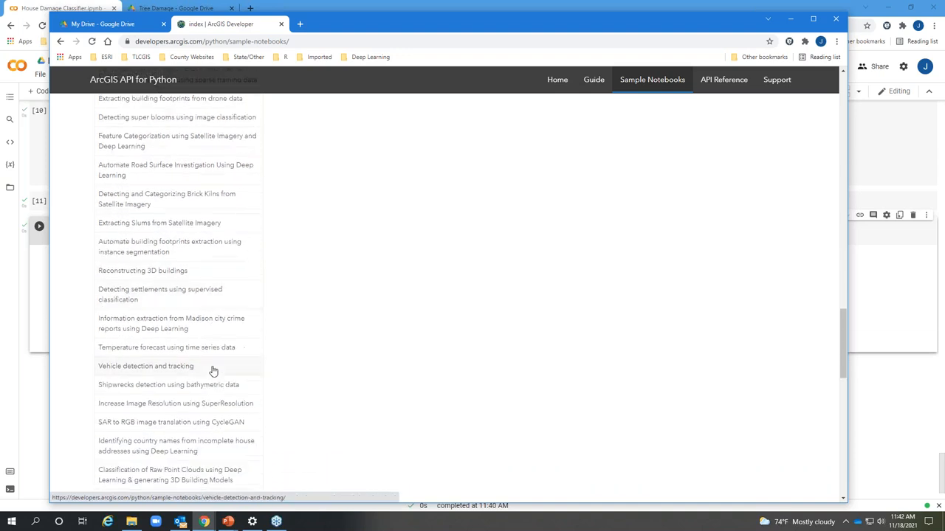
scroll("down", 3)
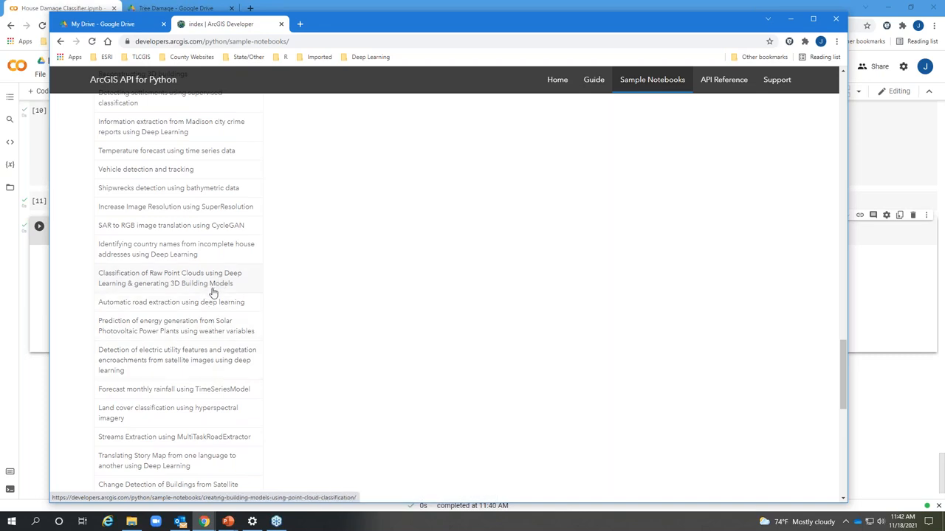
scroll("down", 3)
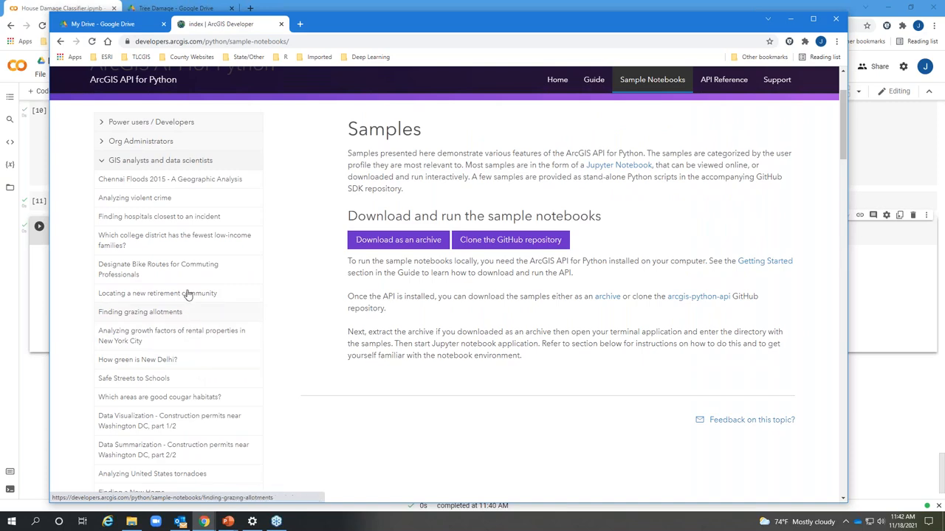
scroll("down", 3)
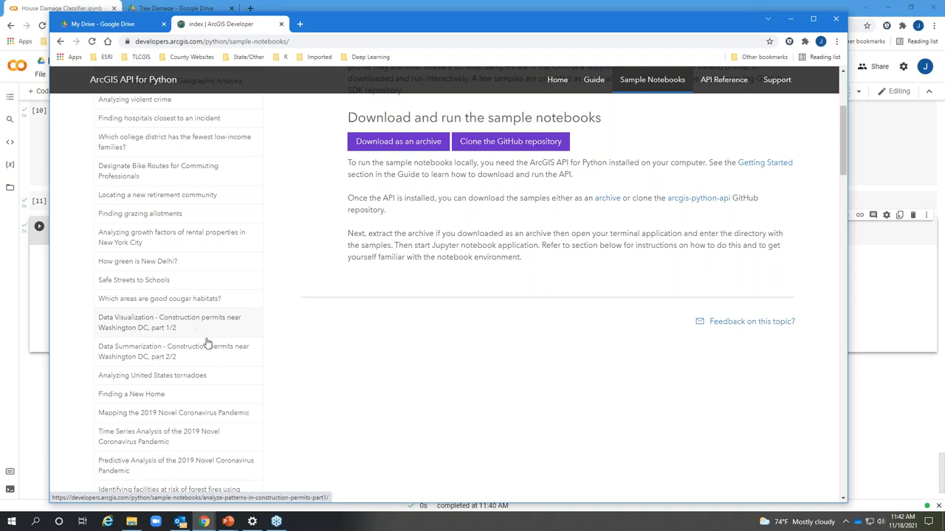
mouse_move(209, 352)
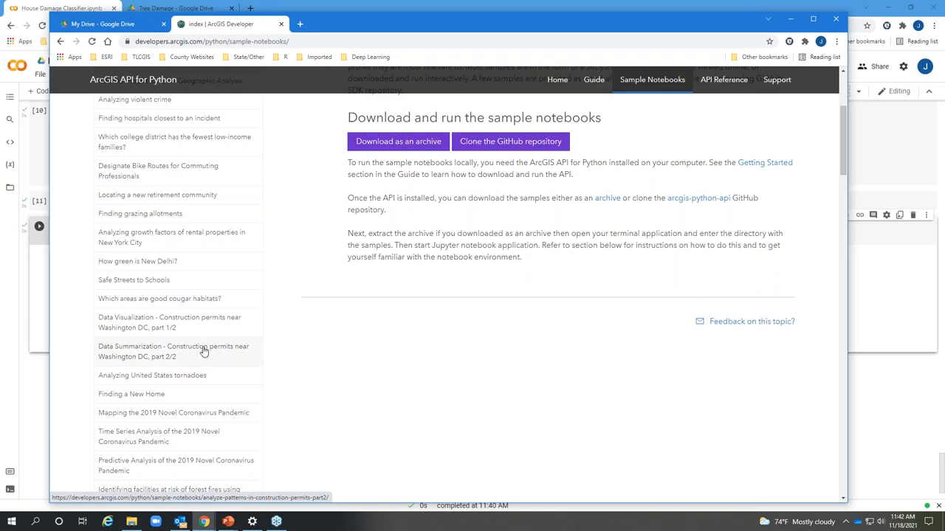
mouse_move(207, 350)
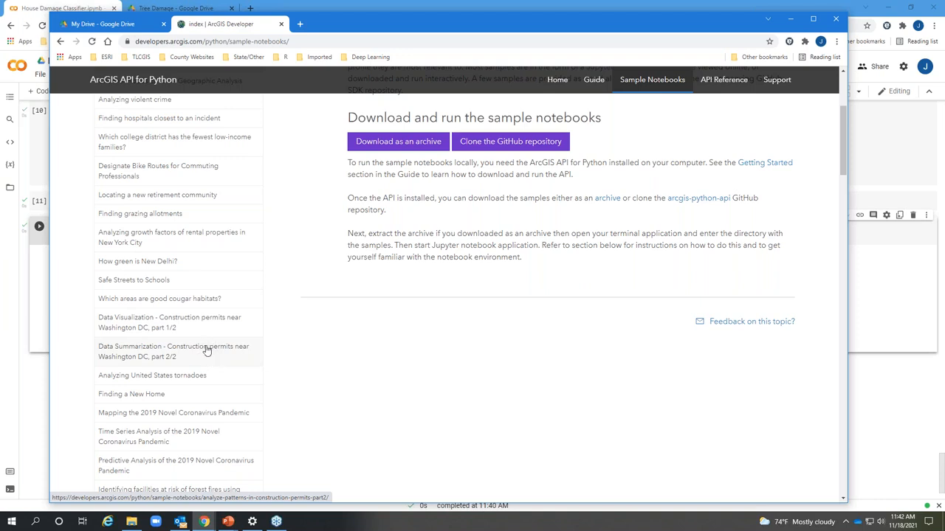
scroll("down", 3)
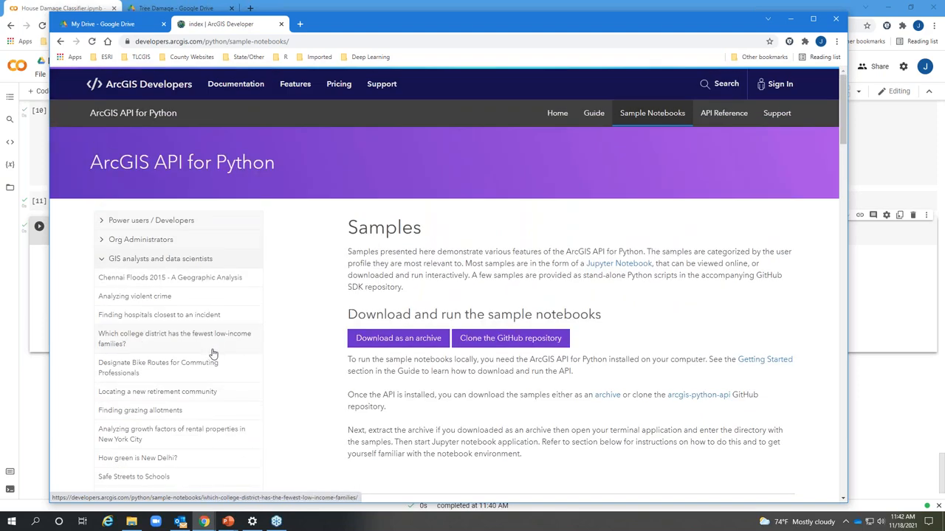
mouse_move(213, 348)
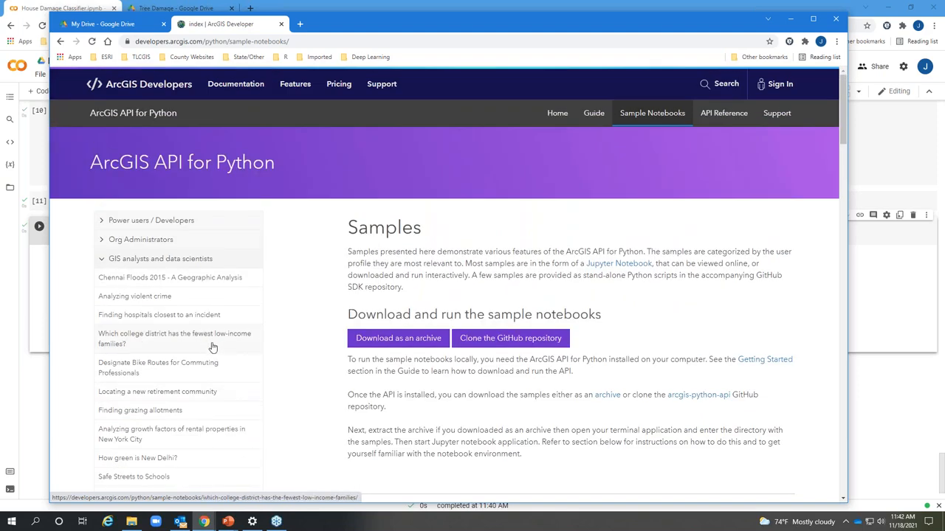
mouse_move(213, 345)
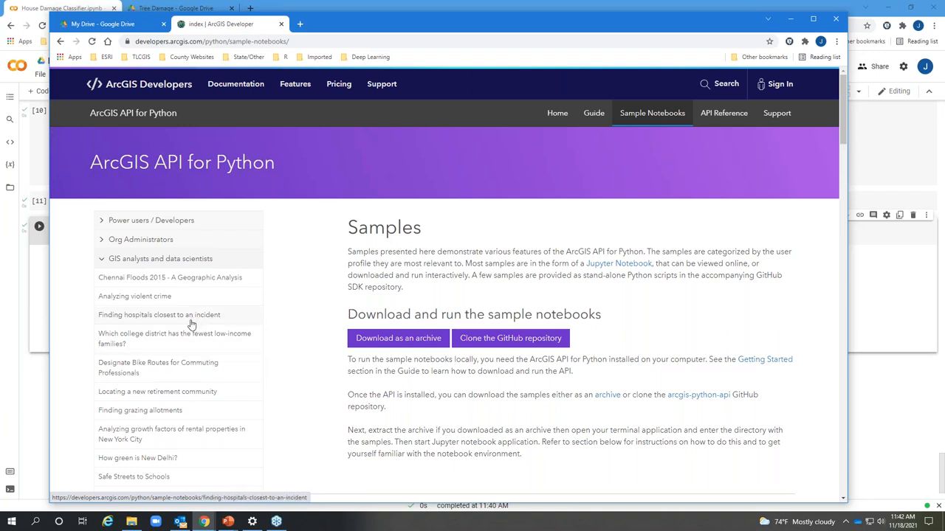
mouse_move(194, 338)
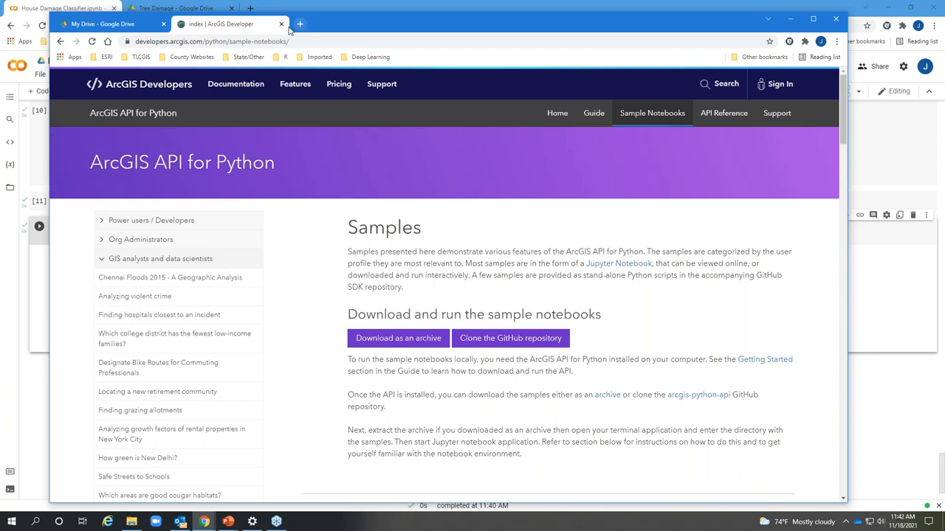
mouse_move(310, 298)
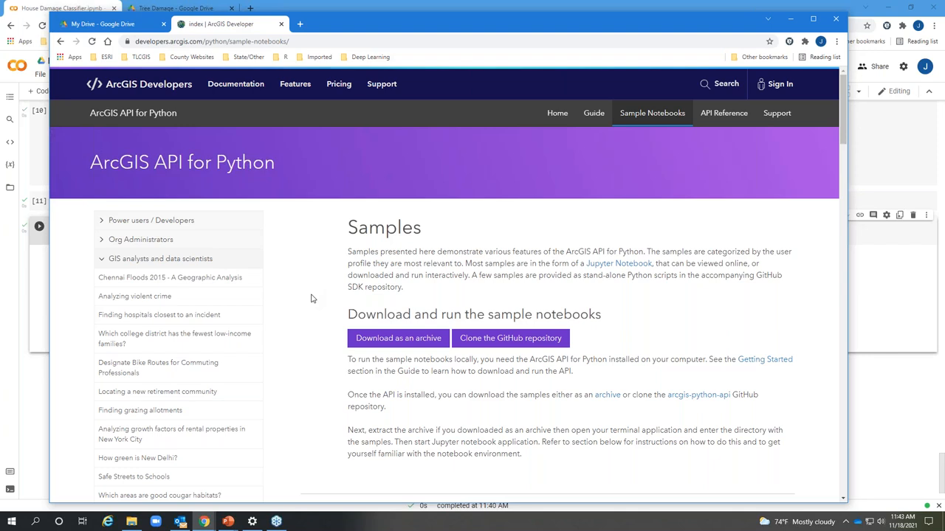
mouse_move(307, 301)
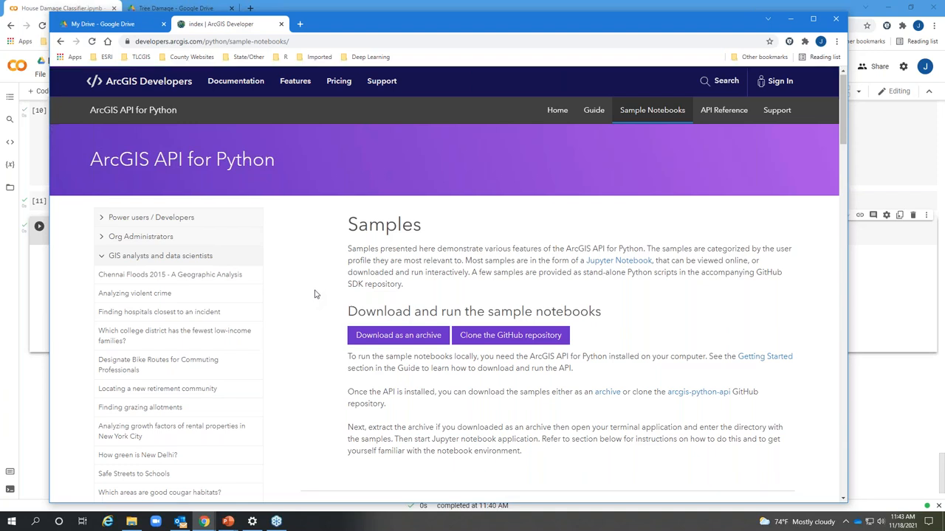
scroll("down", 3)
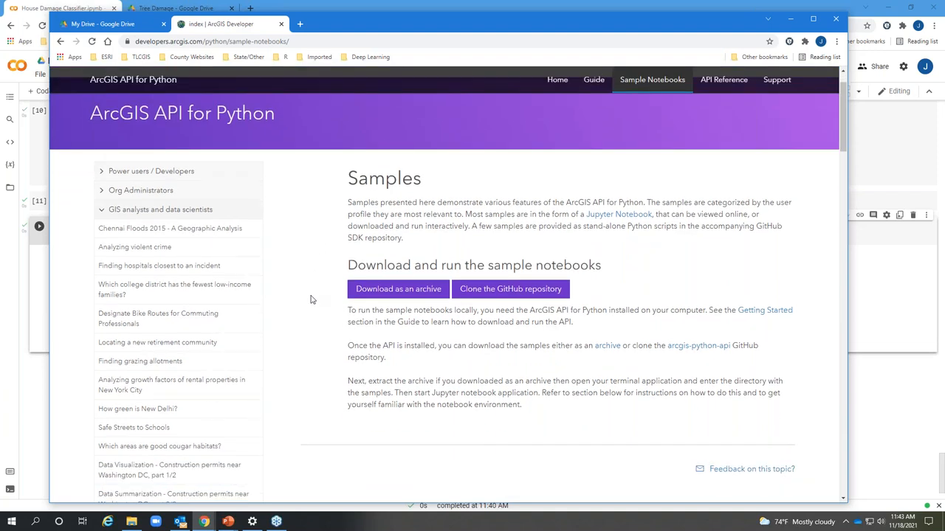
scroll("down", 3)
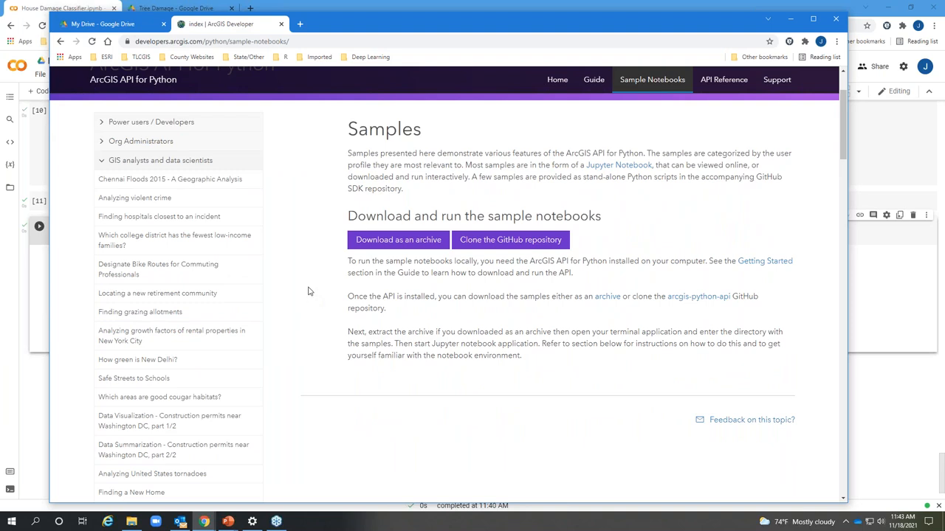
mouse_move(304, 286)
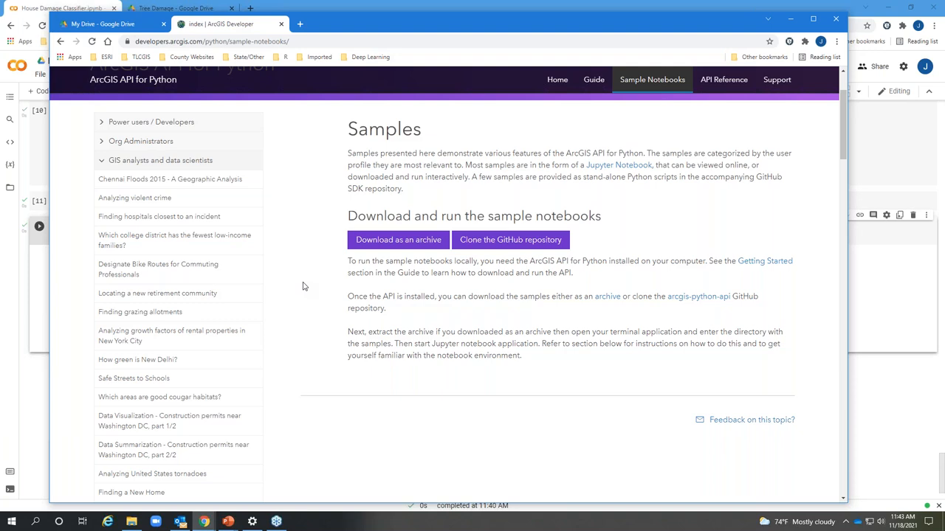
mouse_move(257, 179)
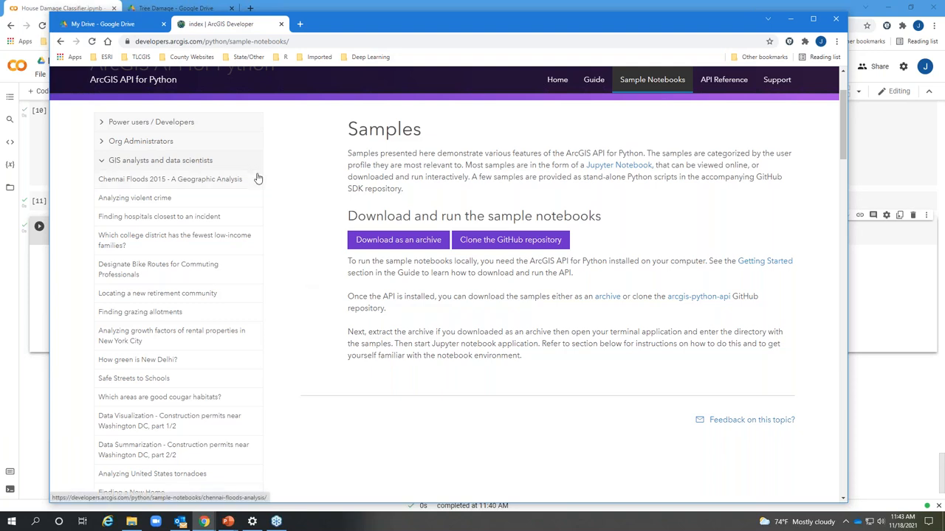